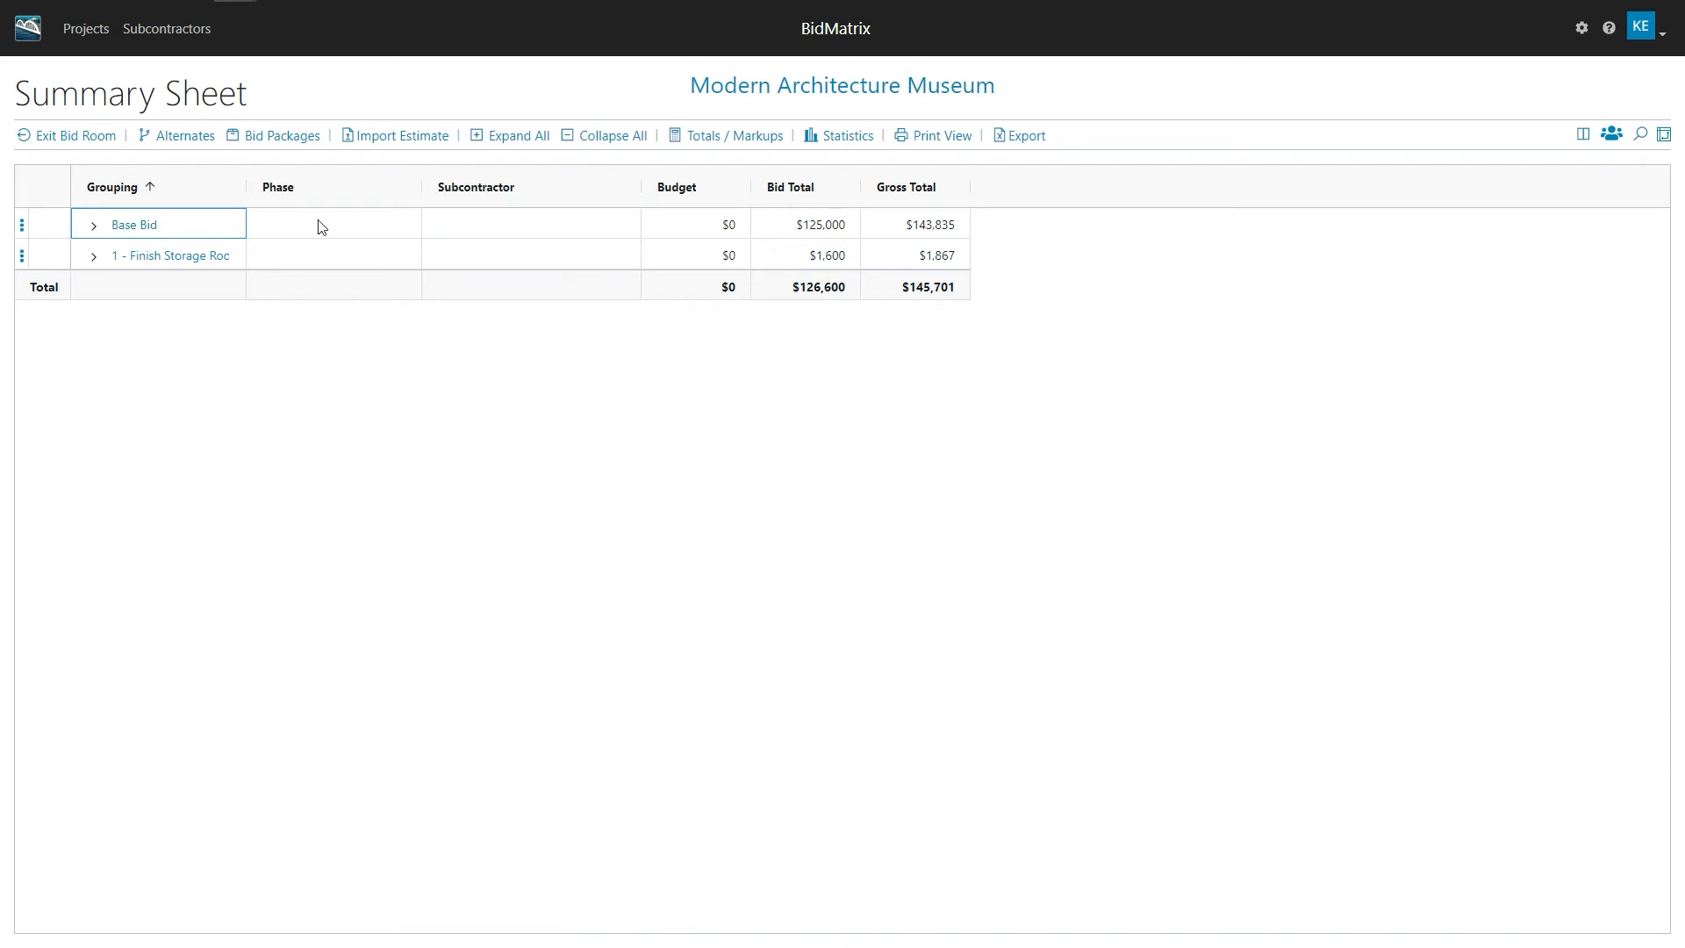
{"action": "mouse_move", "coordinate": [129, 238]}
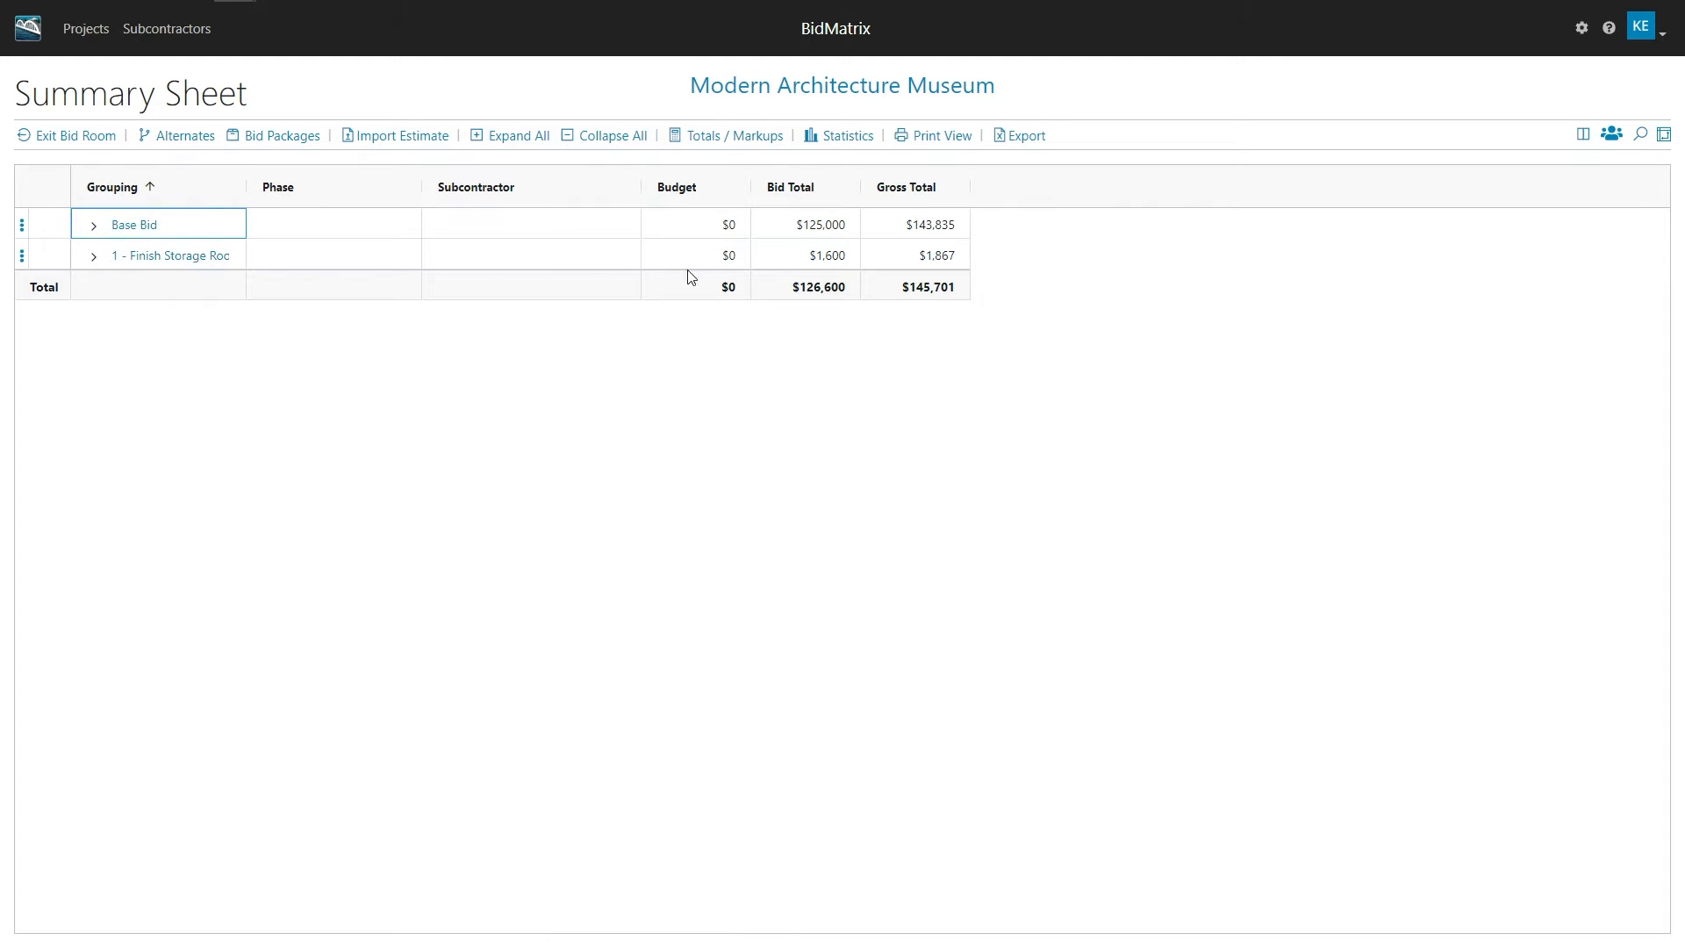
{"action": "mouse_move", "coordinate": [821, 226]}
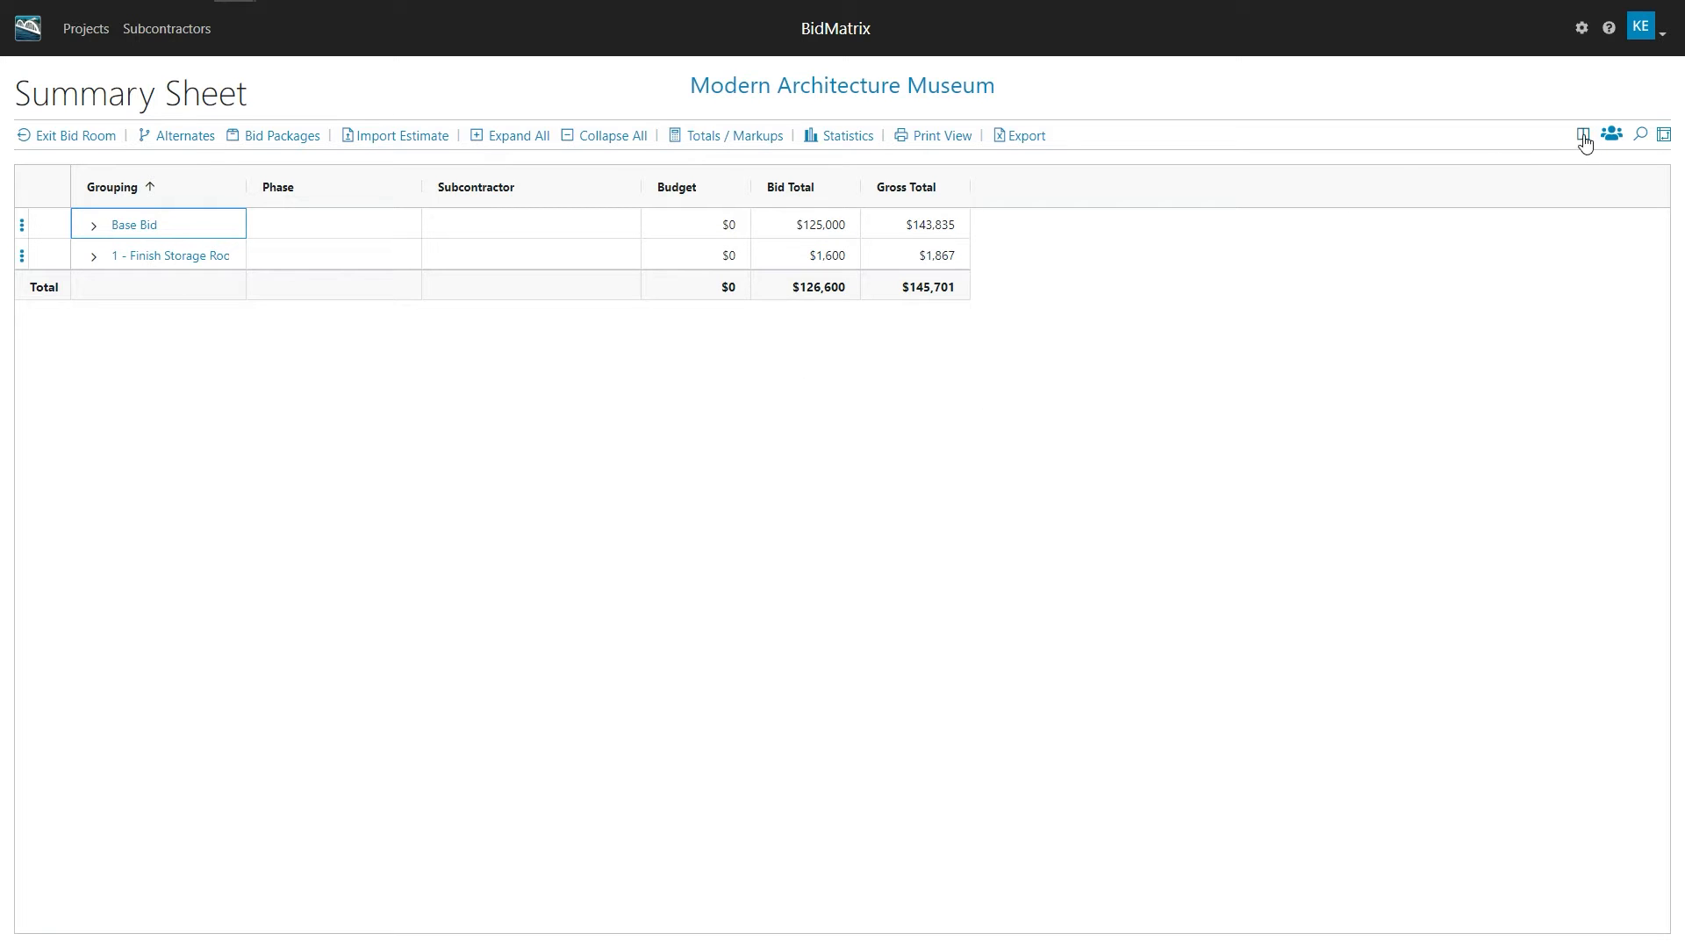
Show the Views bar with Basic Totals Only, Budget Only, Grand Totals and markup views
{"action": "left_click", "coordinate": [1581, 135]}
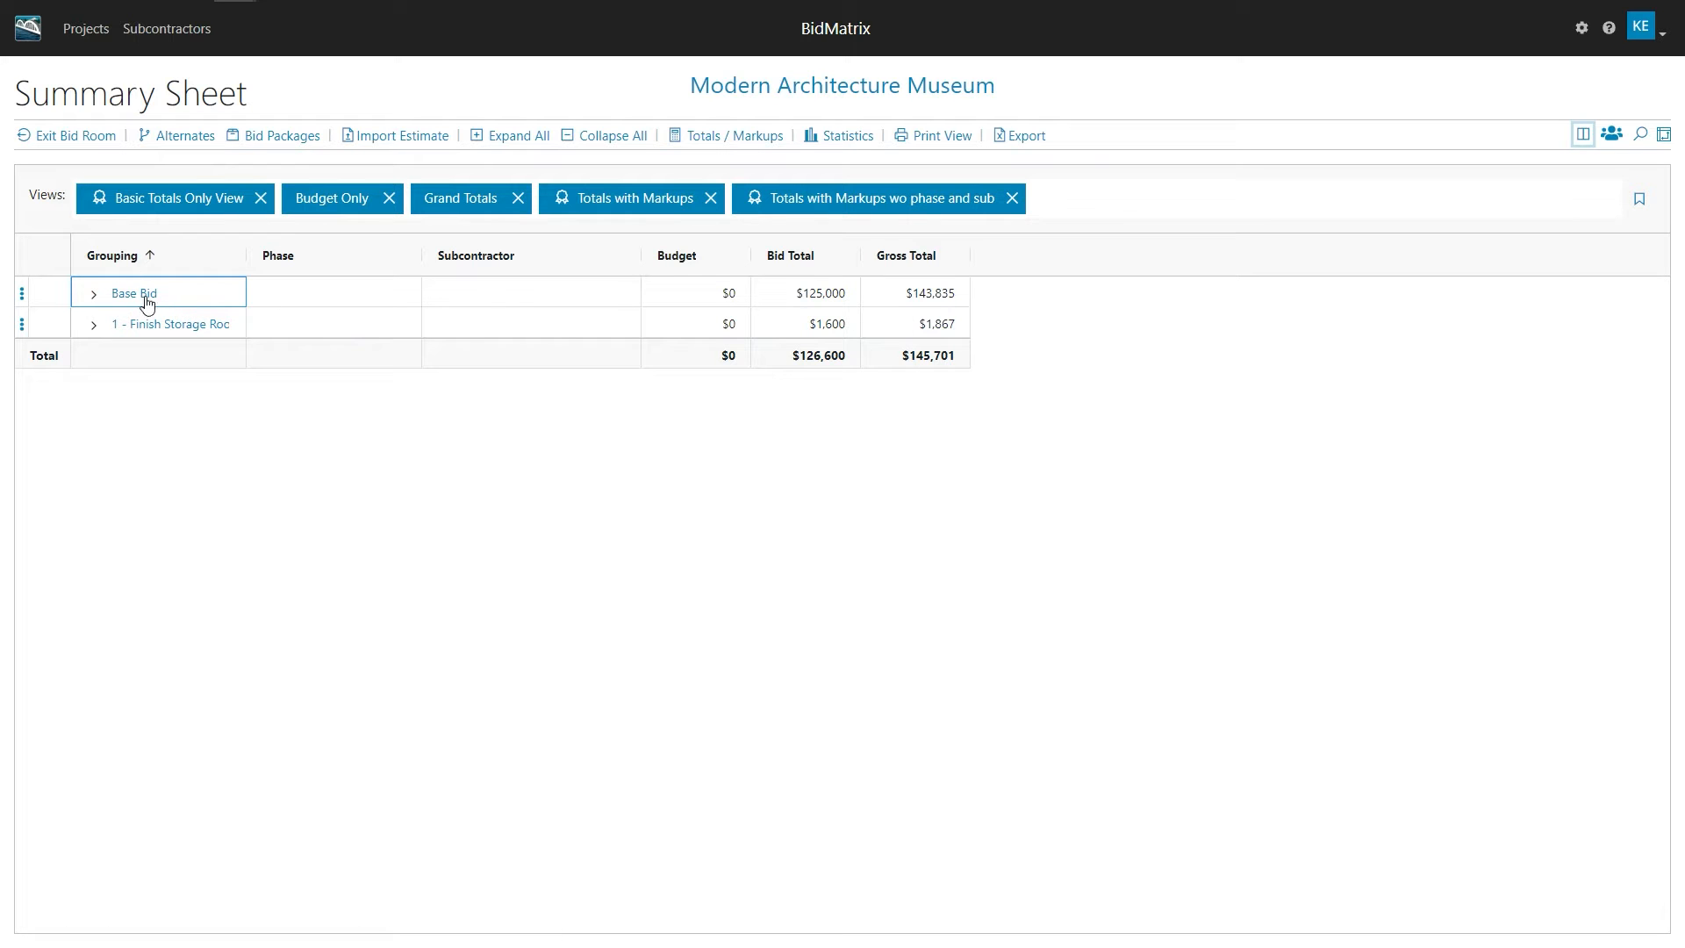
Expand Base Bid and its 03 - Concrete group to list the Foundation and Flat Work phases
{"action": "left_click", "coordinate": [93, 293]}
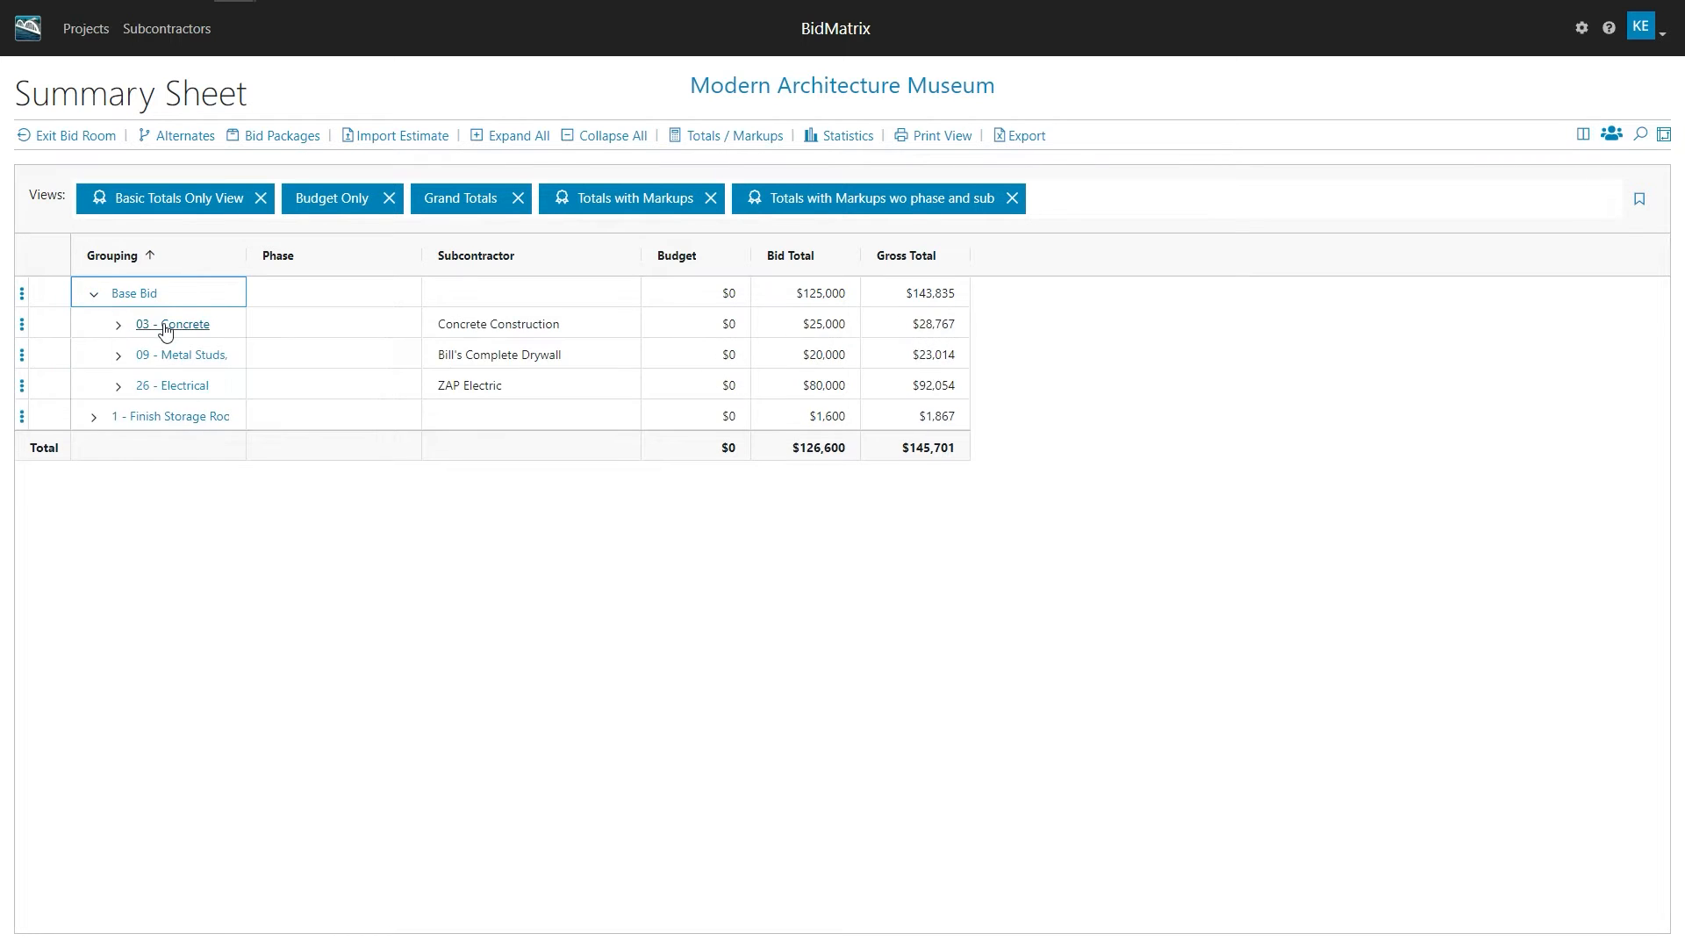
{"action": "mouse_move", "coordinate": [170, 384]}
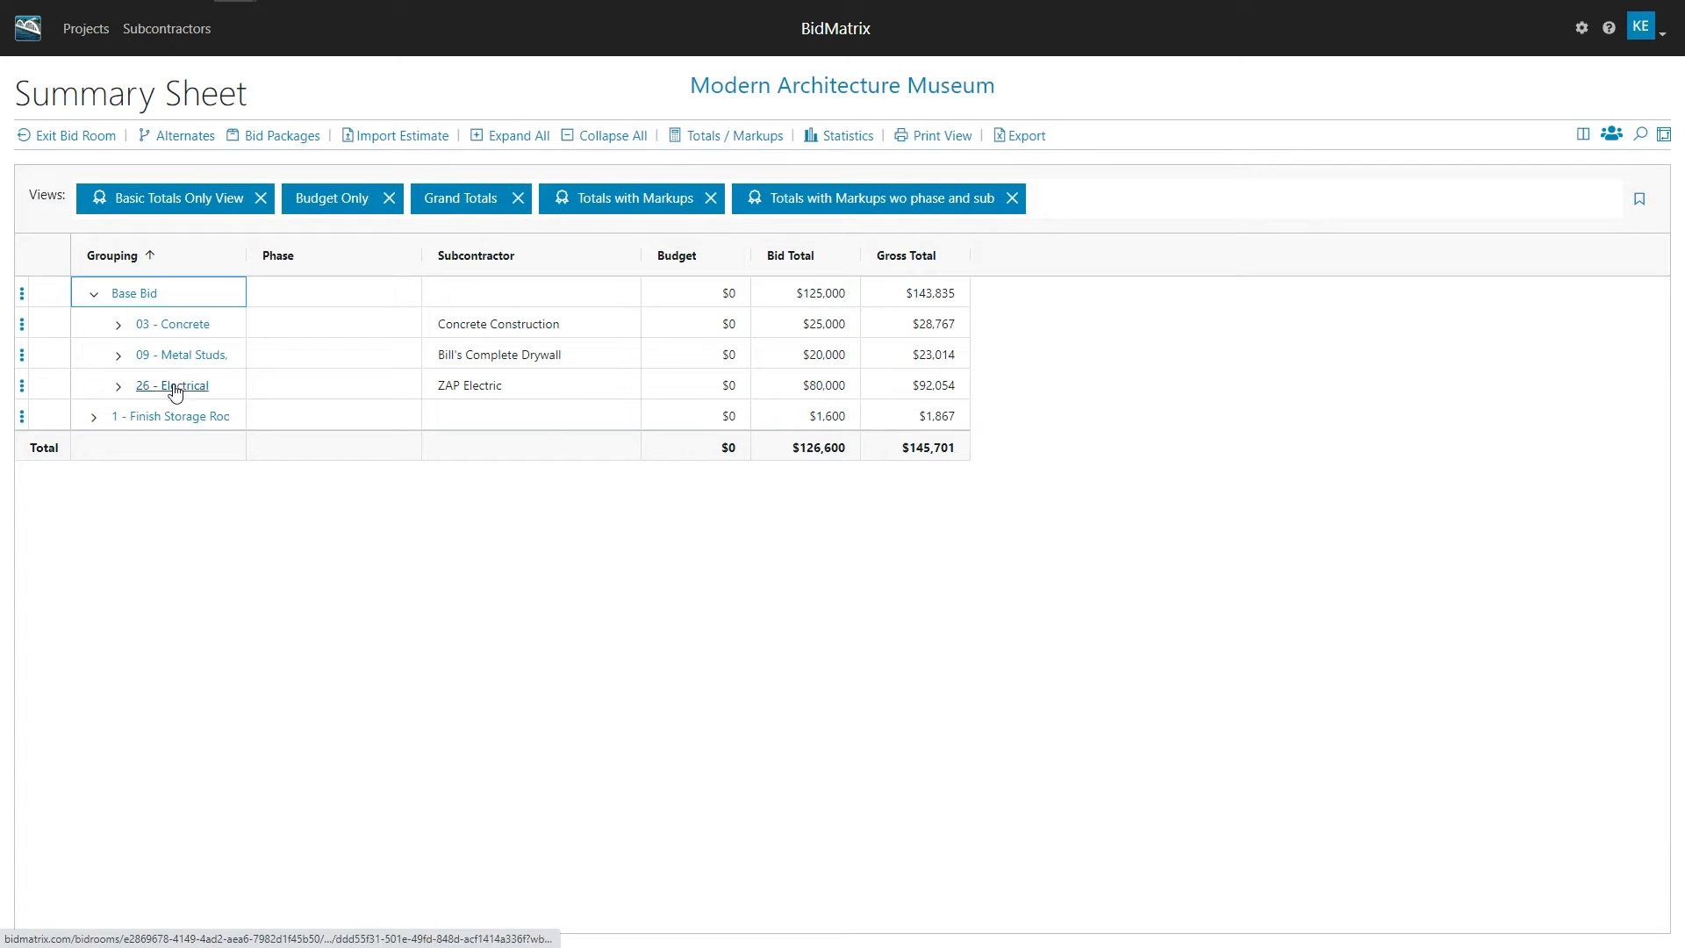
{"action": "mouse_move", "coordinate": [346, 330]}
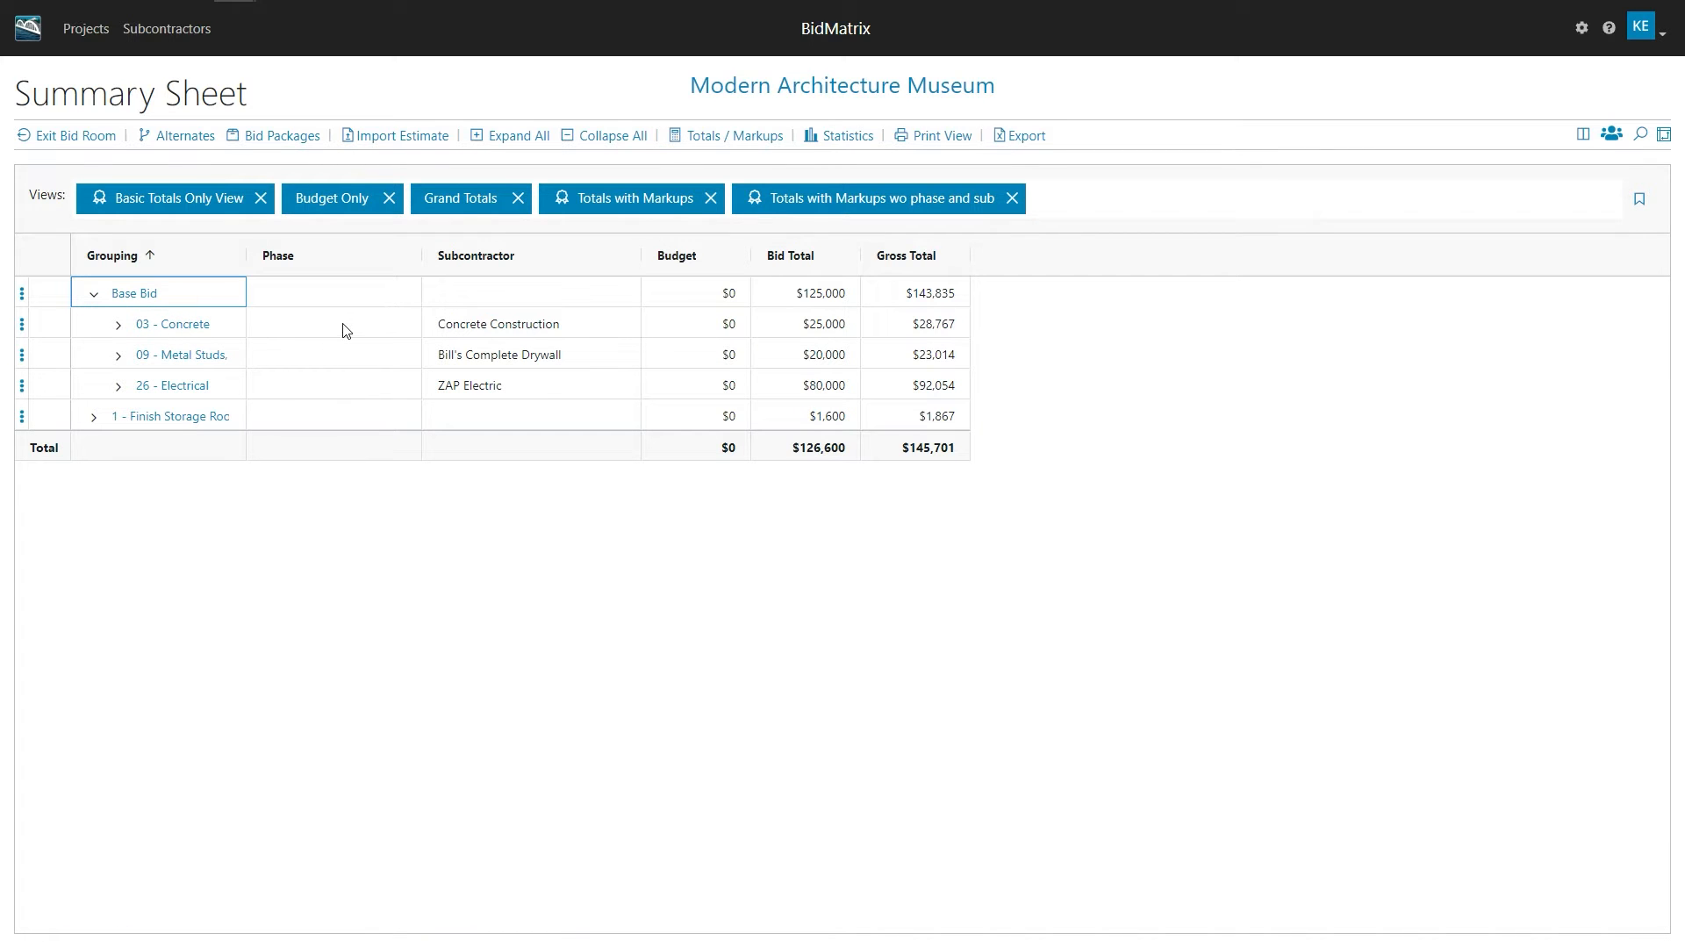
{"action": "mouse_move", "coordinate": [926, 347]}
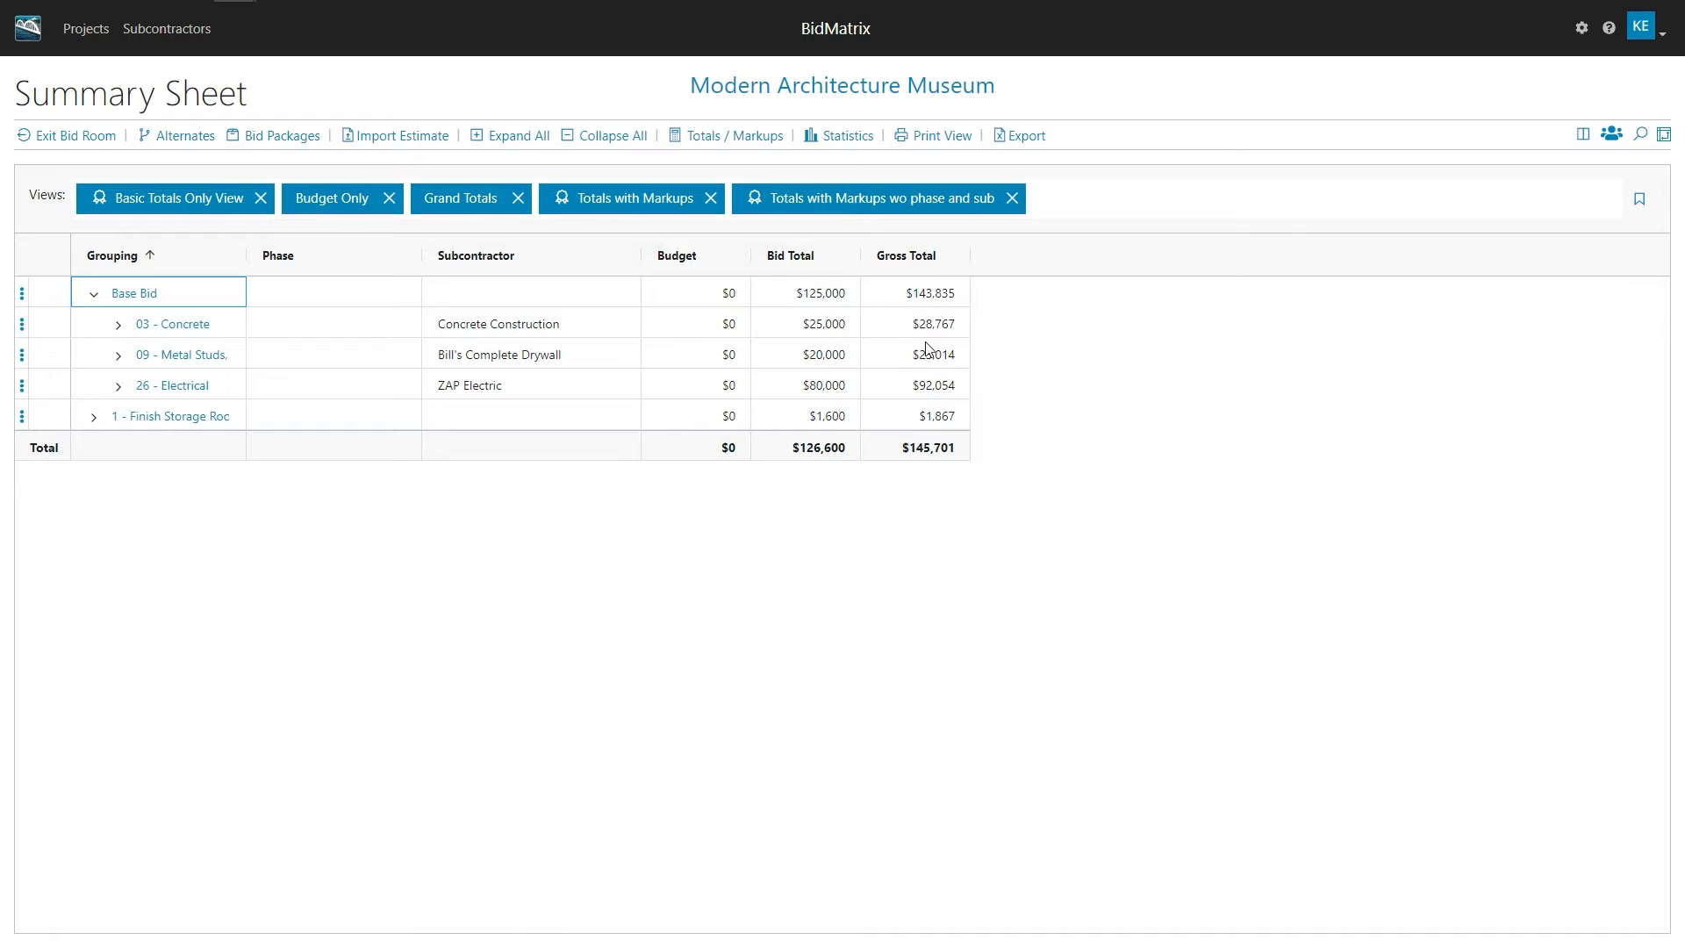
{"action": "left_click", "coordinate": [118, 323]}
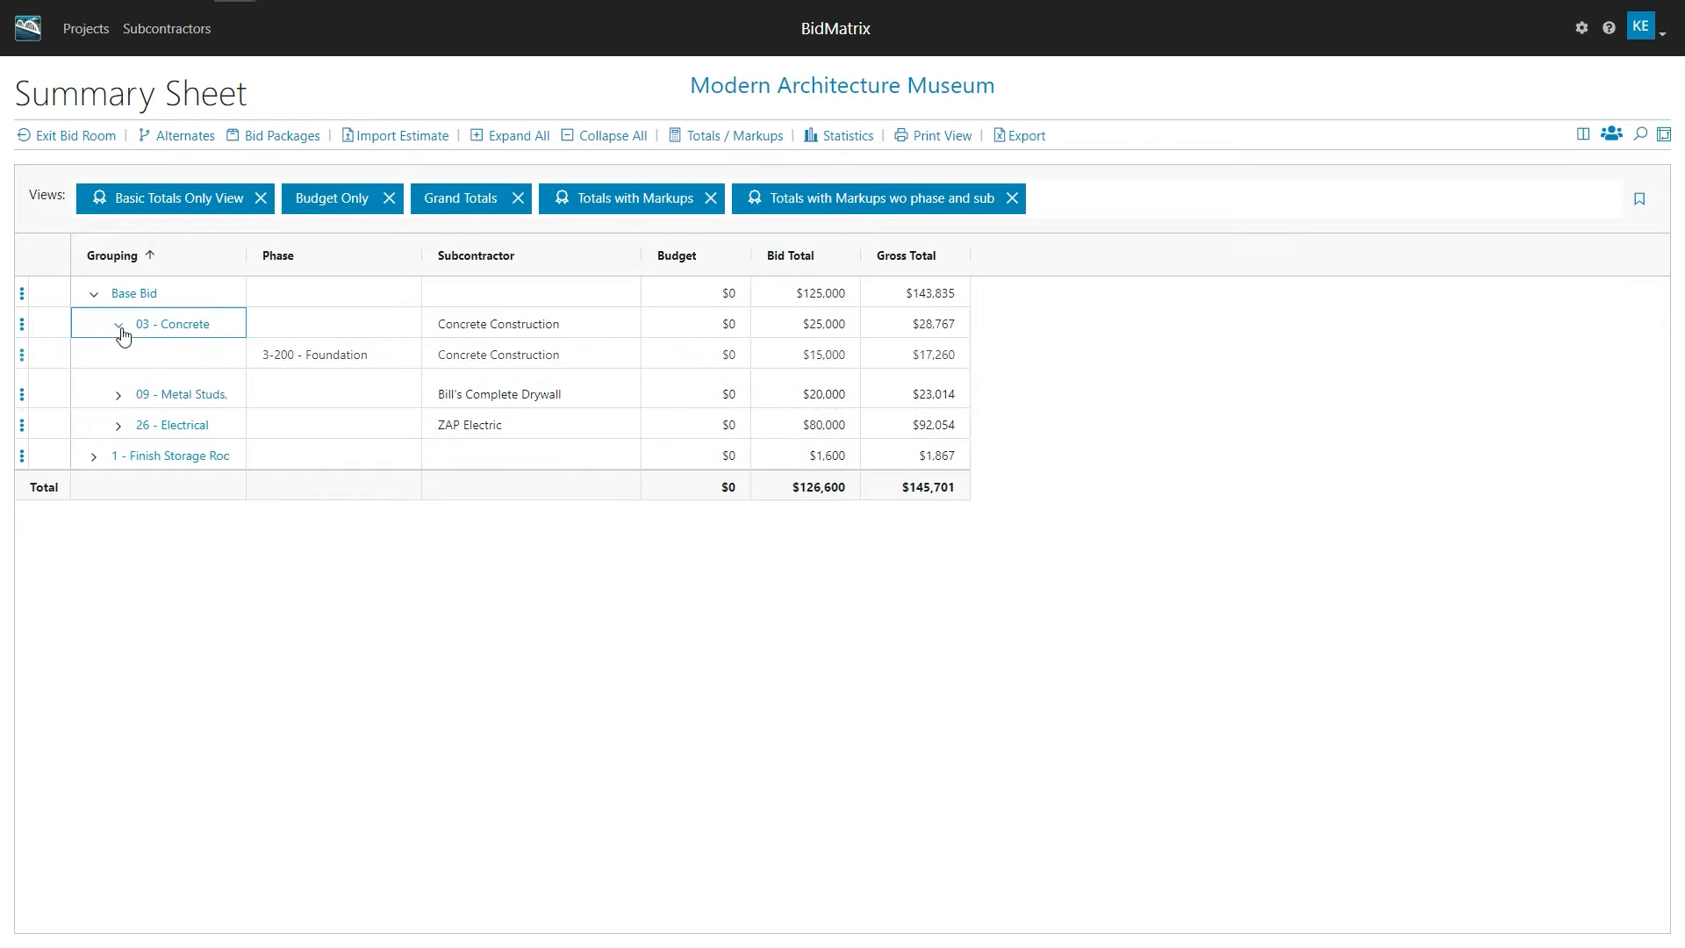
{"action": "left_click", "coordinate": [121, 322]}
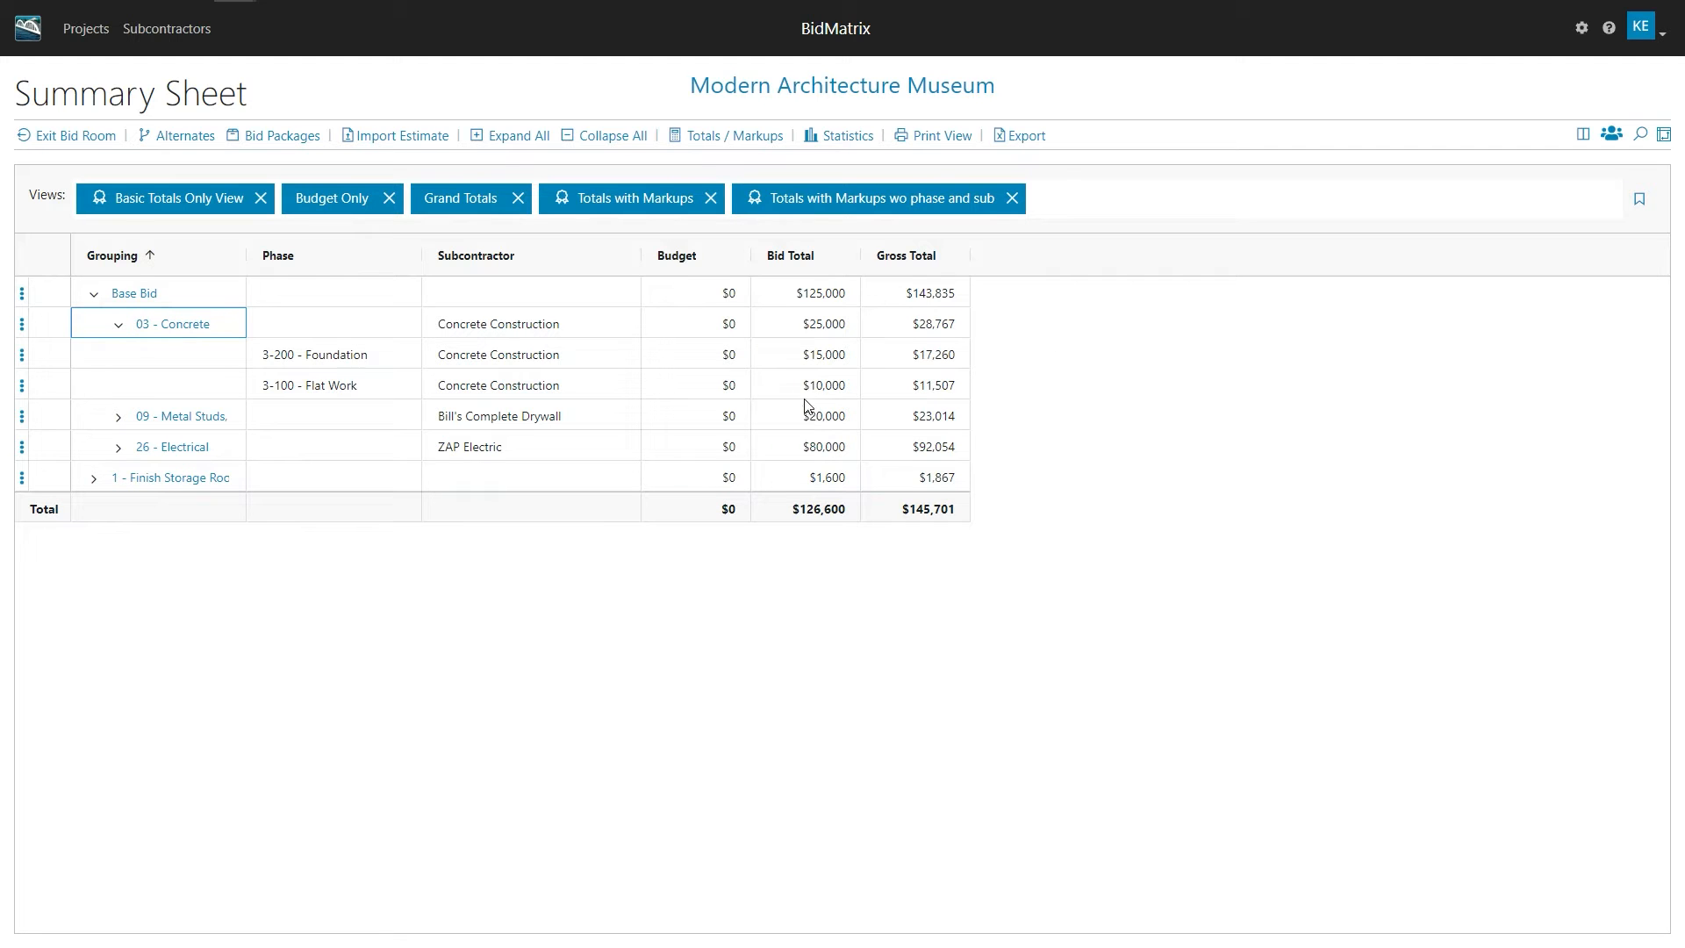
{"action": "mouse_move", "coordinate": [1032, 151]}
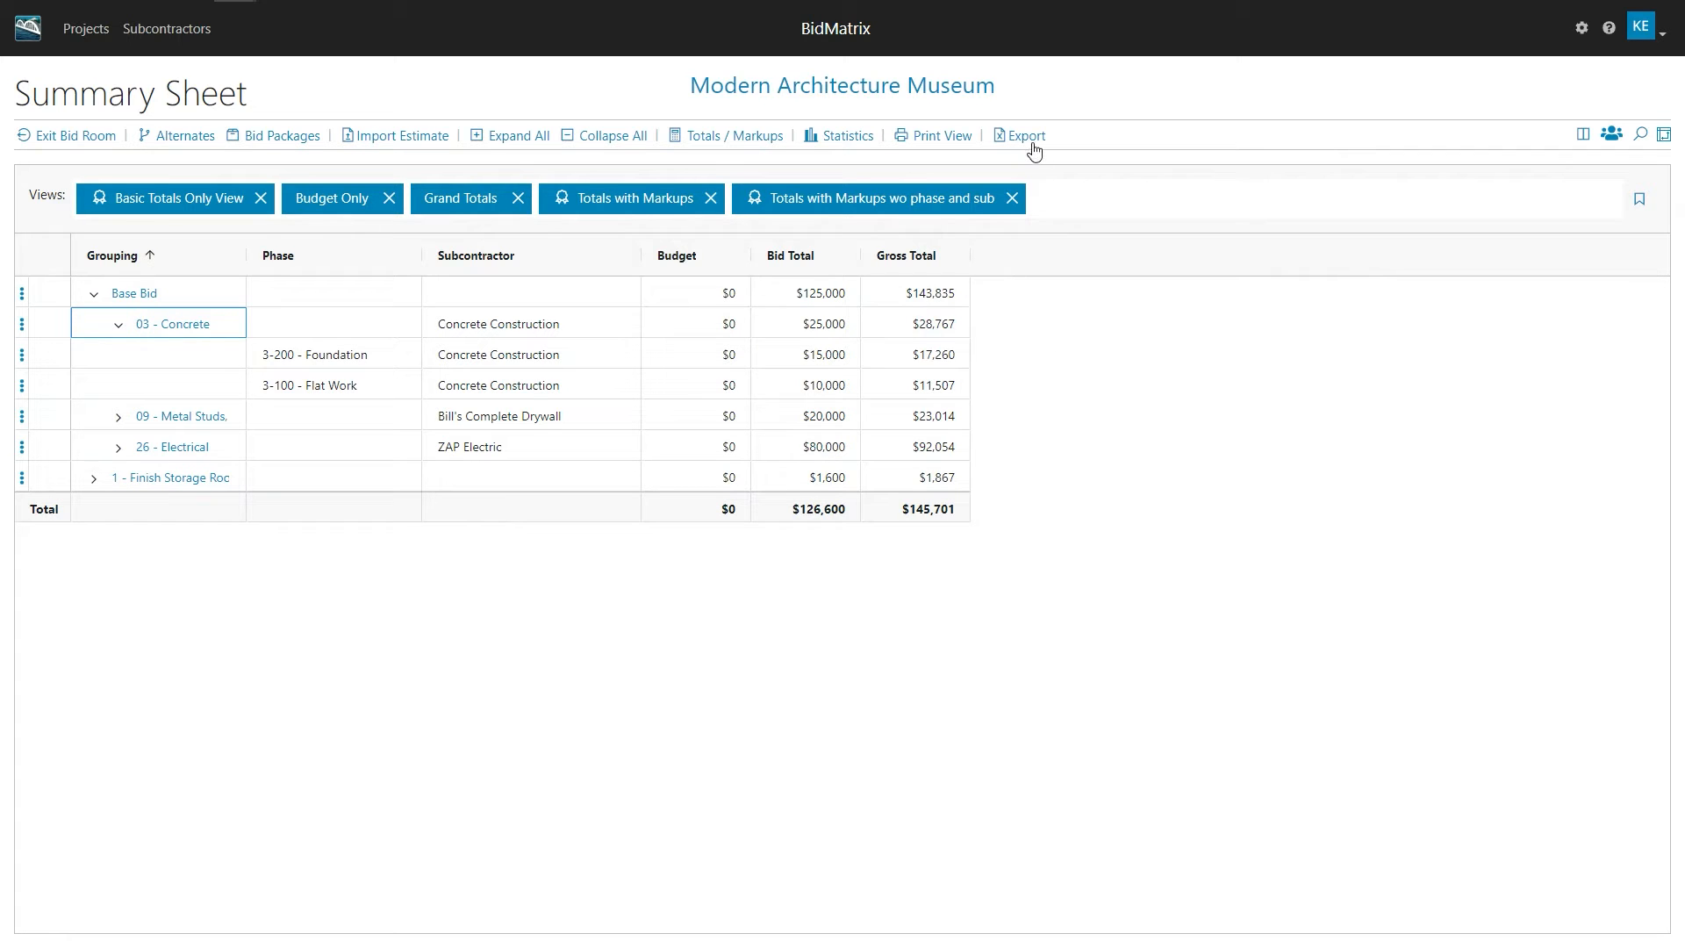
Export the summary sheet to an .xlsx workbook and open the download
{"action": "left_click", "coordinate": [1023, 135]}
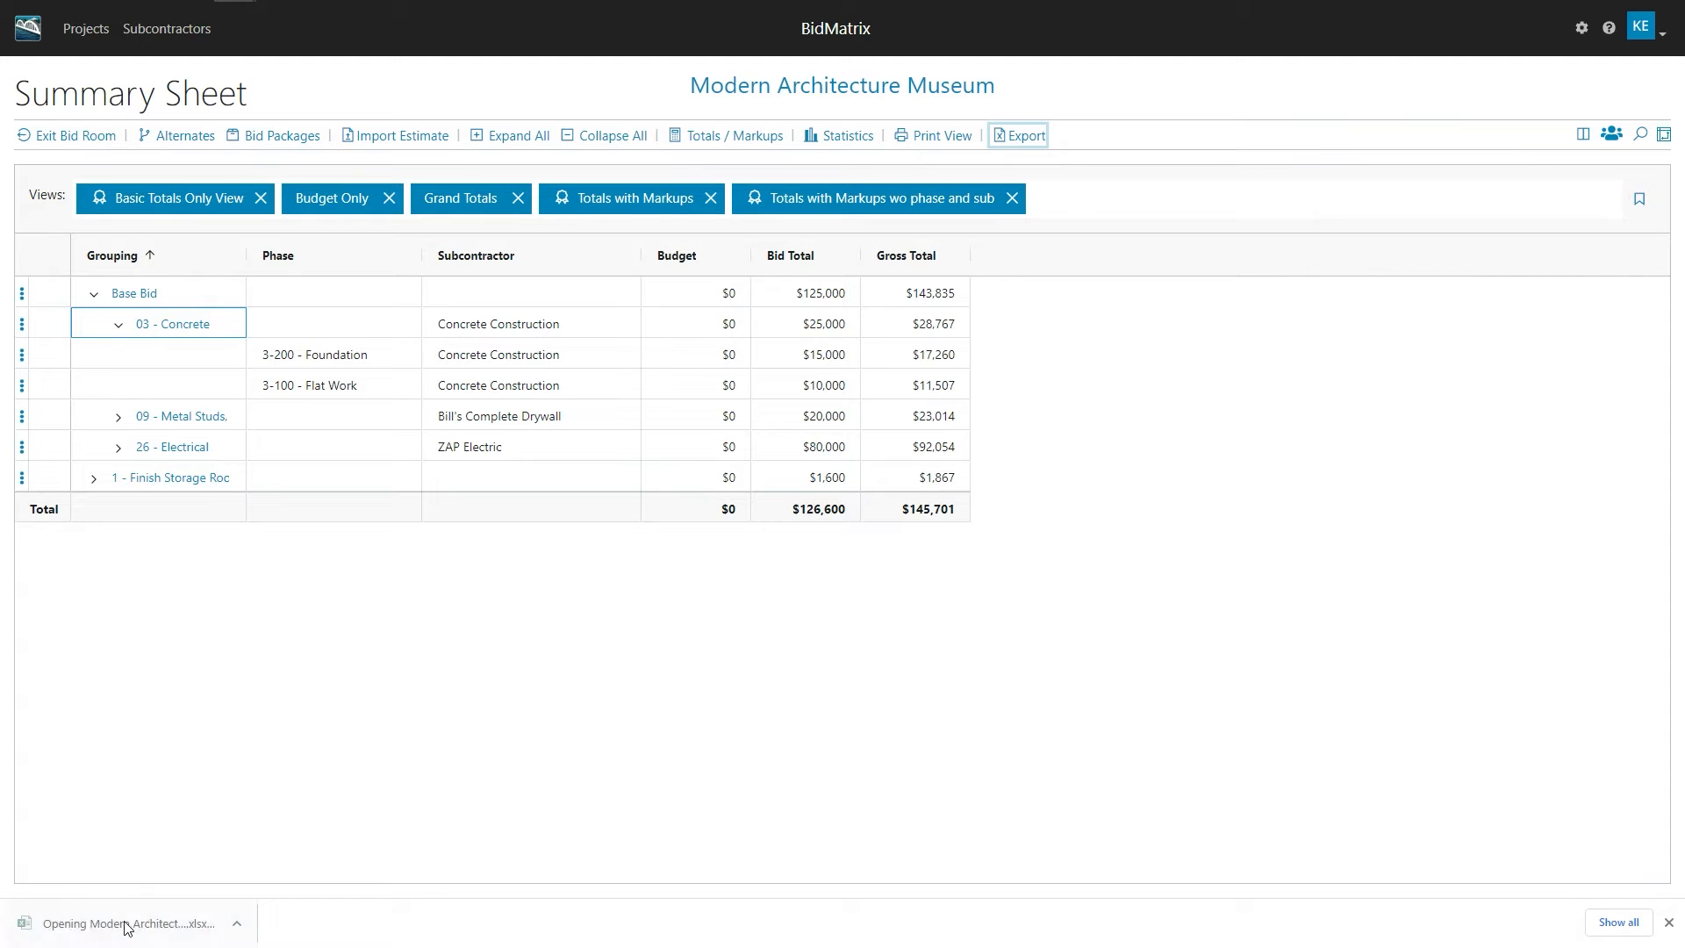
{"action": "left_click", "coordinate": [1016, 135]}
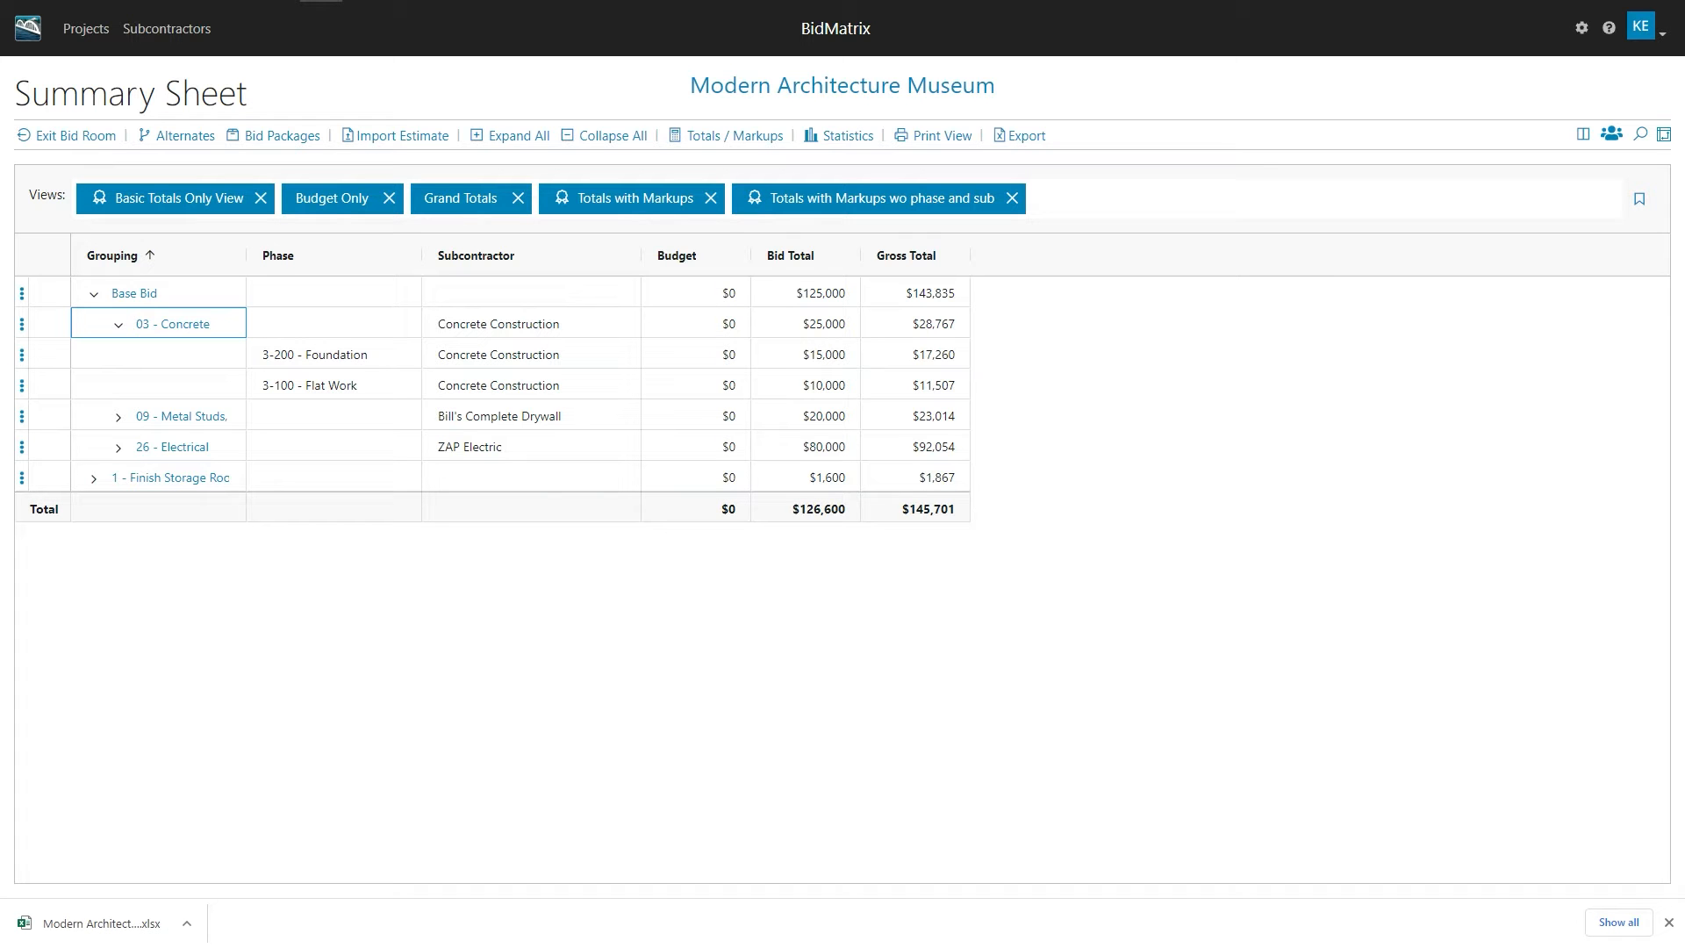
{"action": "left_click", "coordinate": [1018, 135]}
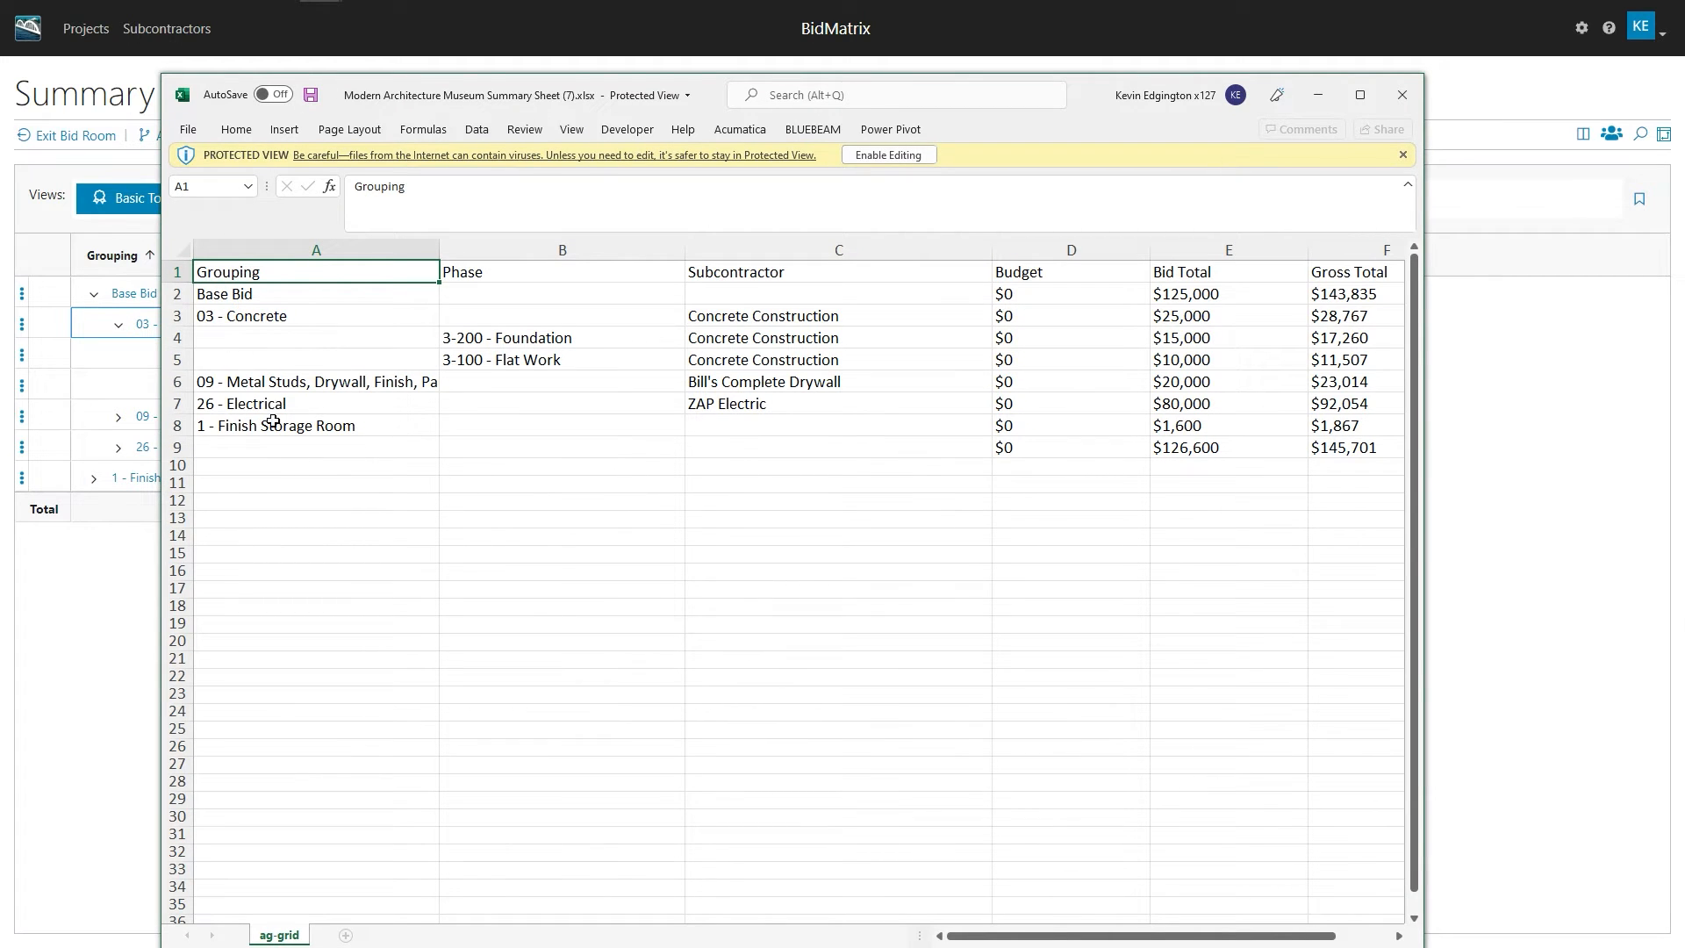
{"action": "mouse_move", "coordinate": [400, 490]}
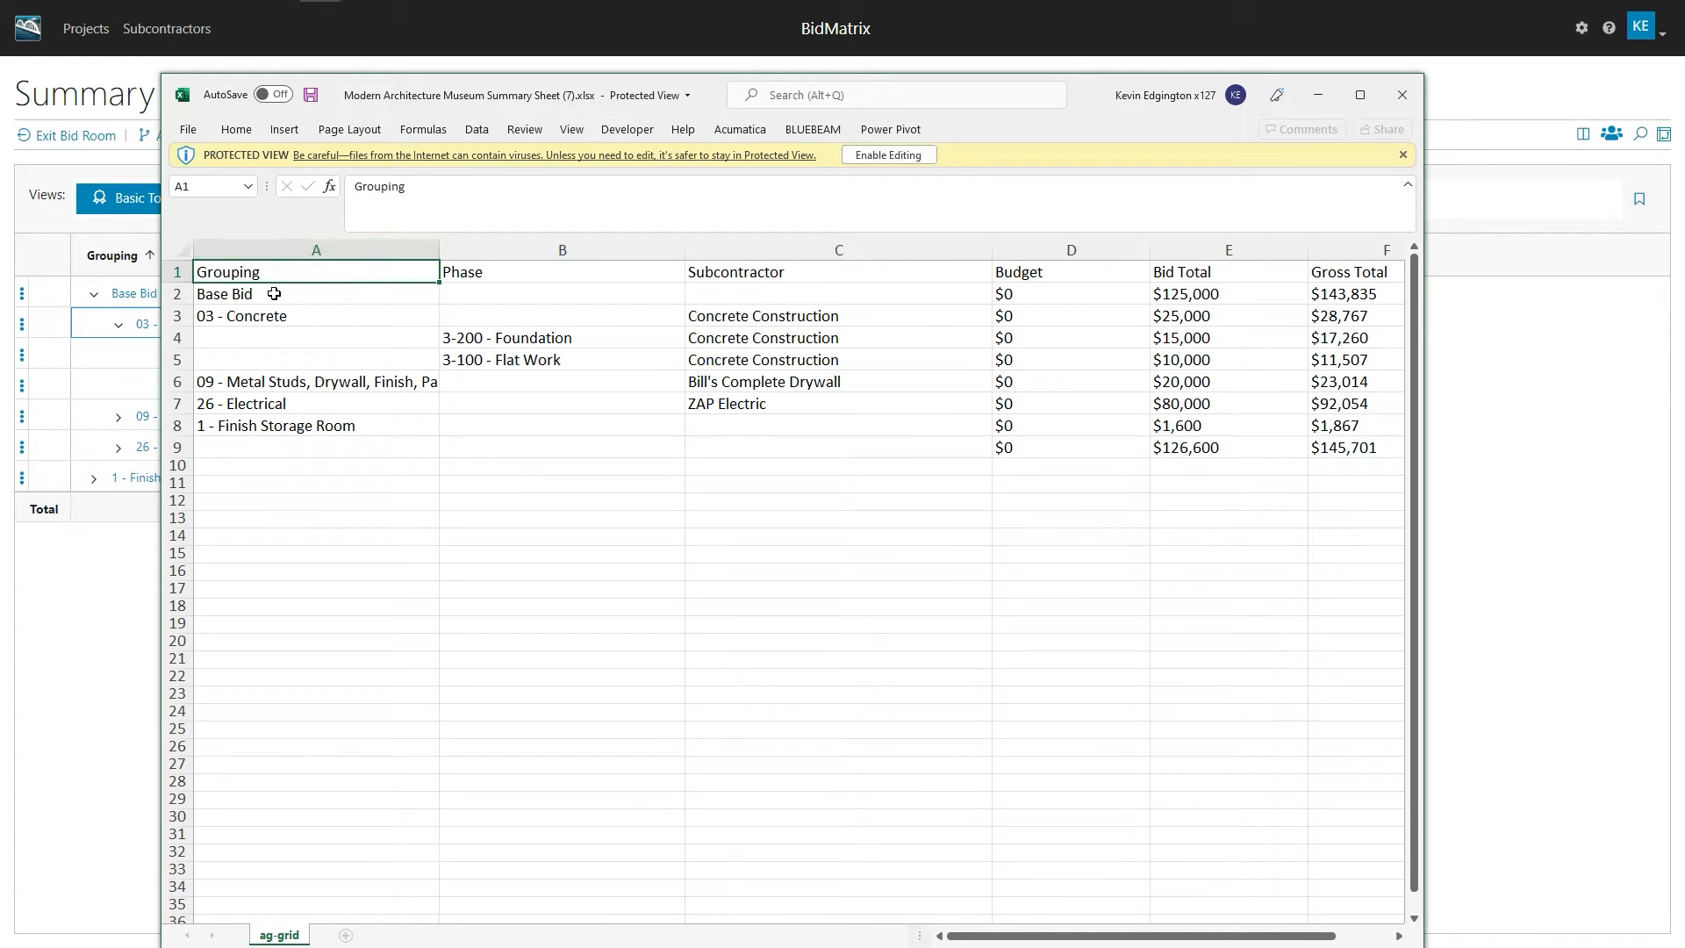
Check Base Bid and 03 - Concrete totals, the concrete phases and Bill's Complete Drywall, then minimize Excel
{"action": "left_click", "coordinate": [274, 293]}
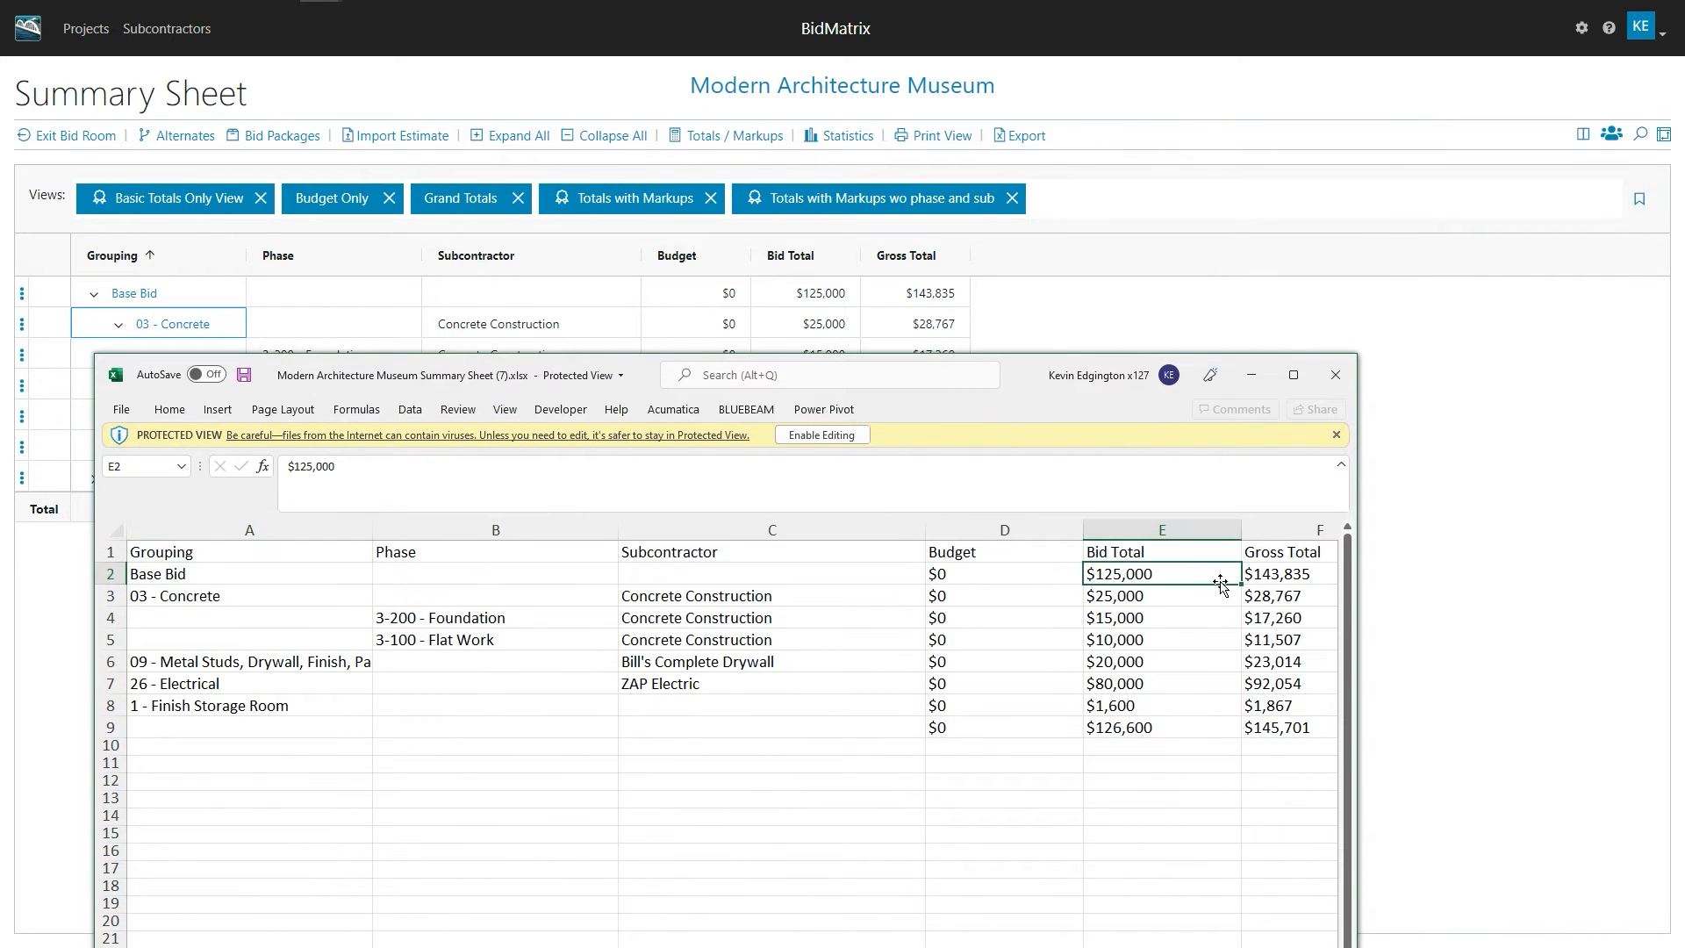
{"action": "left_click", "coordinate": [1288, 573]}
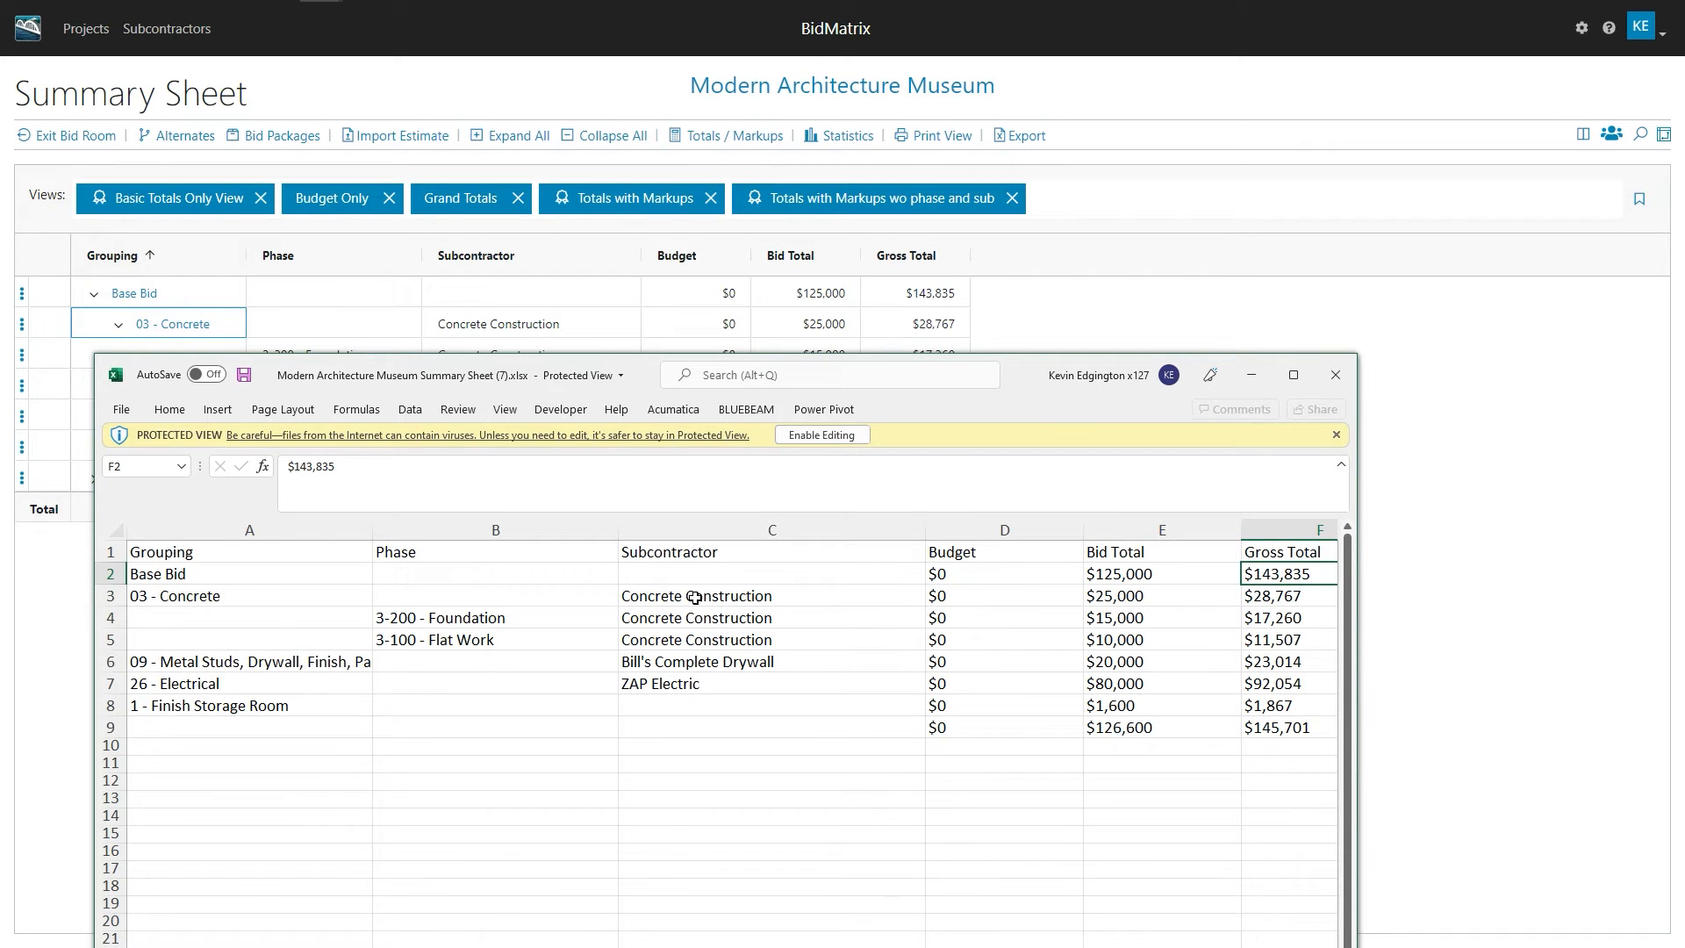
{"action": "left_click", "coordinate": [695, 595]}
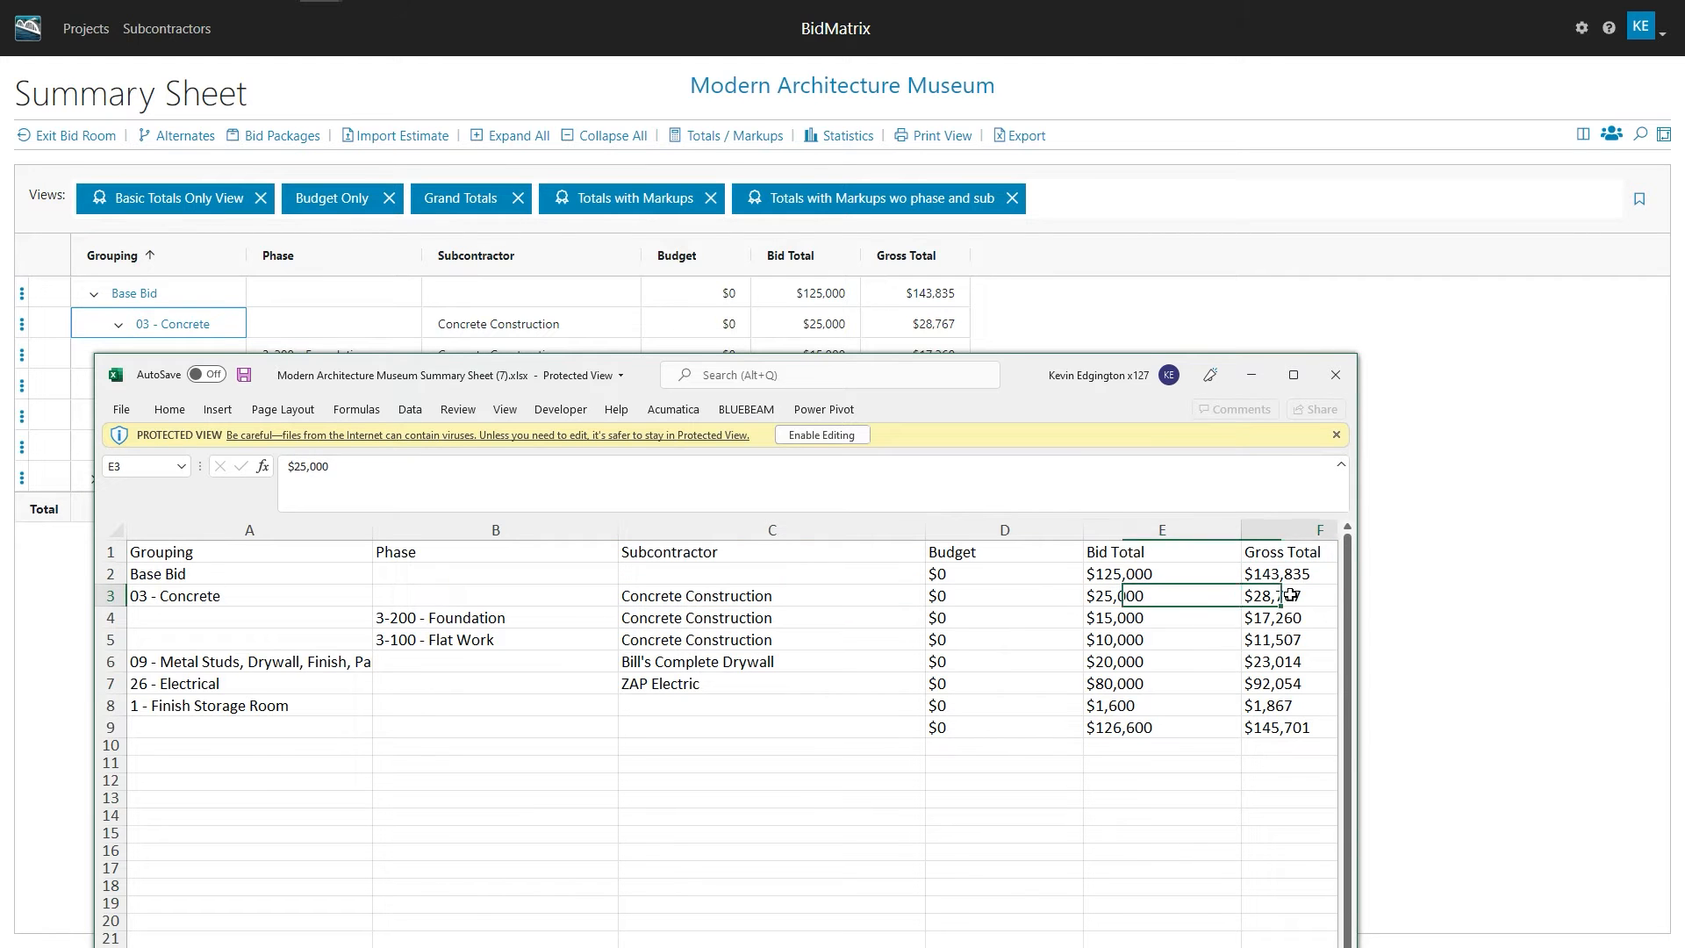
{"action": "left_click", "coordinate": [1286, 594]}
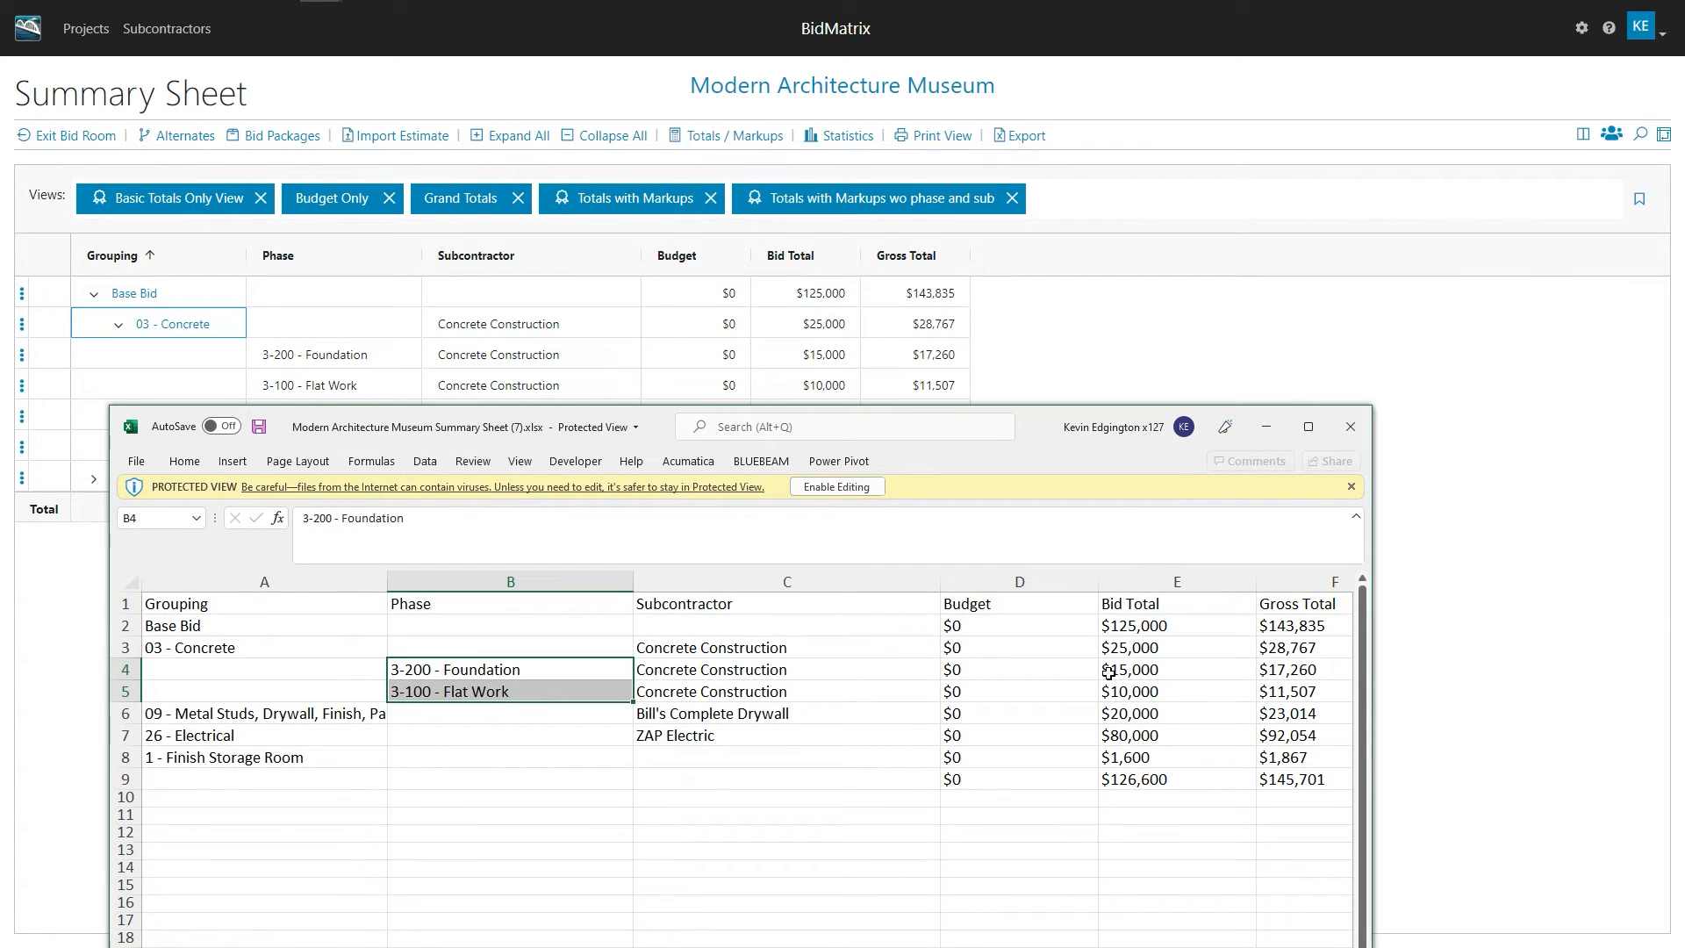
{"action": "left_click", "coordinate": [1130, 668]}
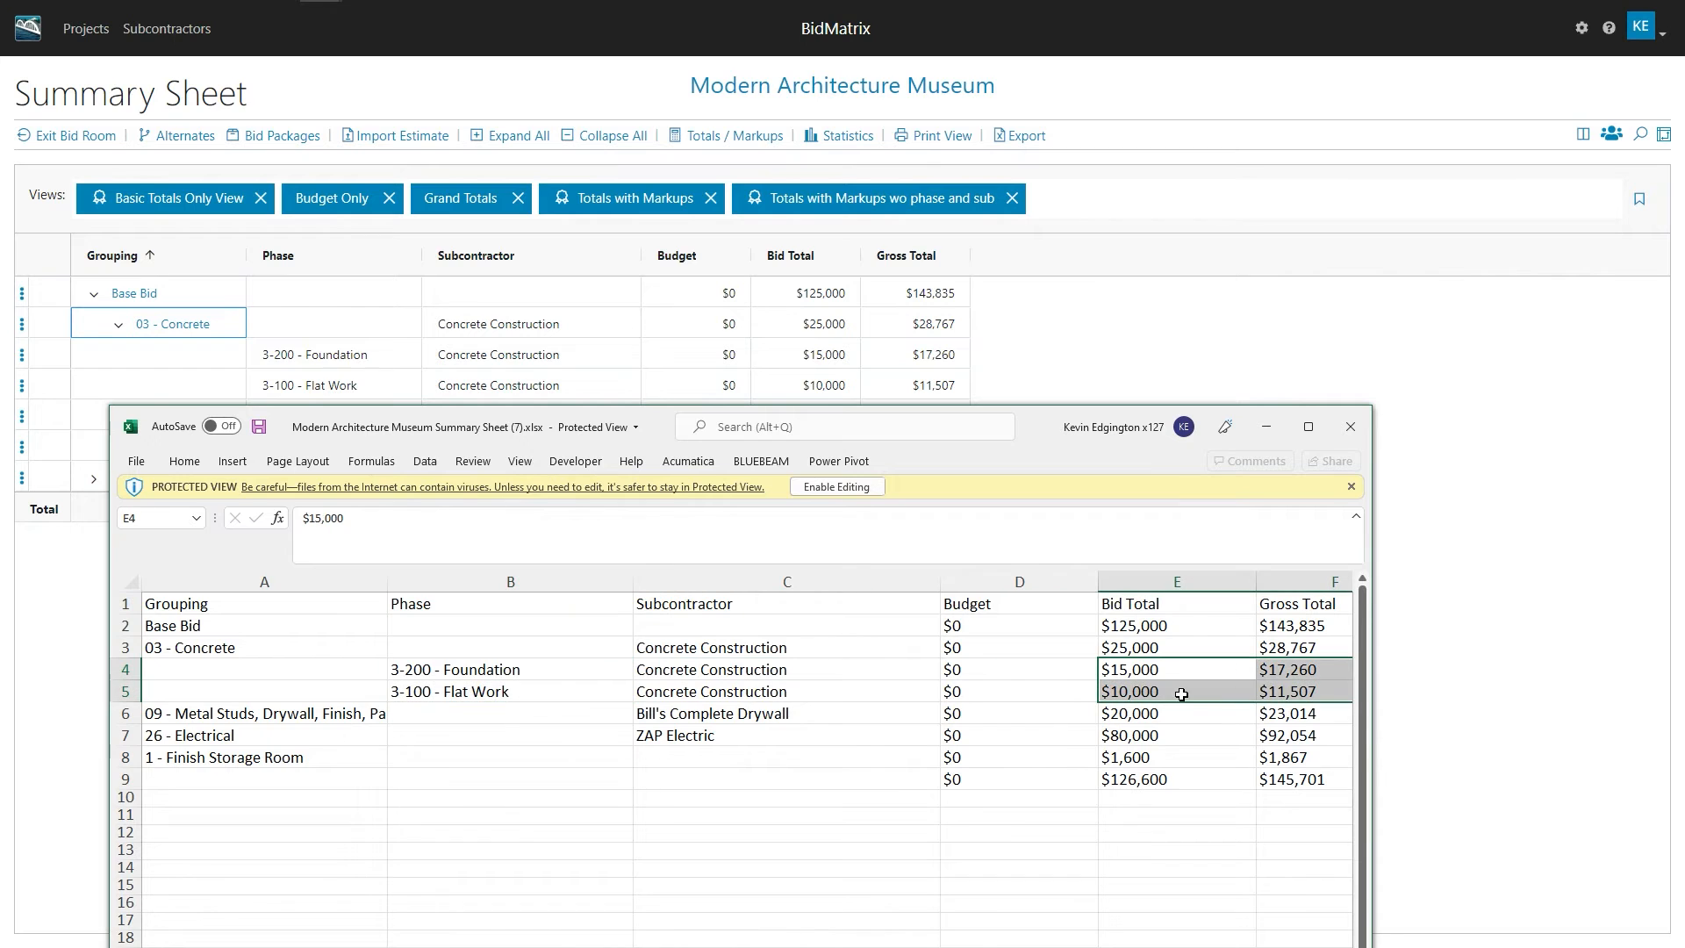
{"action": "left_click", "coordinate": [786, 713]}
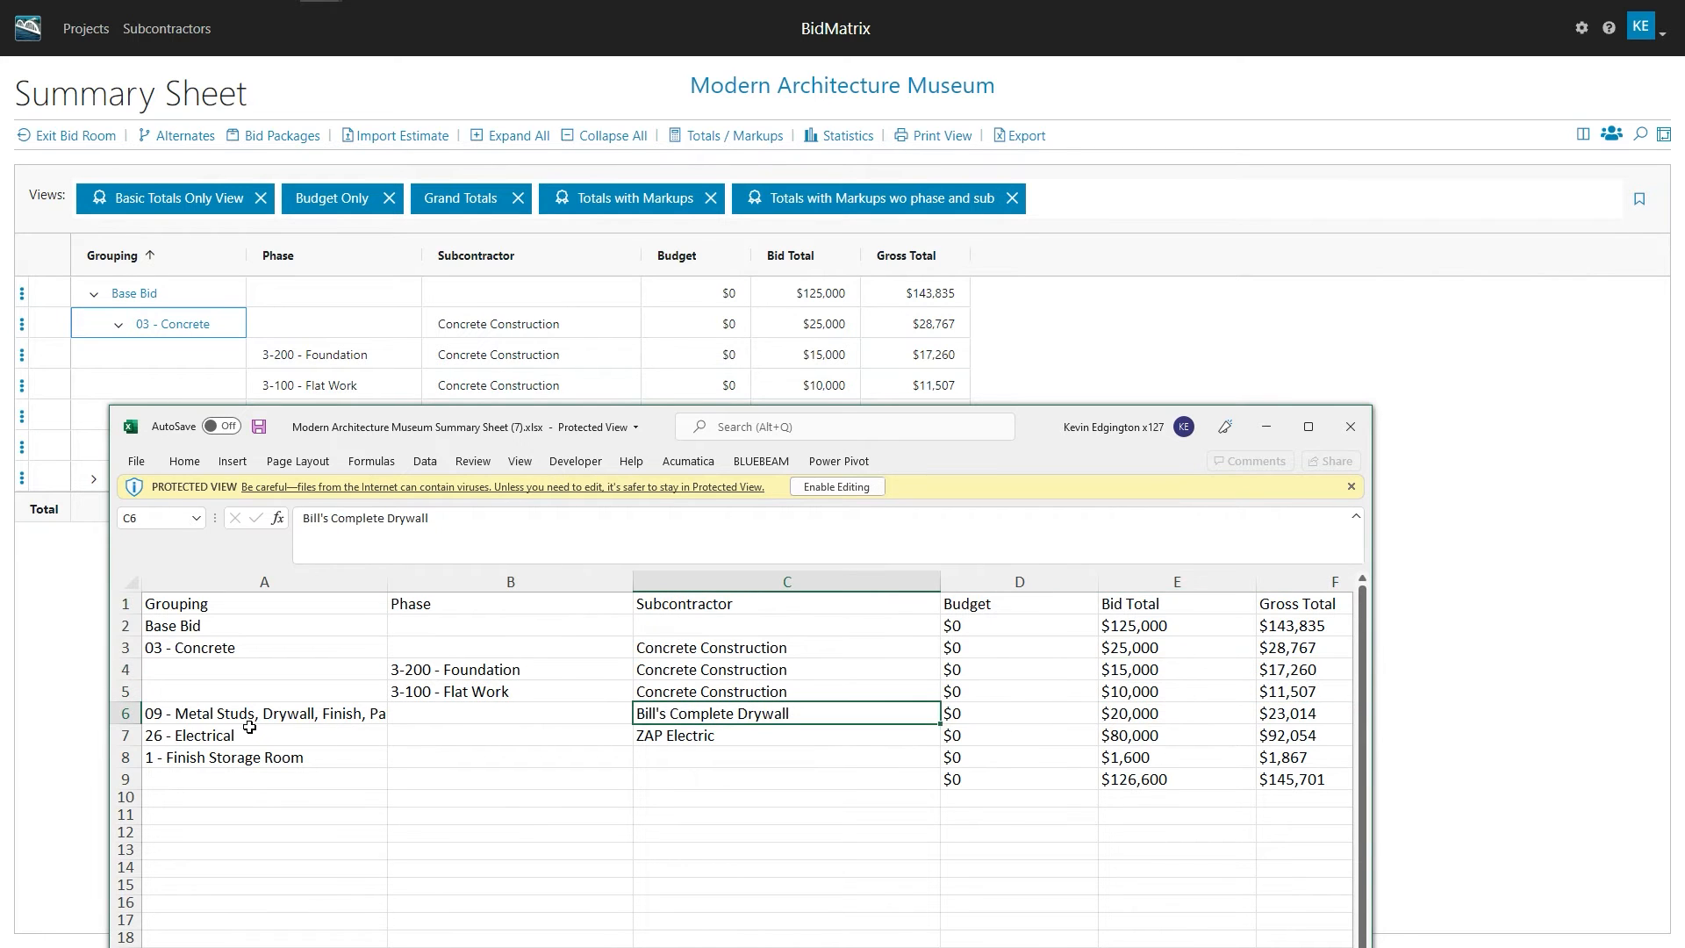
{"action": "mouse_move", "coordinate": [176, 639]}
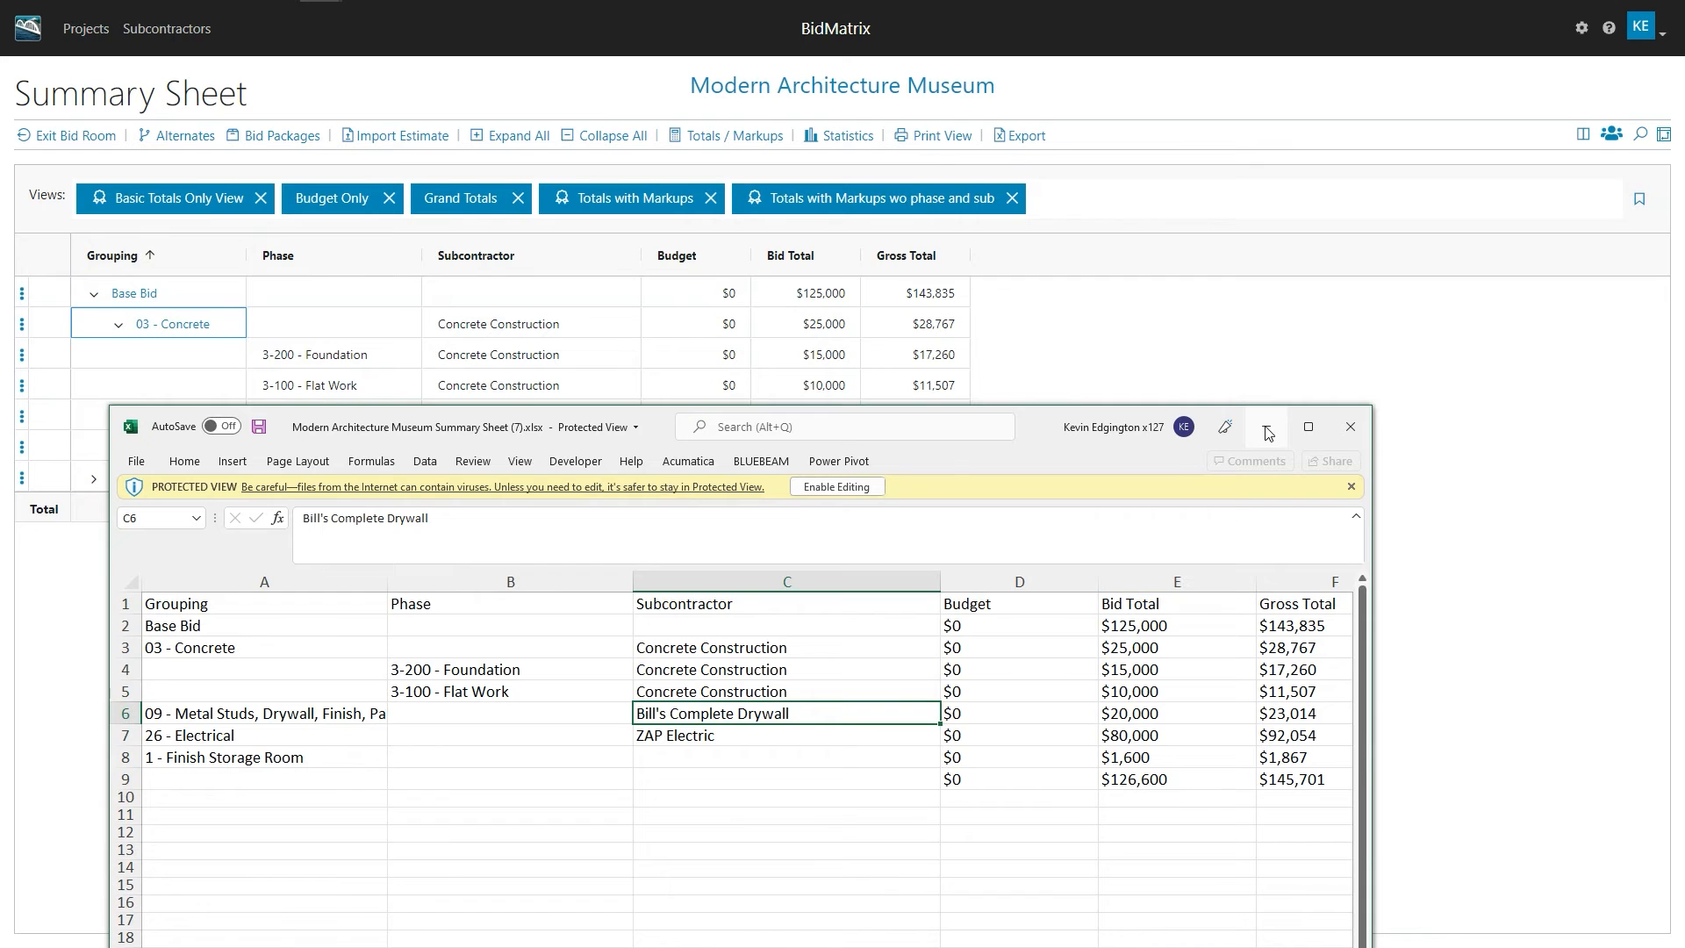
{"action": "left_click", "coordinate": [1349, 427]}
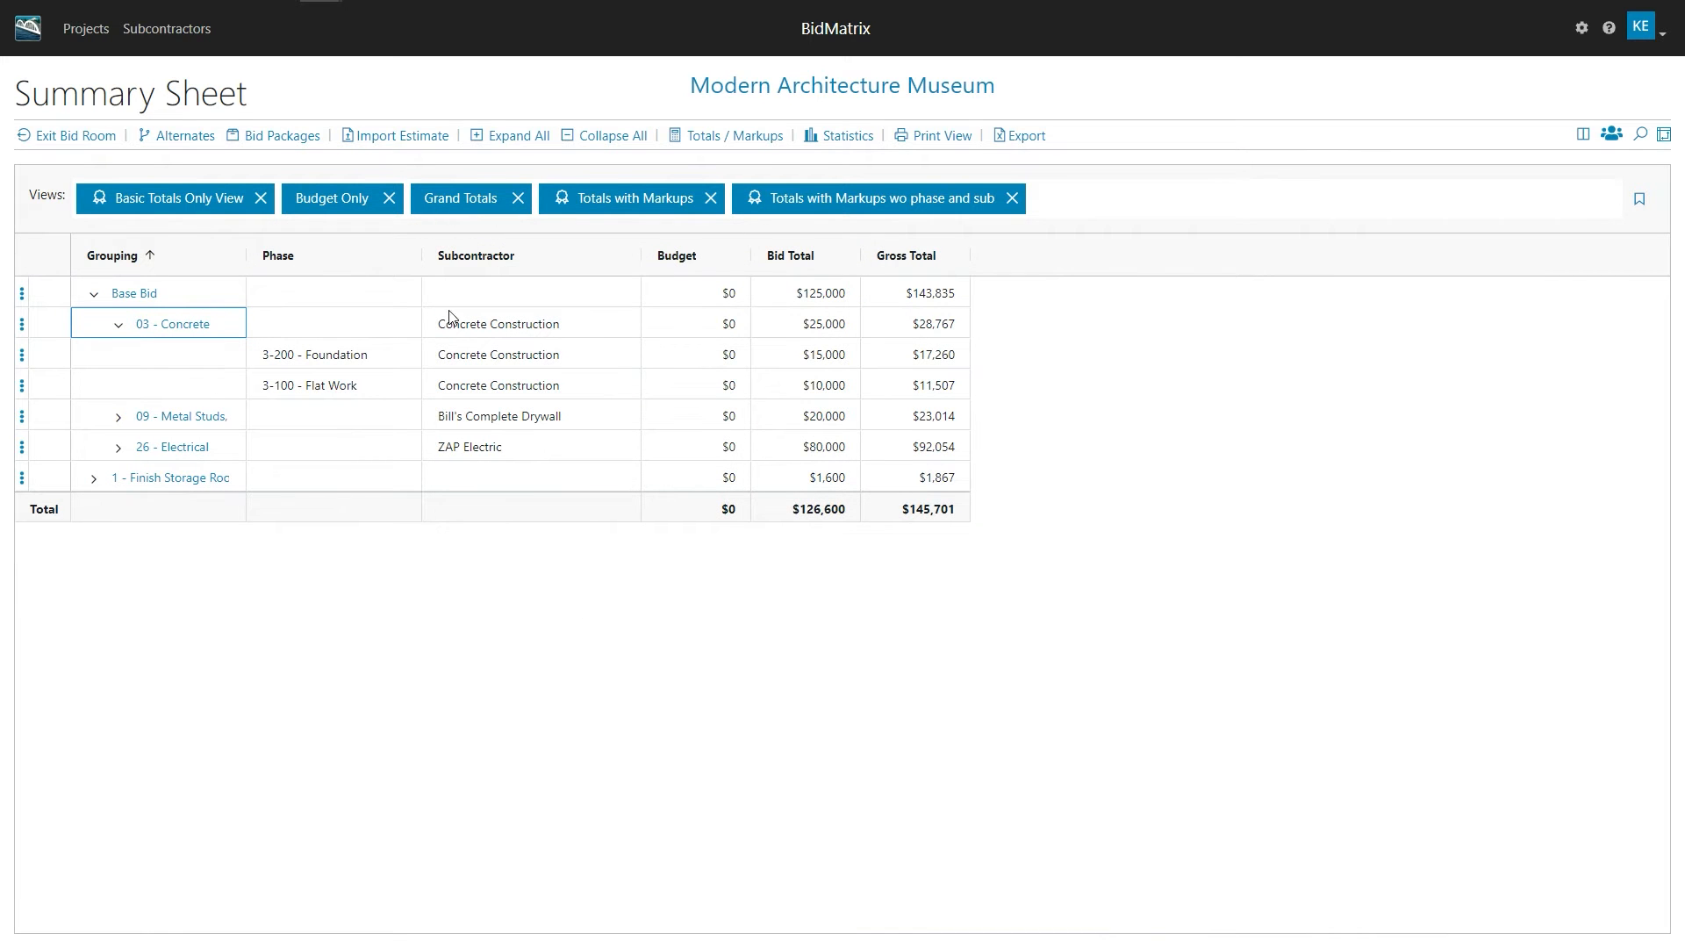
Expand All groups, export the summary sheet again and open the new workbook
{"action": "left_click", "coordinate": [516, 135]}
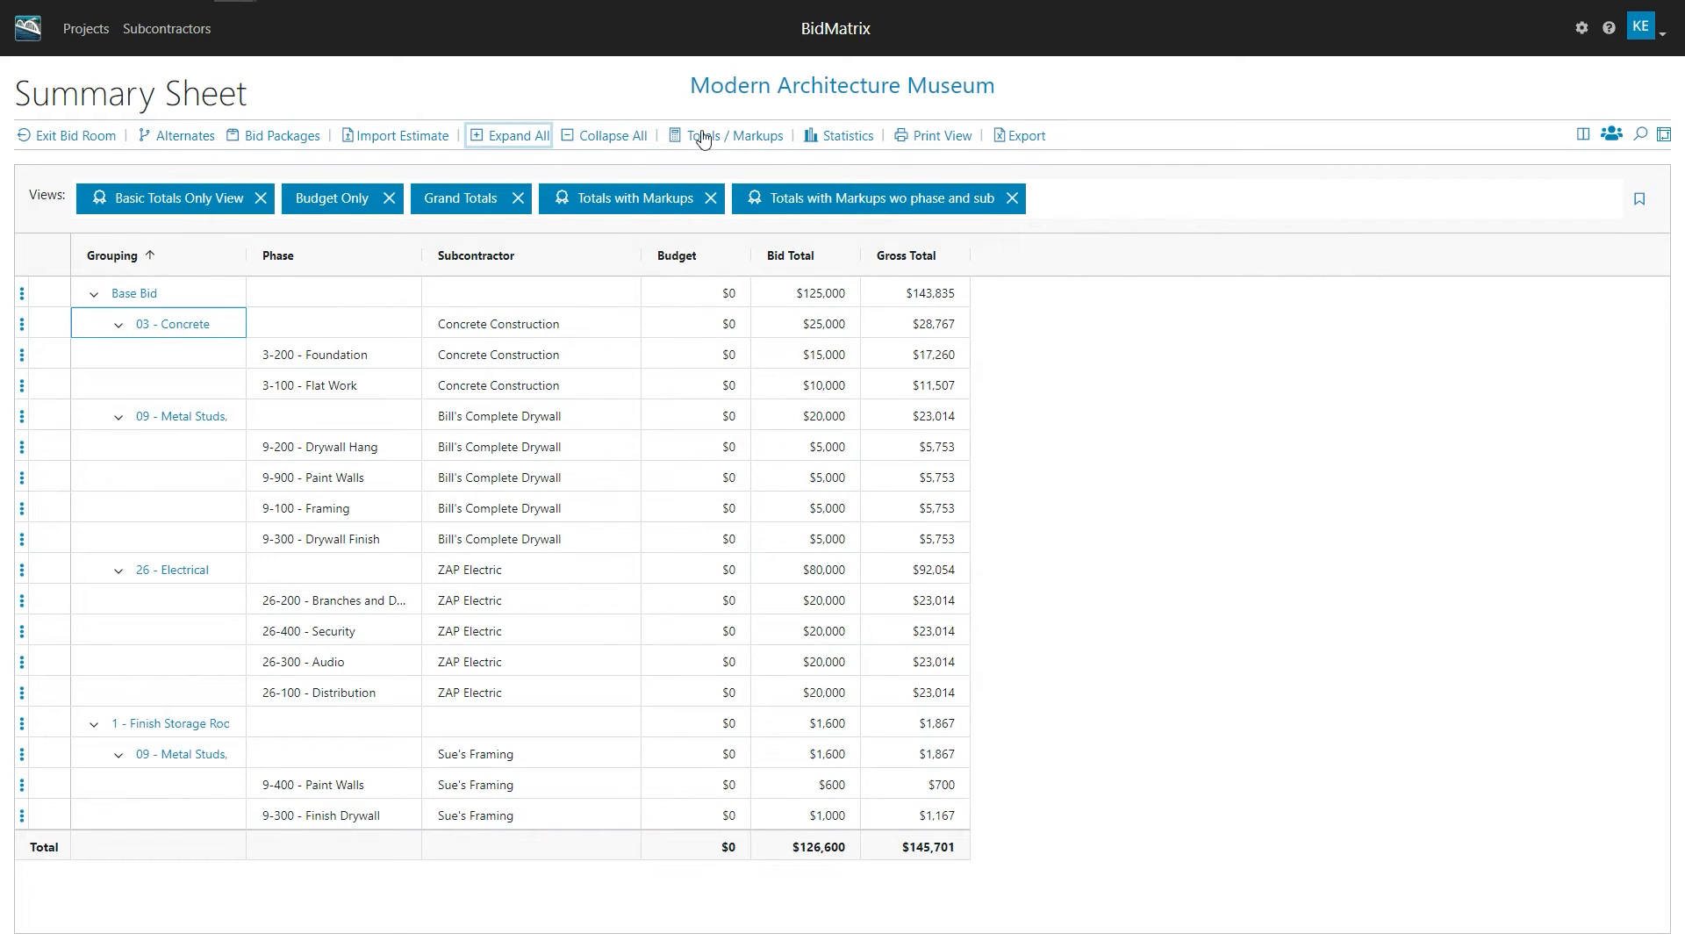
{"action": "left_click", "coordinate": [1025, 135]}
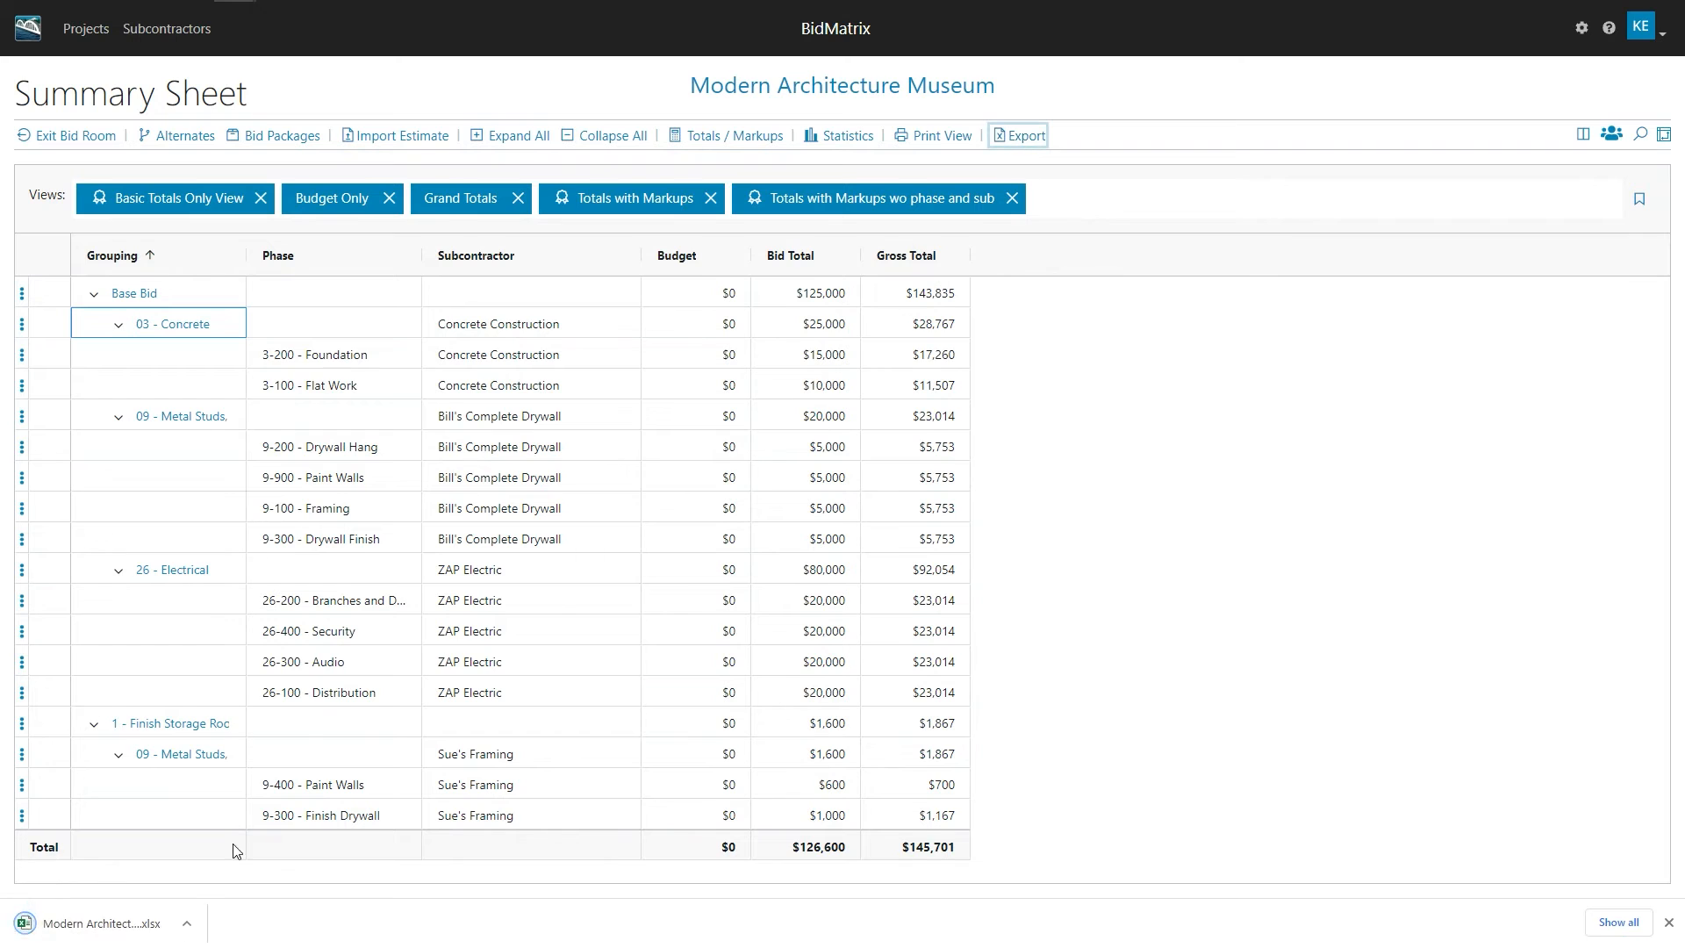
{"action": "left_click", "coordinate": [1018, 135]}
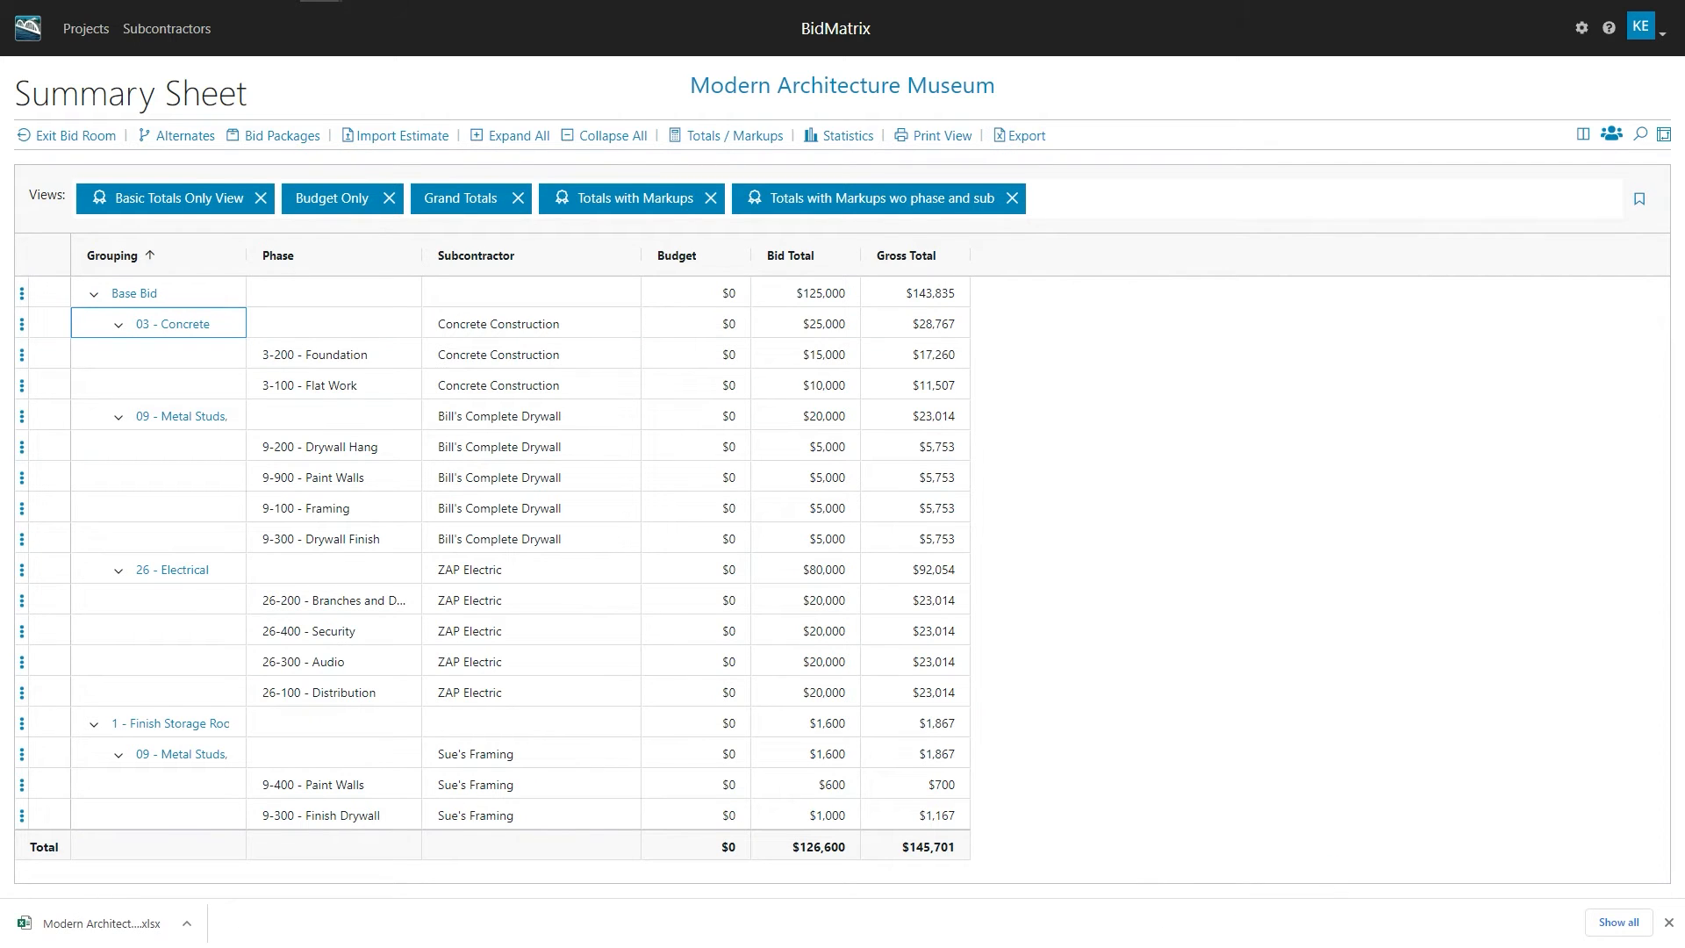
{"action": "left_click", "coordinate": [1016, 135]}
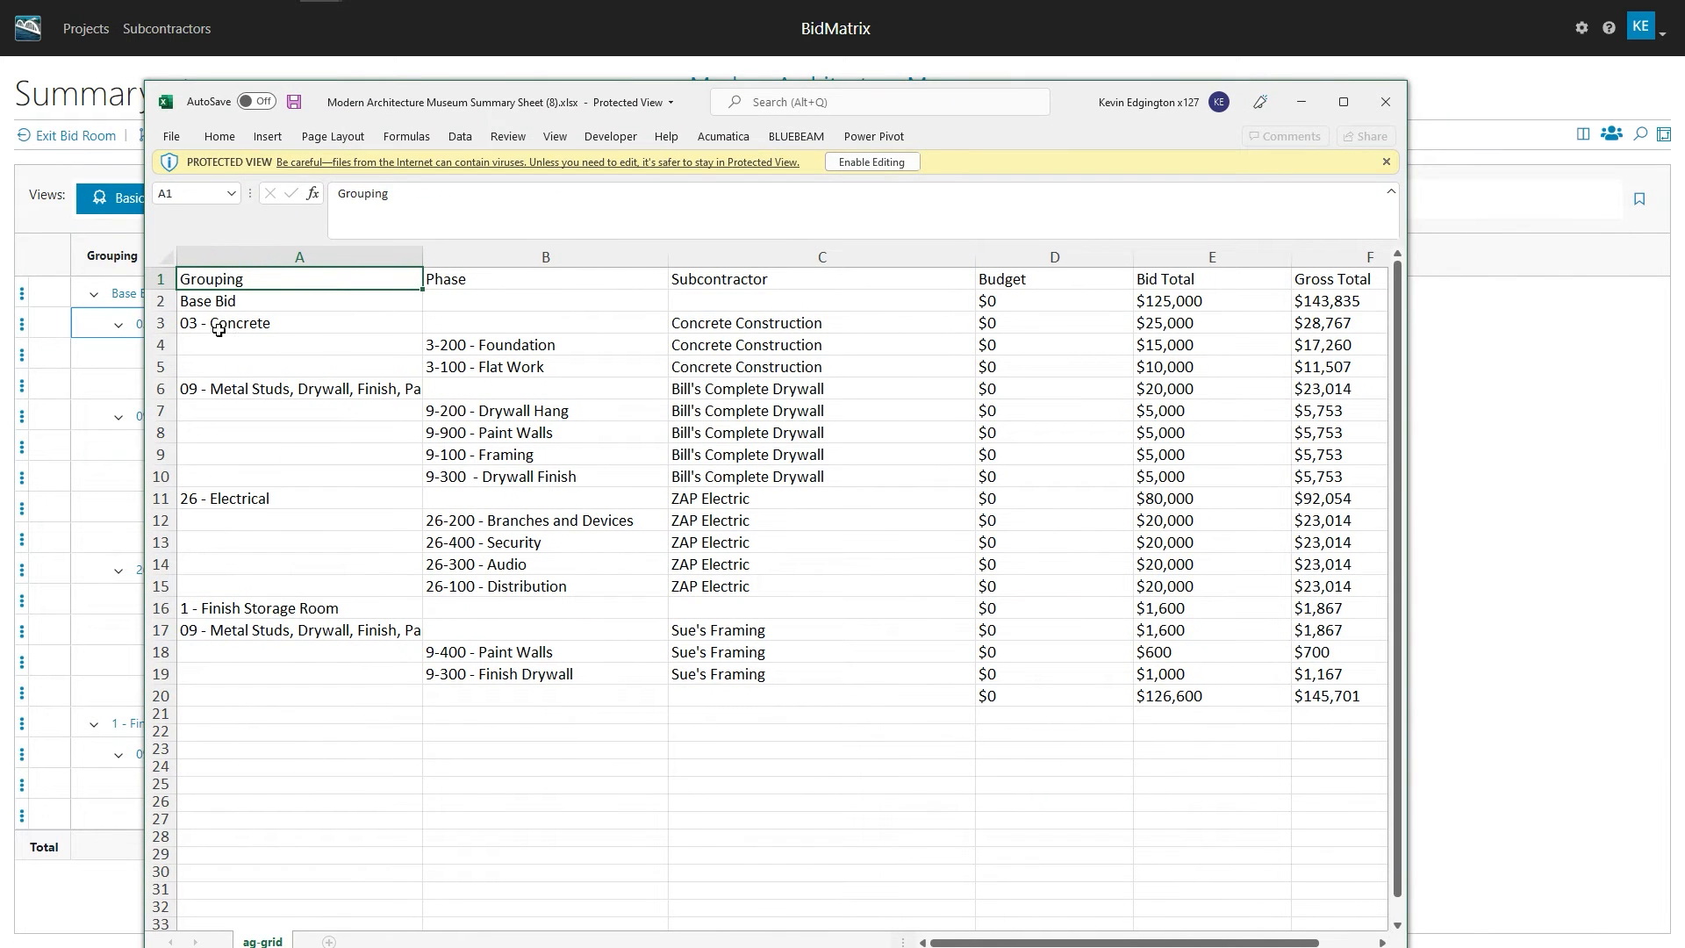
Review the subcontractor entries for the concrete and drywall phase rows
{"action": "left_click", "coordinate": [532, 344]}
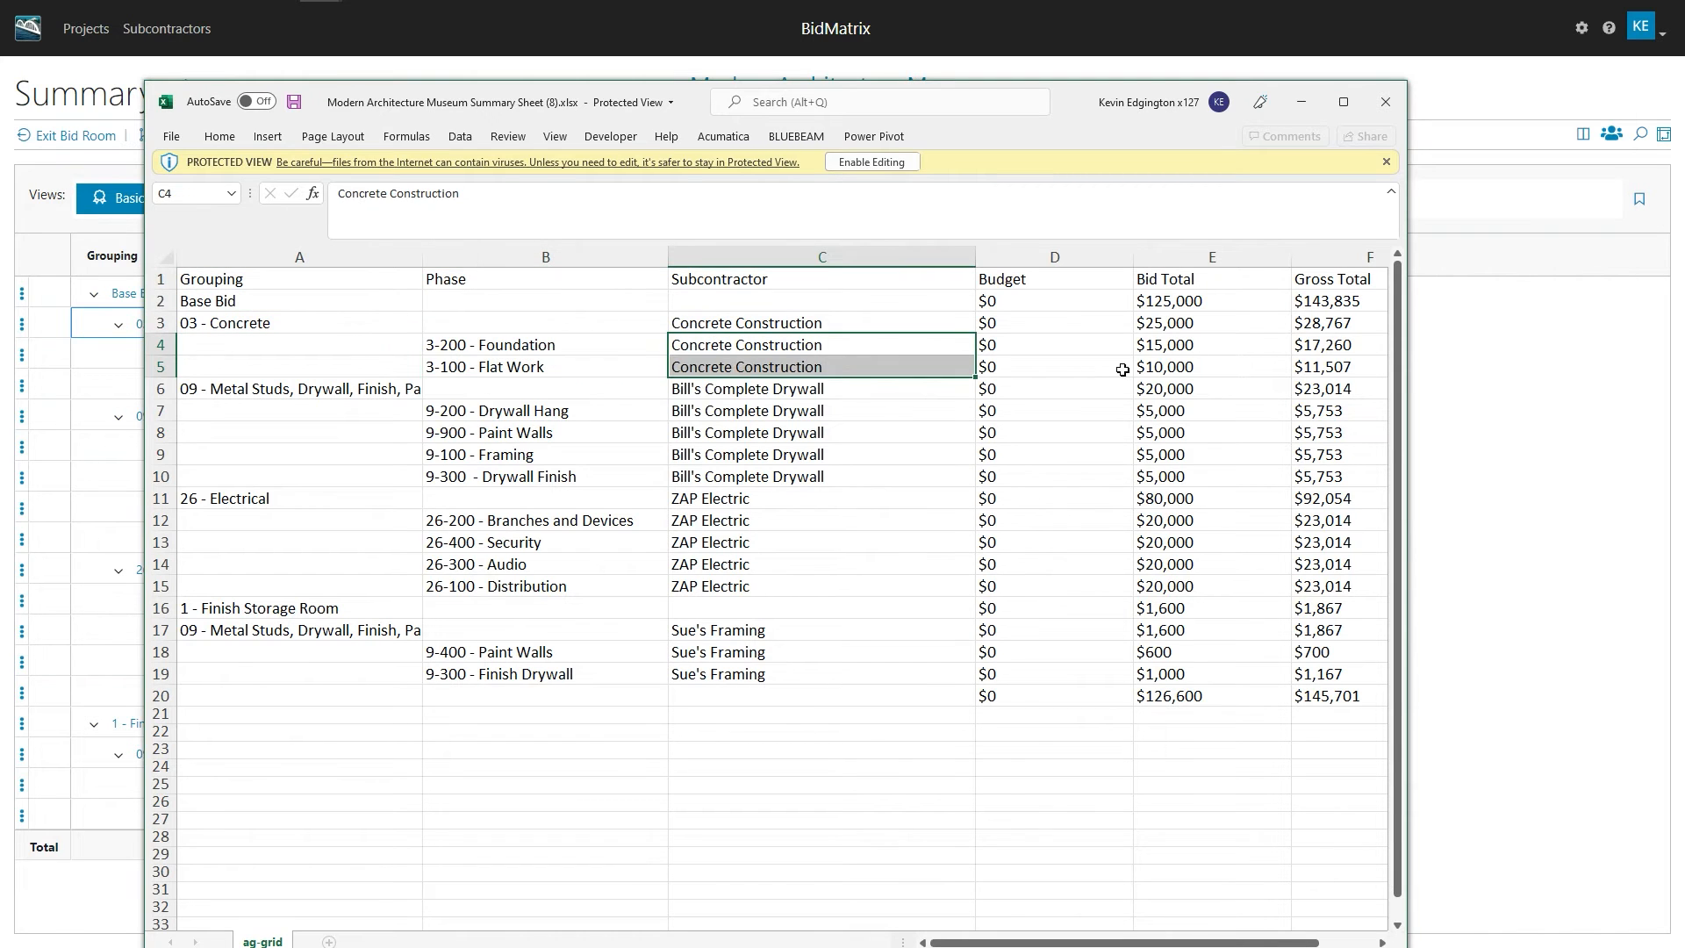
{"action": "left_click", "coordinate": [299, 388]}
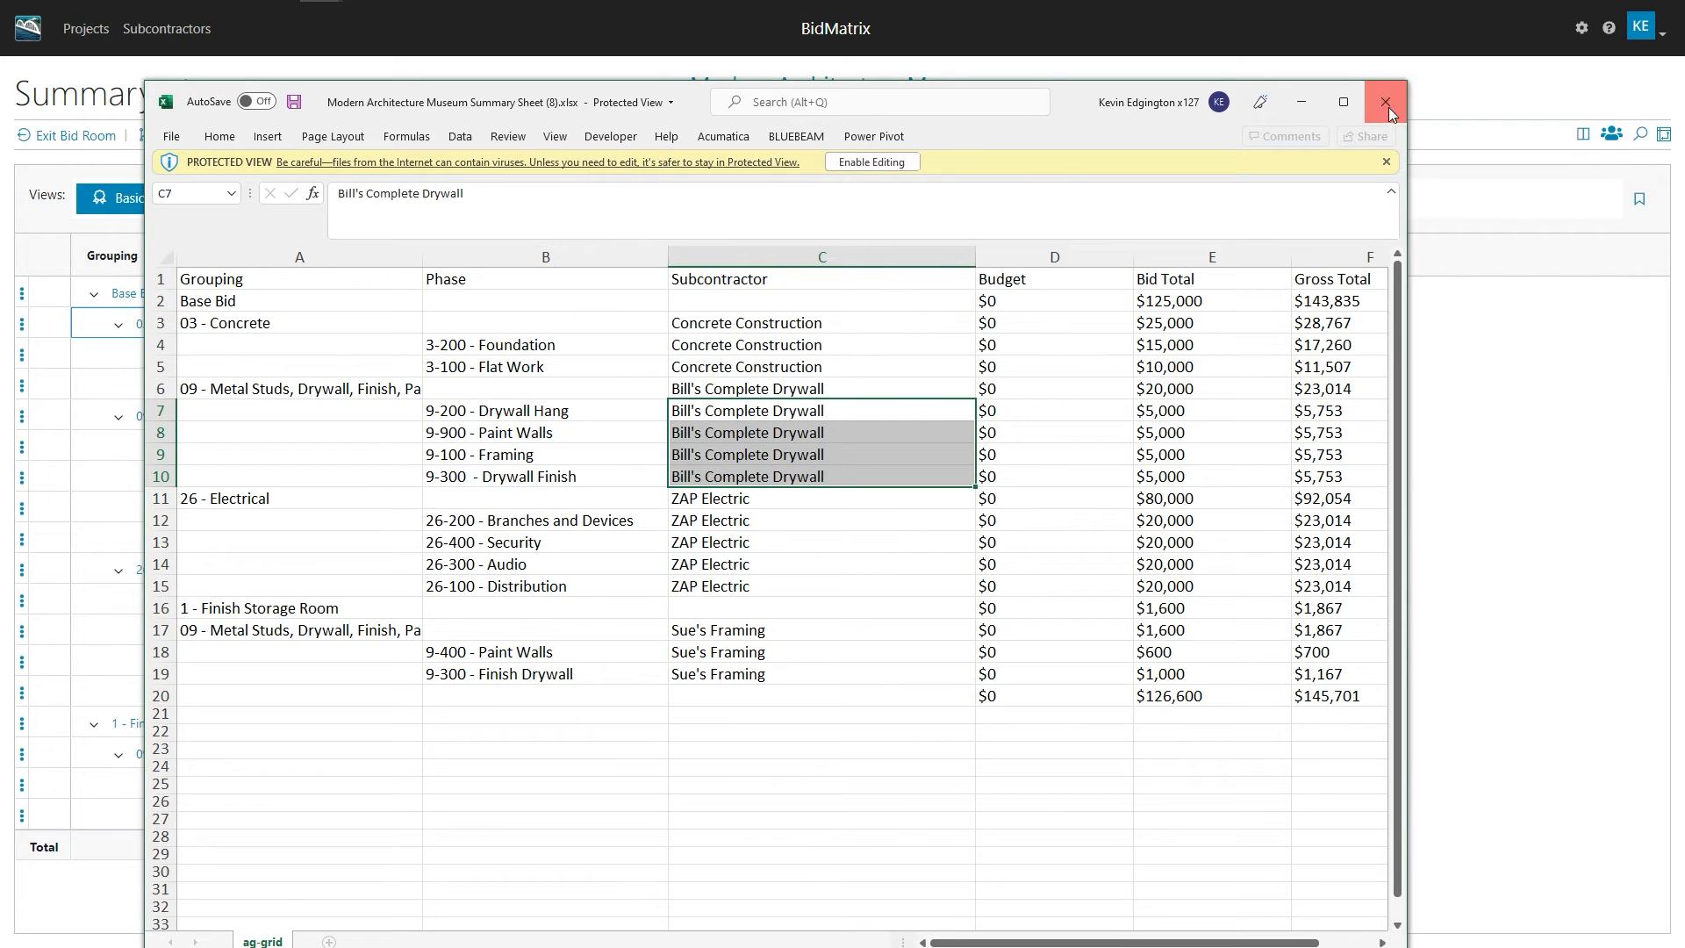
Switch to the Totals with Markups view with Gross Total last and export the sheet
{"action": "left_click", "coordinate": [1385, 102]}
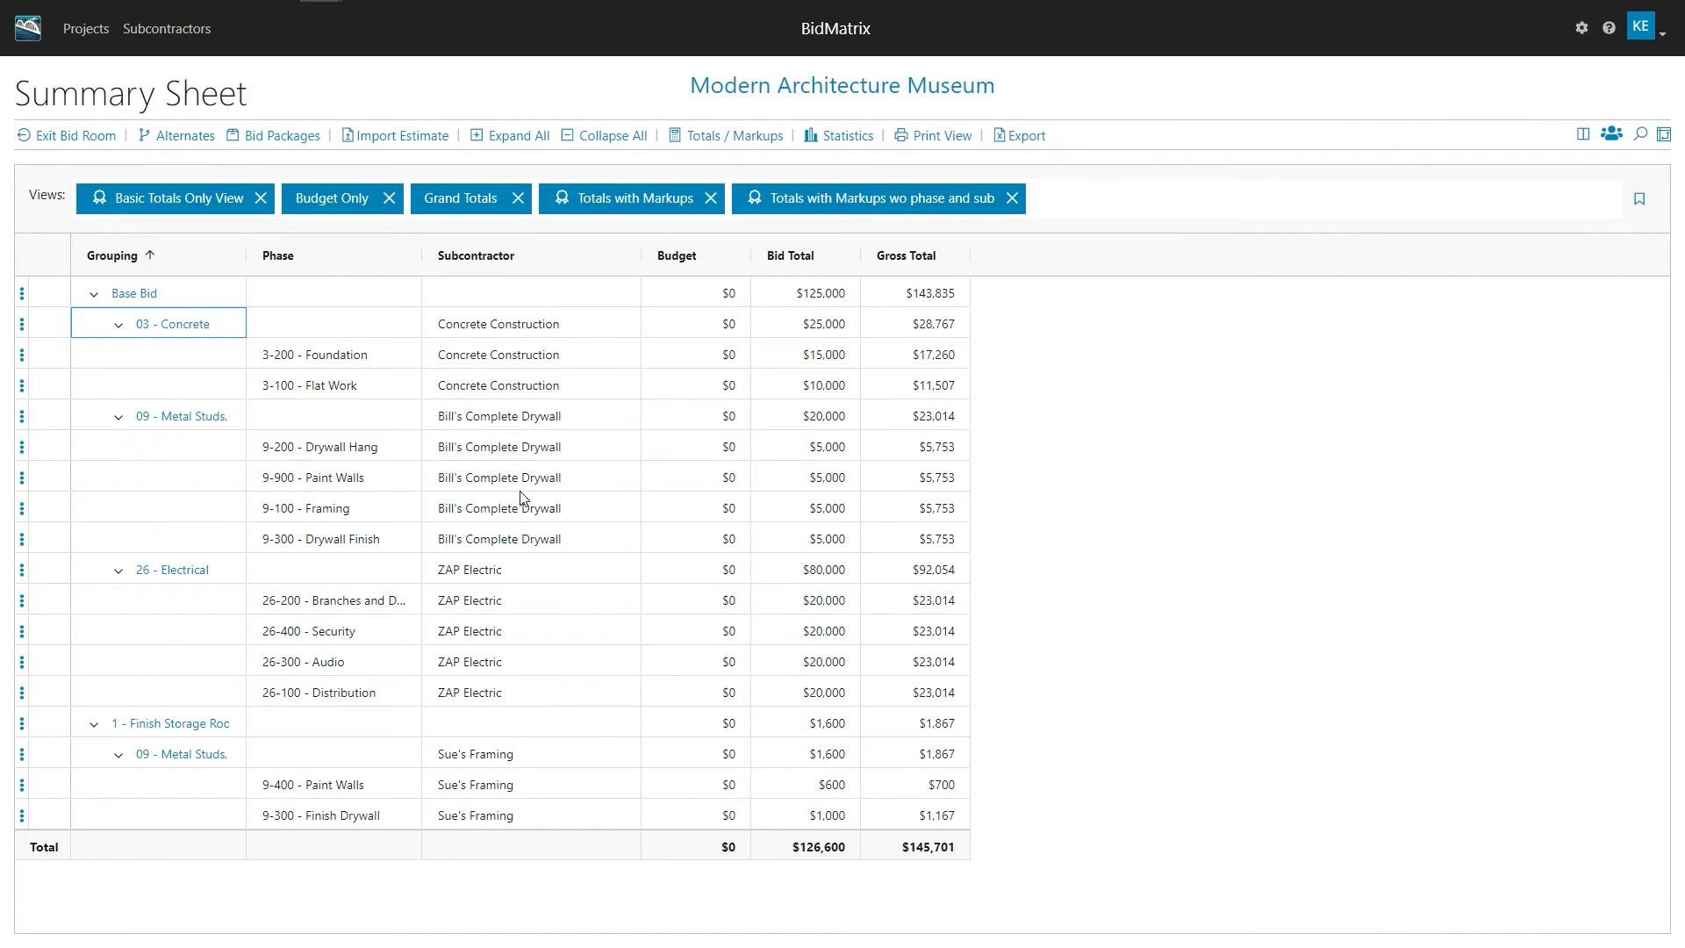
{"action": "mouse_move", "coordinate": [578, 233]}
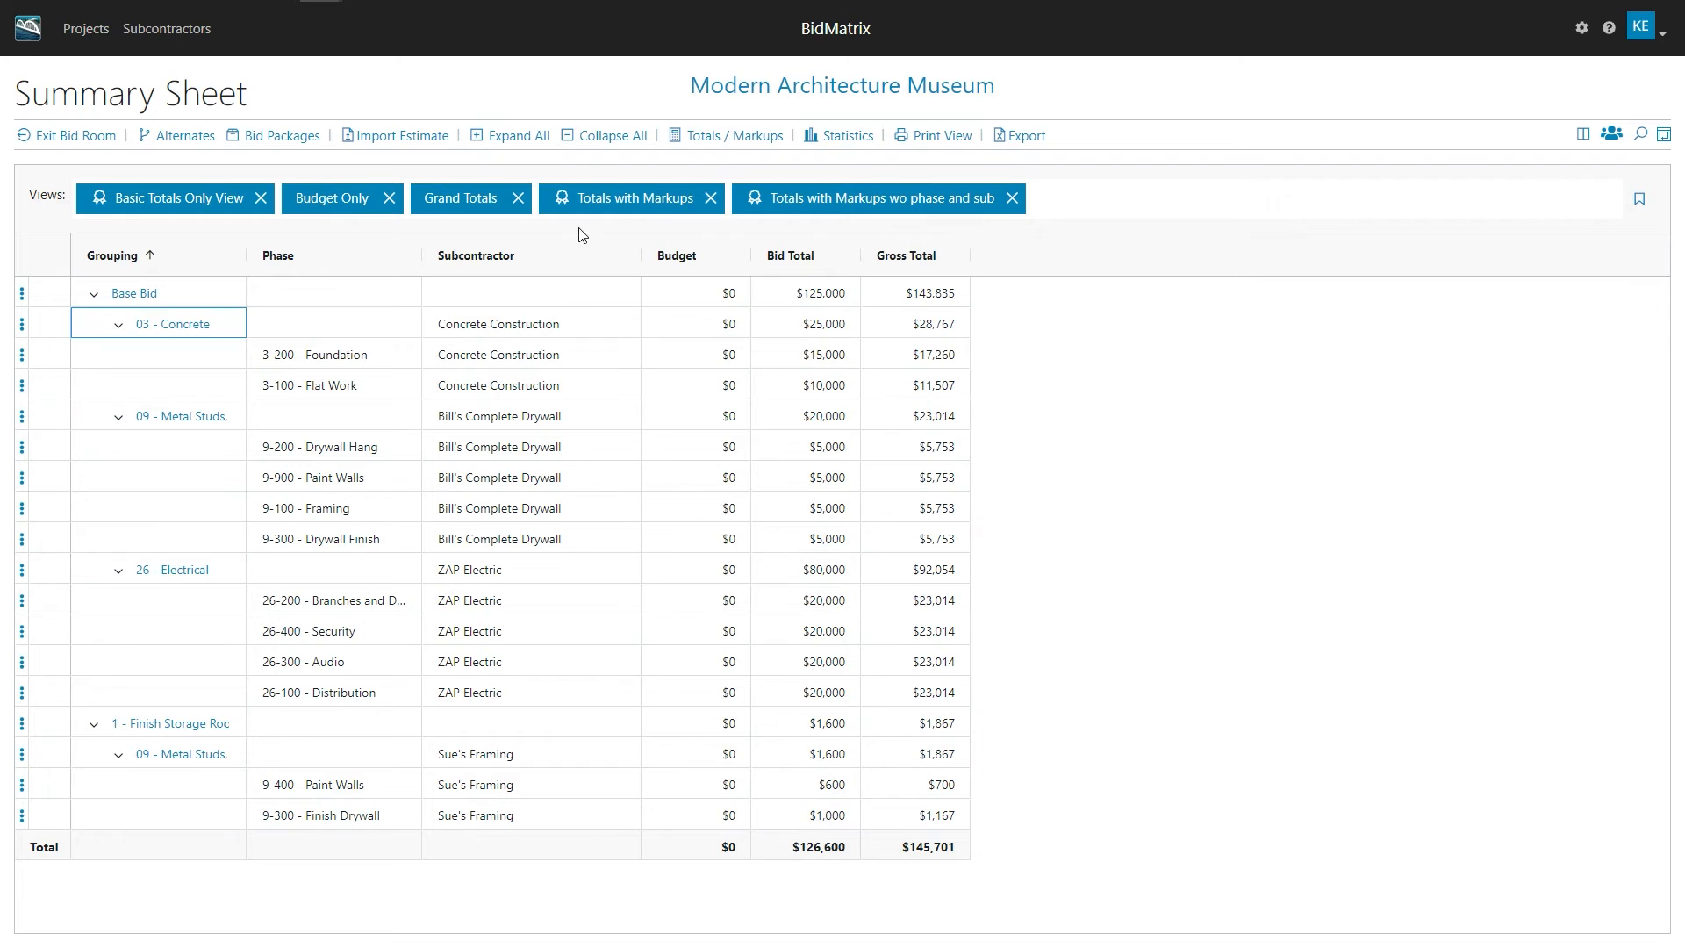
{"action": "left_click", "coordinate": [631, 199]}
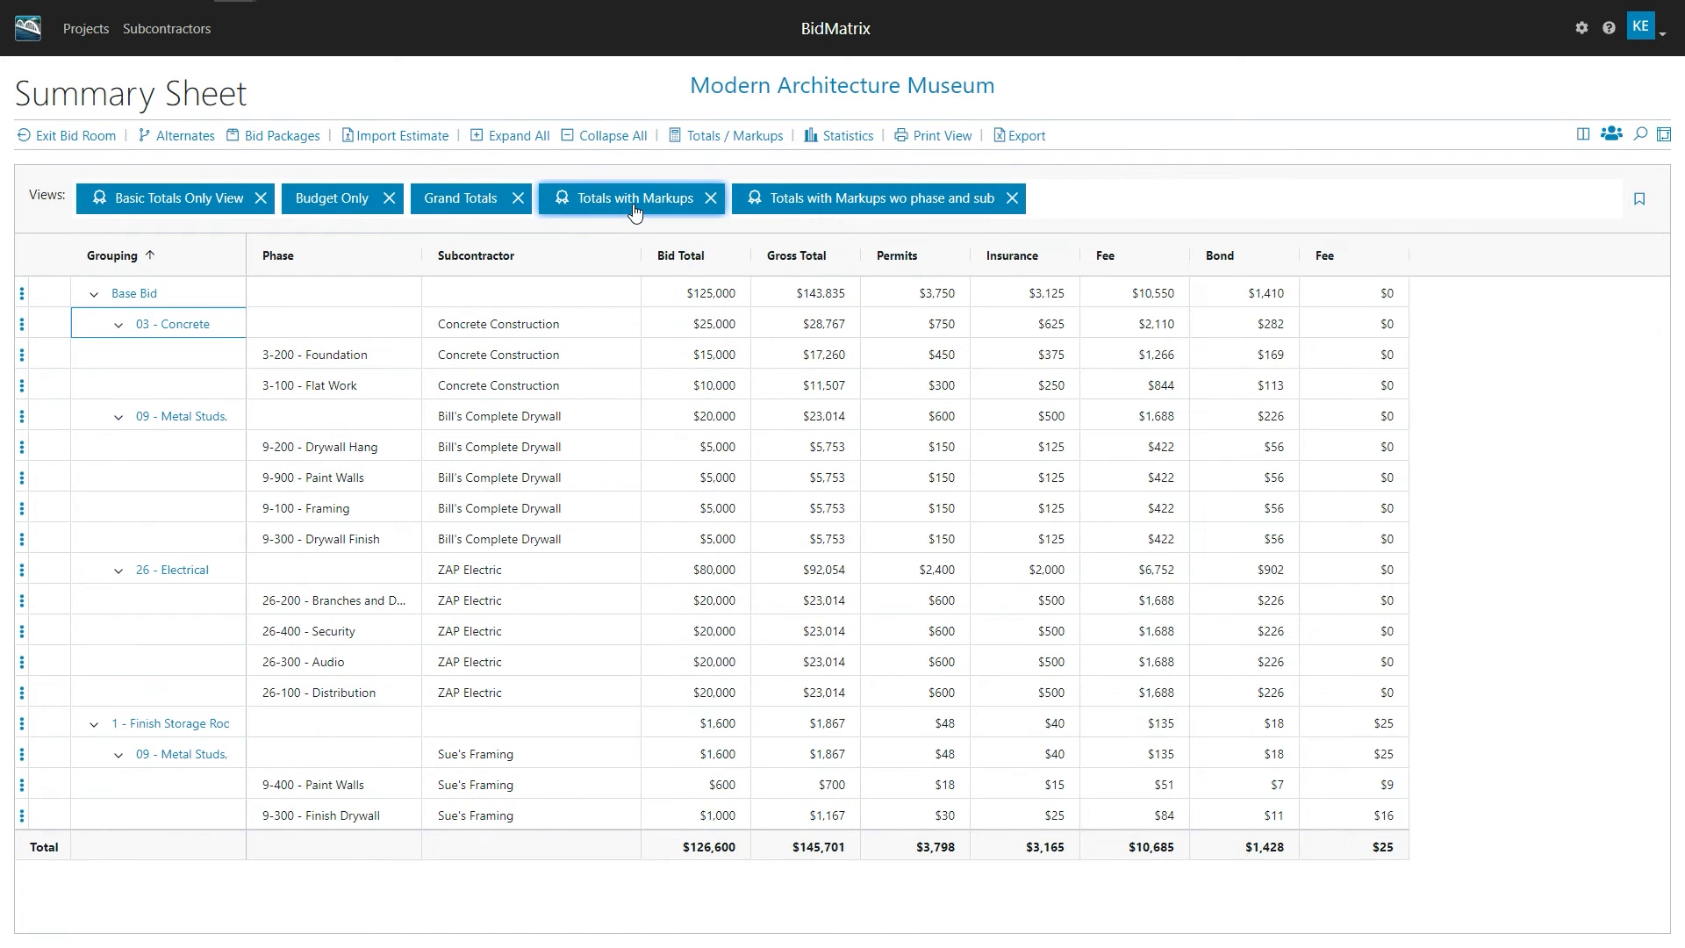
{"action": "mouse_move", "coordinate": [196, 356]}
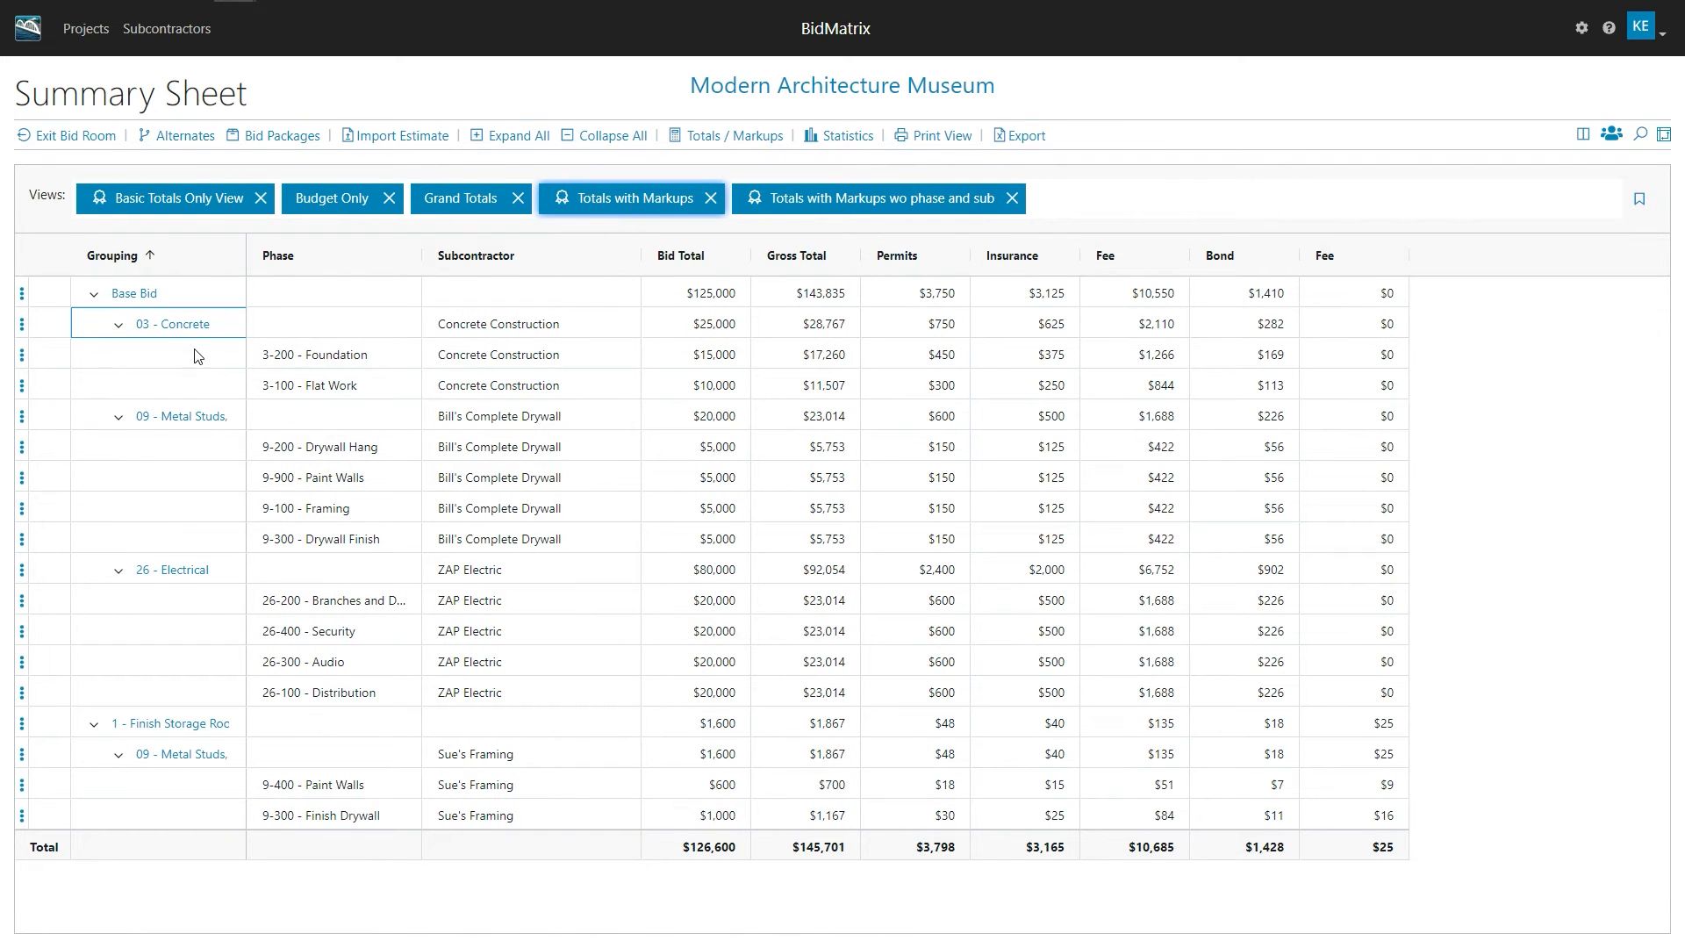
{"action": "mouse_move", "coordinate": [543, 371]}
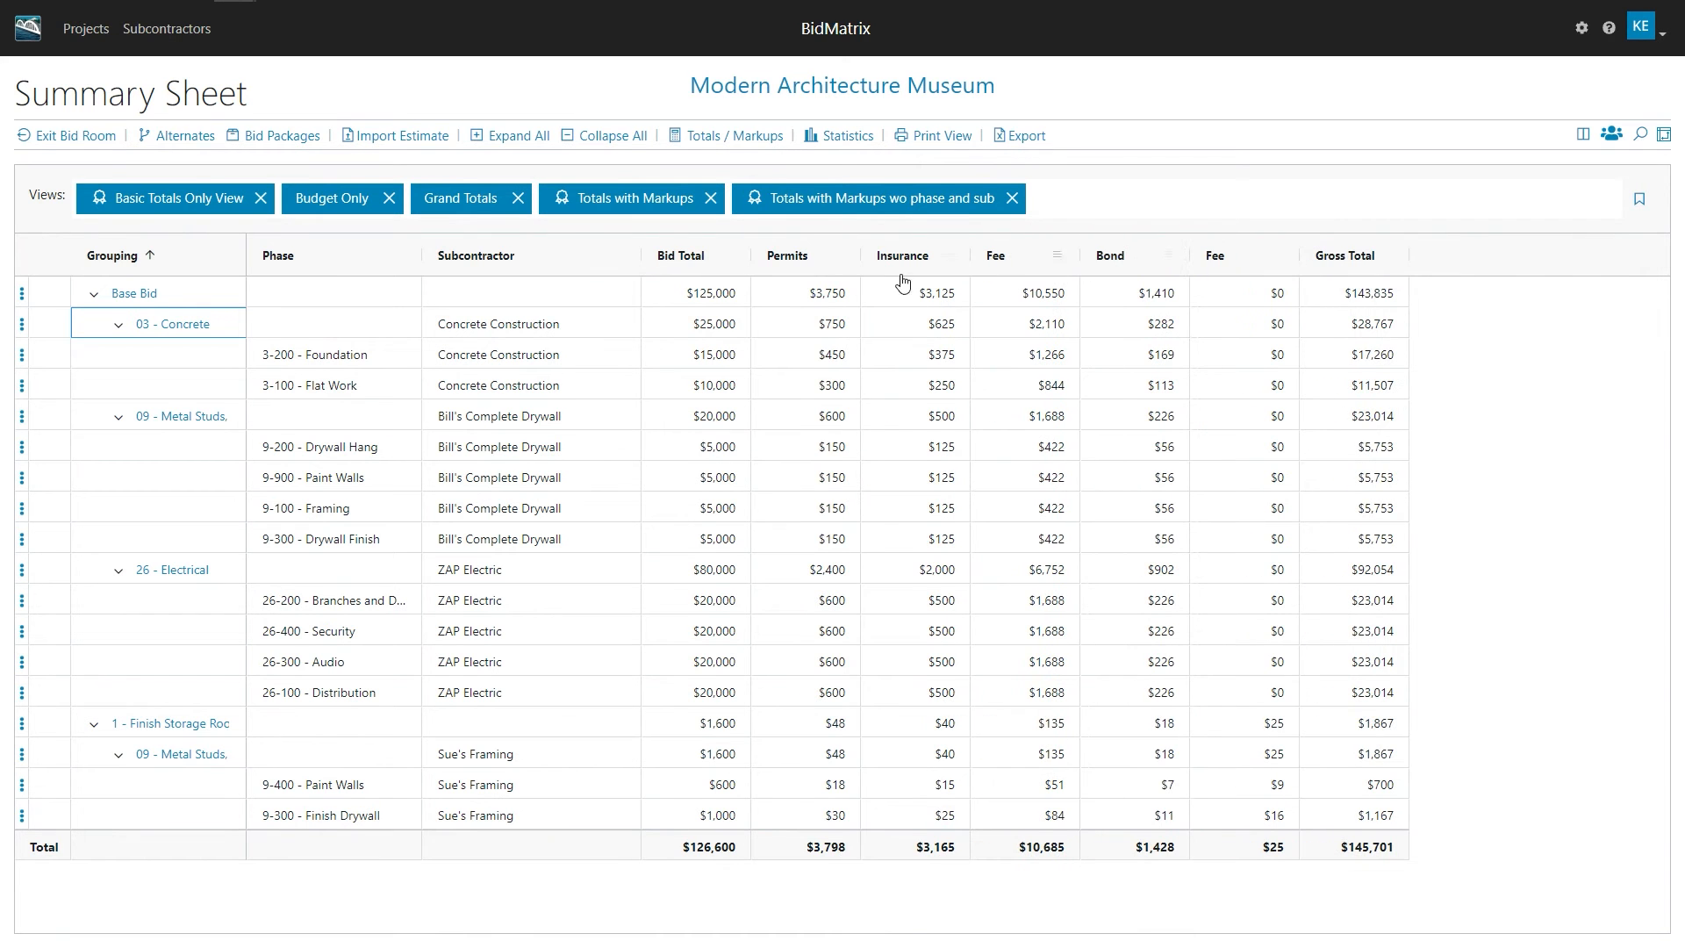
{"action": "mouse_move", "coordinate": [1367, 304]}
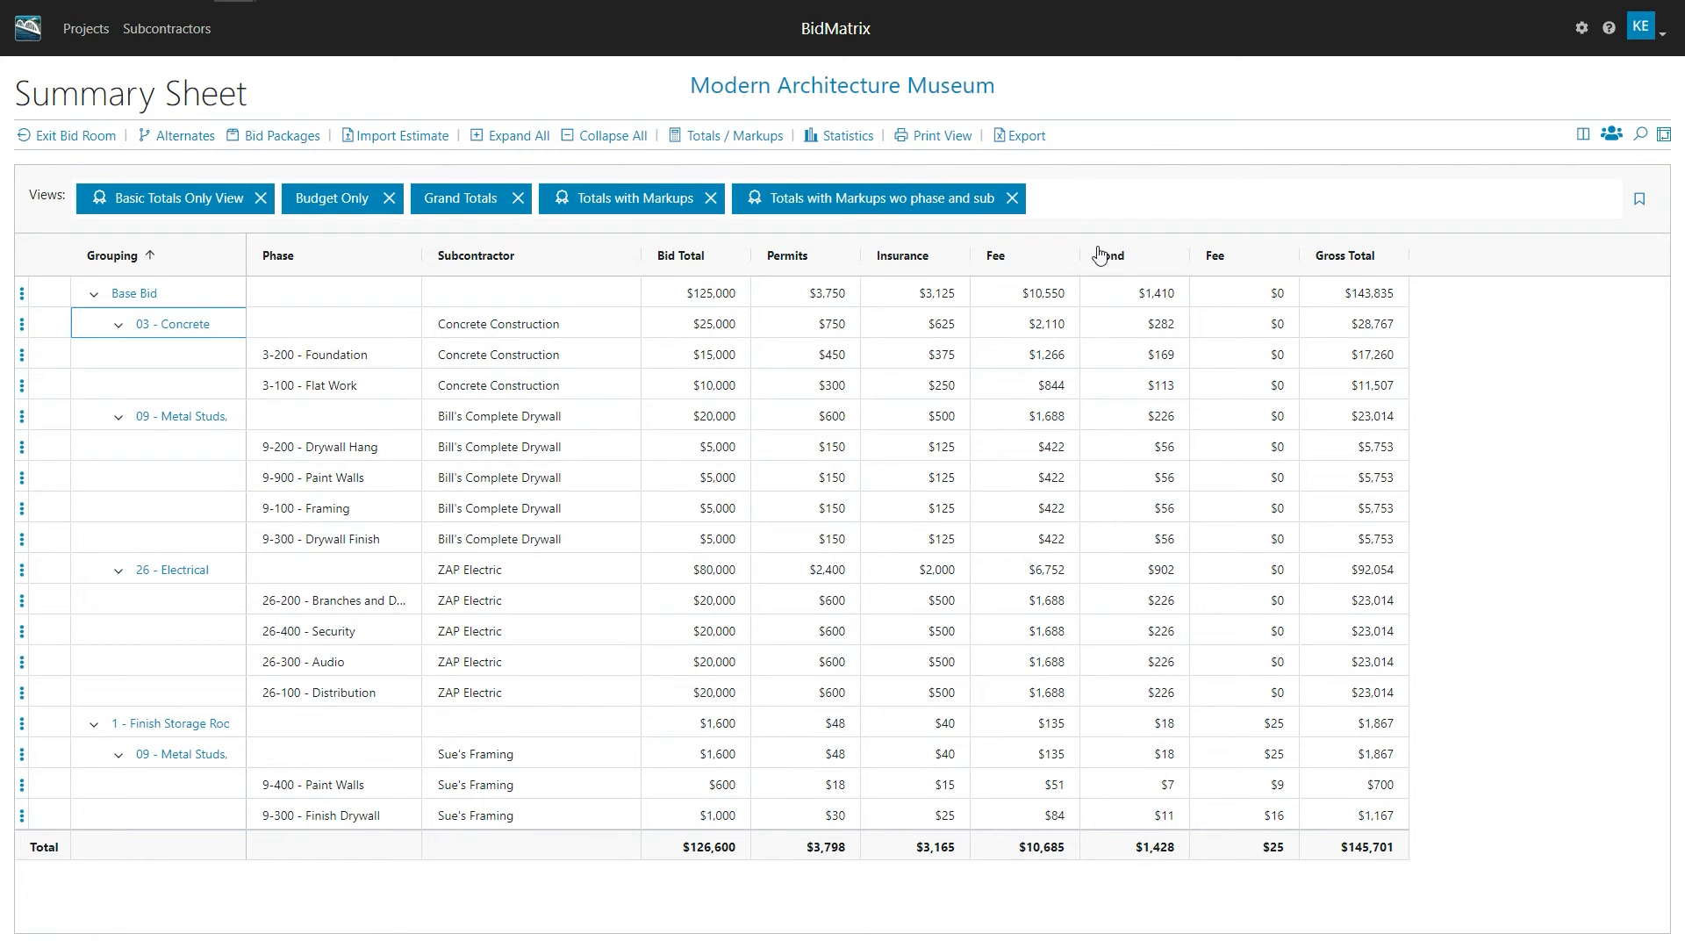
{"action": "left_click", "coordinate": [1023, 135]}
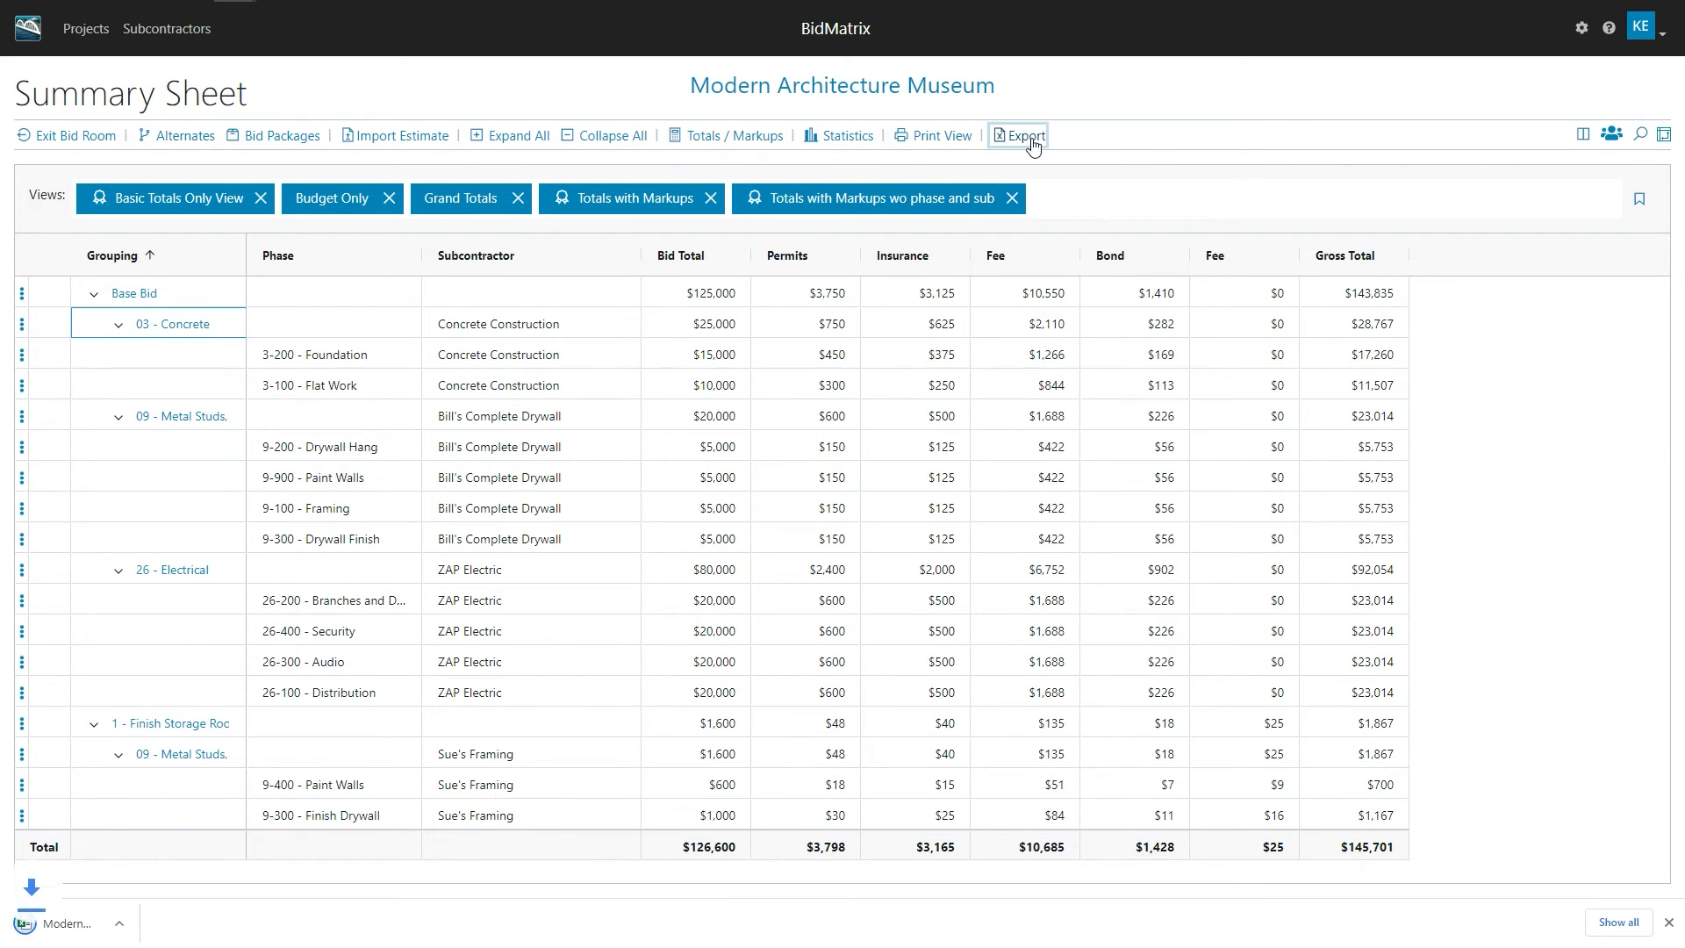
Open the markups export, check the Grouping column at the end and Enable Editing
{"action": "left_click", "coordinate": [1016, 135]}
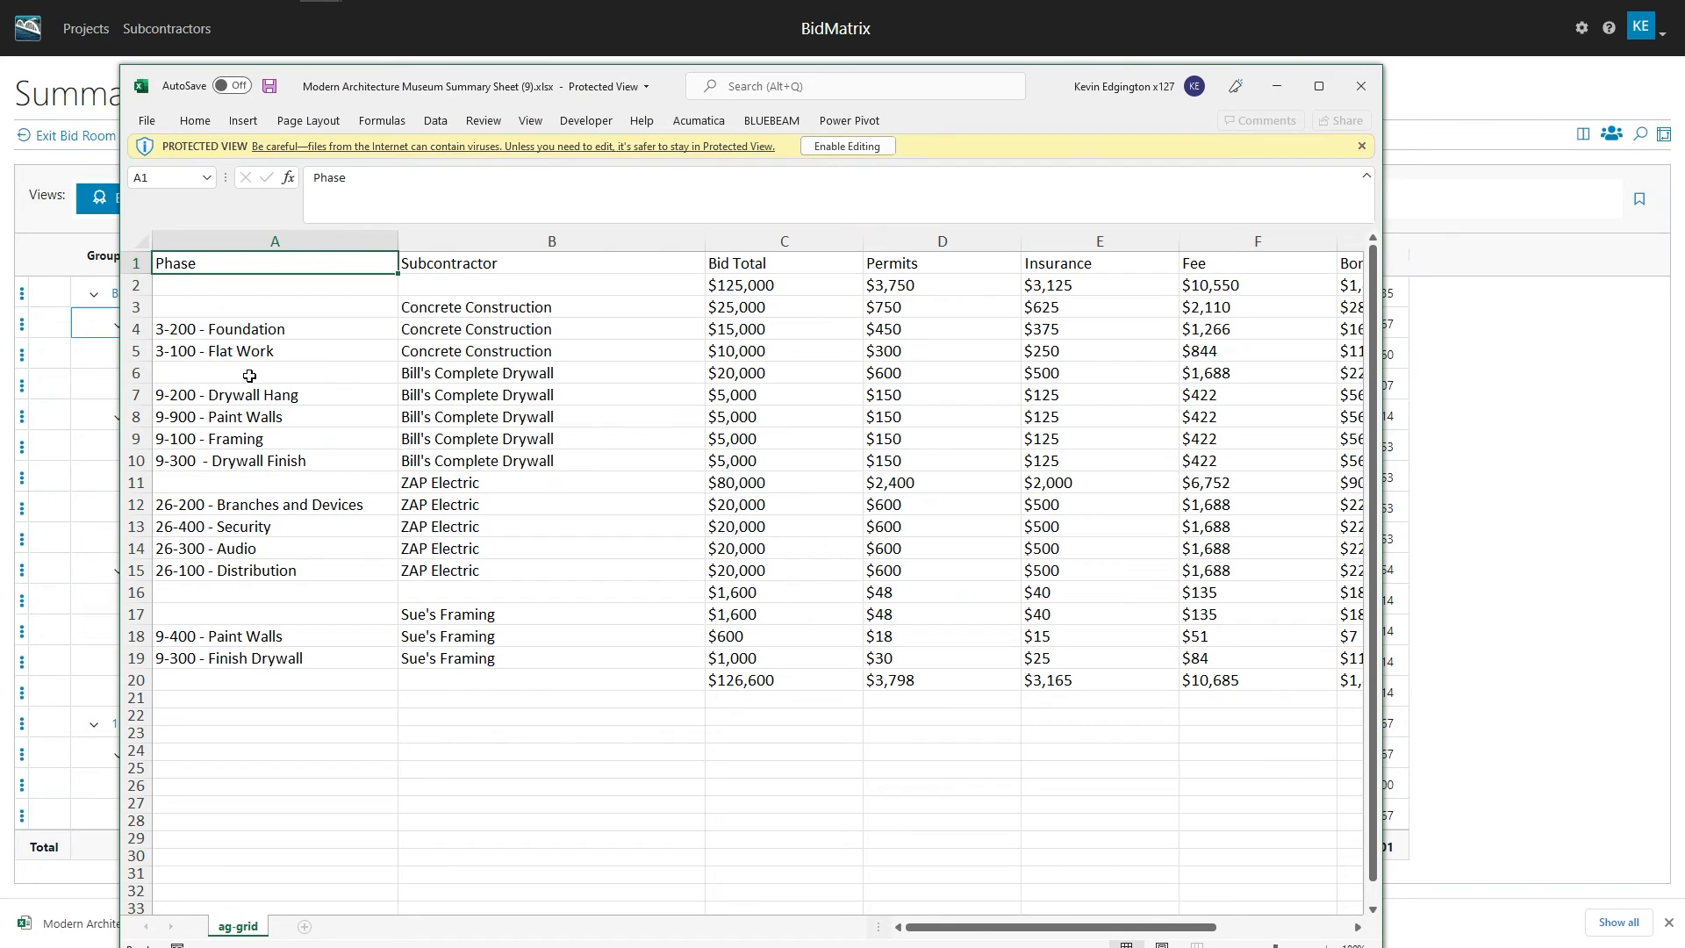
{"action": "mouse_move", "coordinate": [284, 309]}
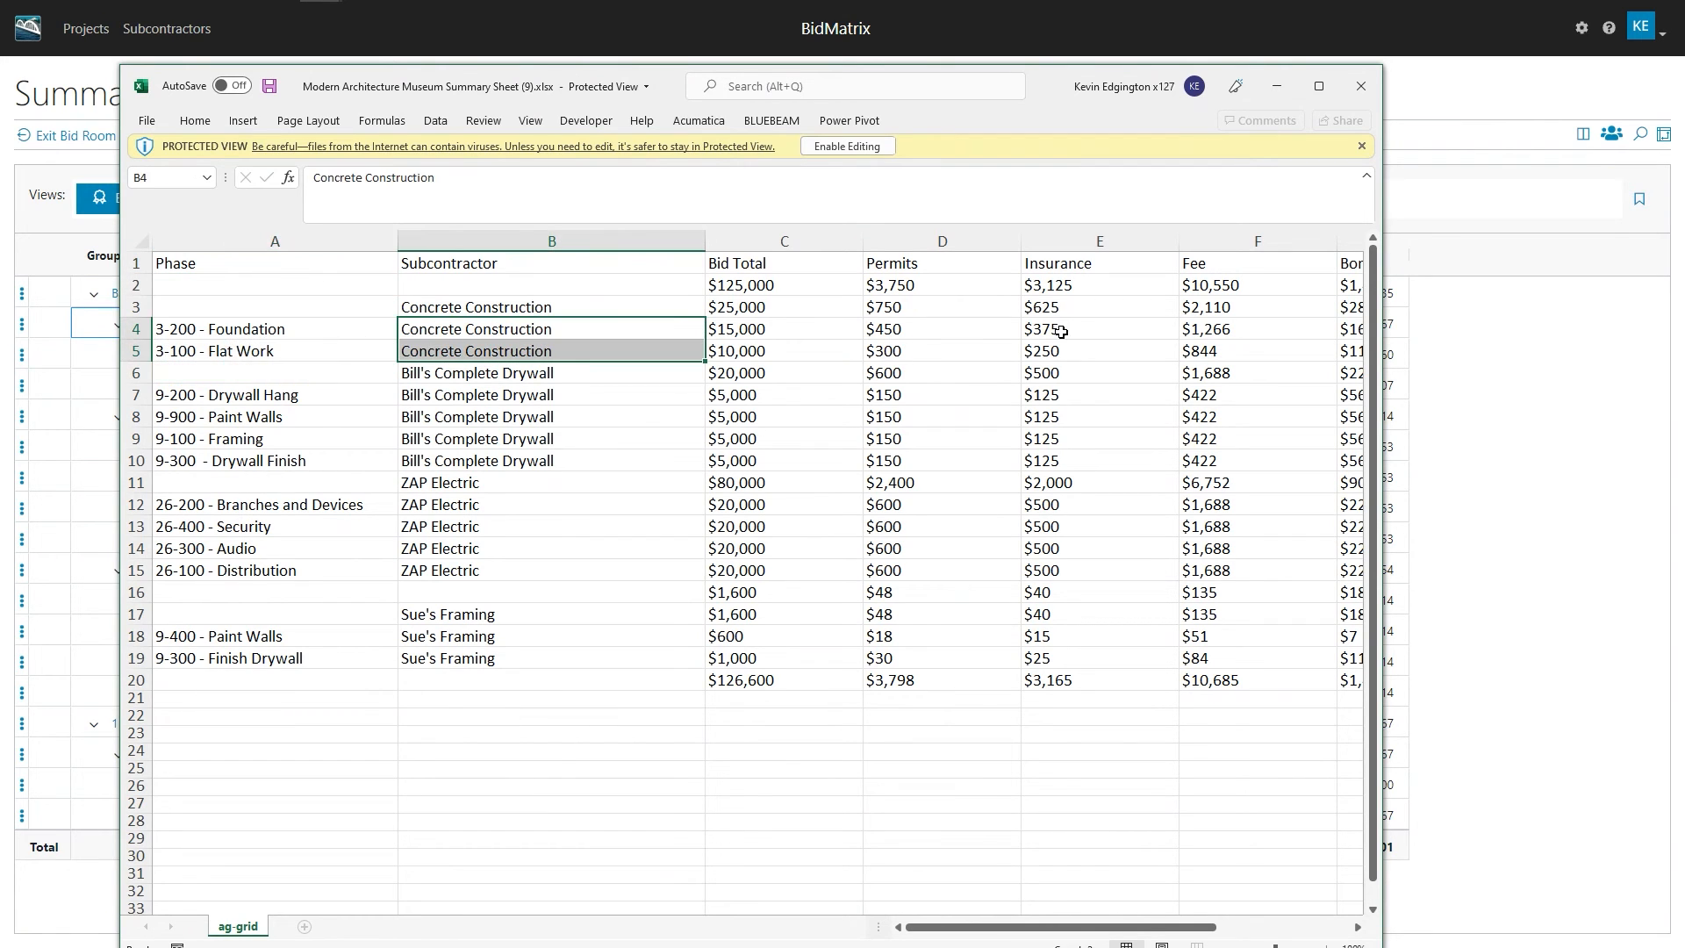
{"action": "scroll", "scroll_direction": "right", "scroll_amount": 3}
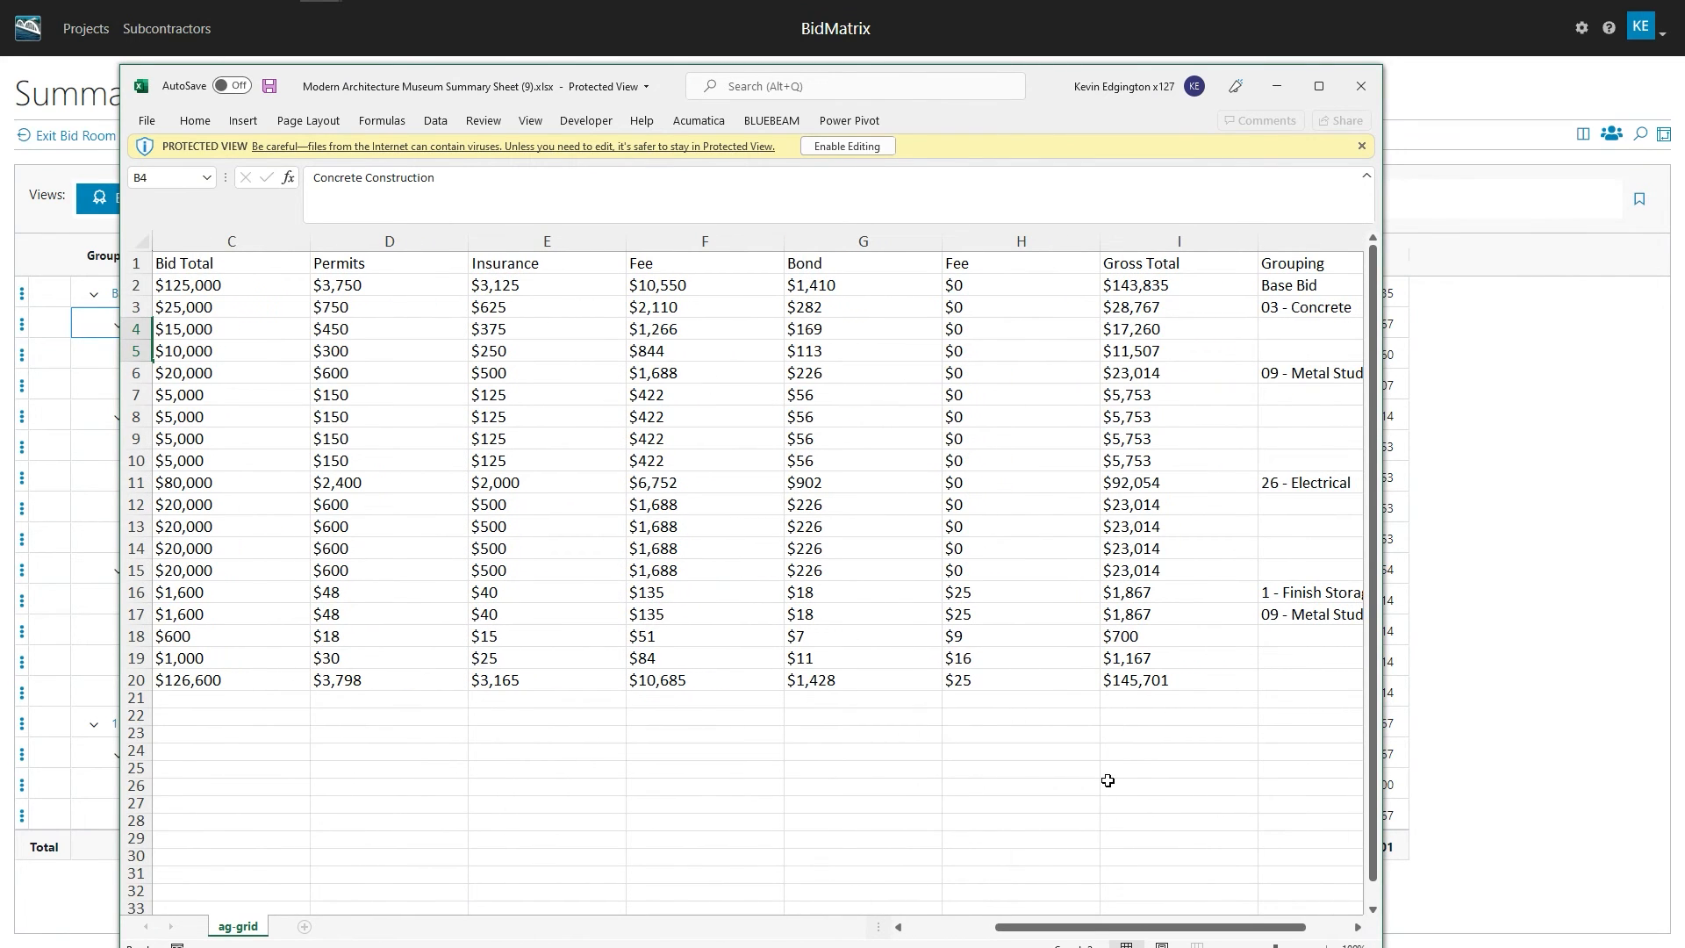
{"action": "mouse_move", "coordinate": [1231, 213]}
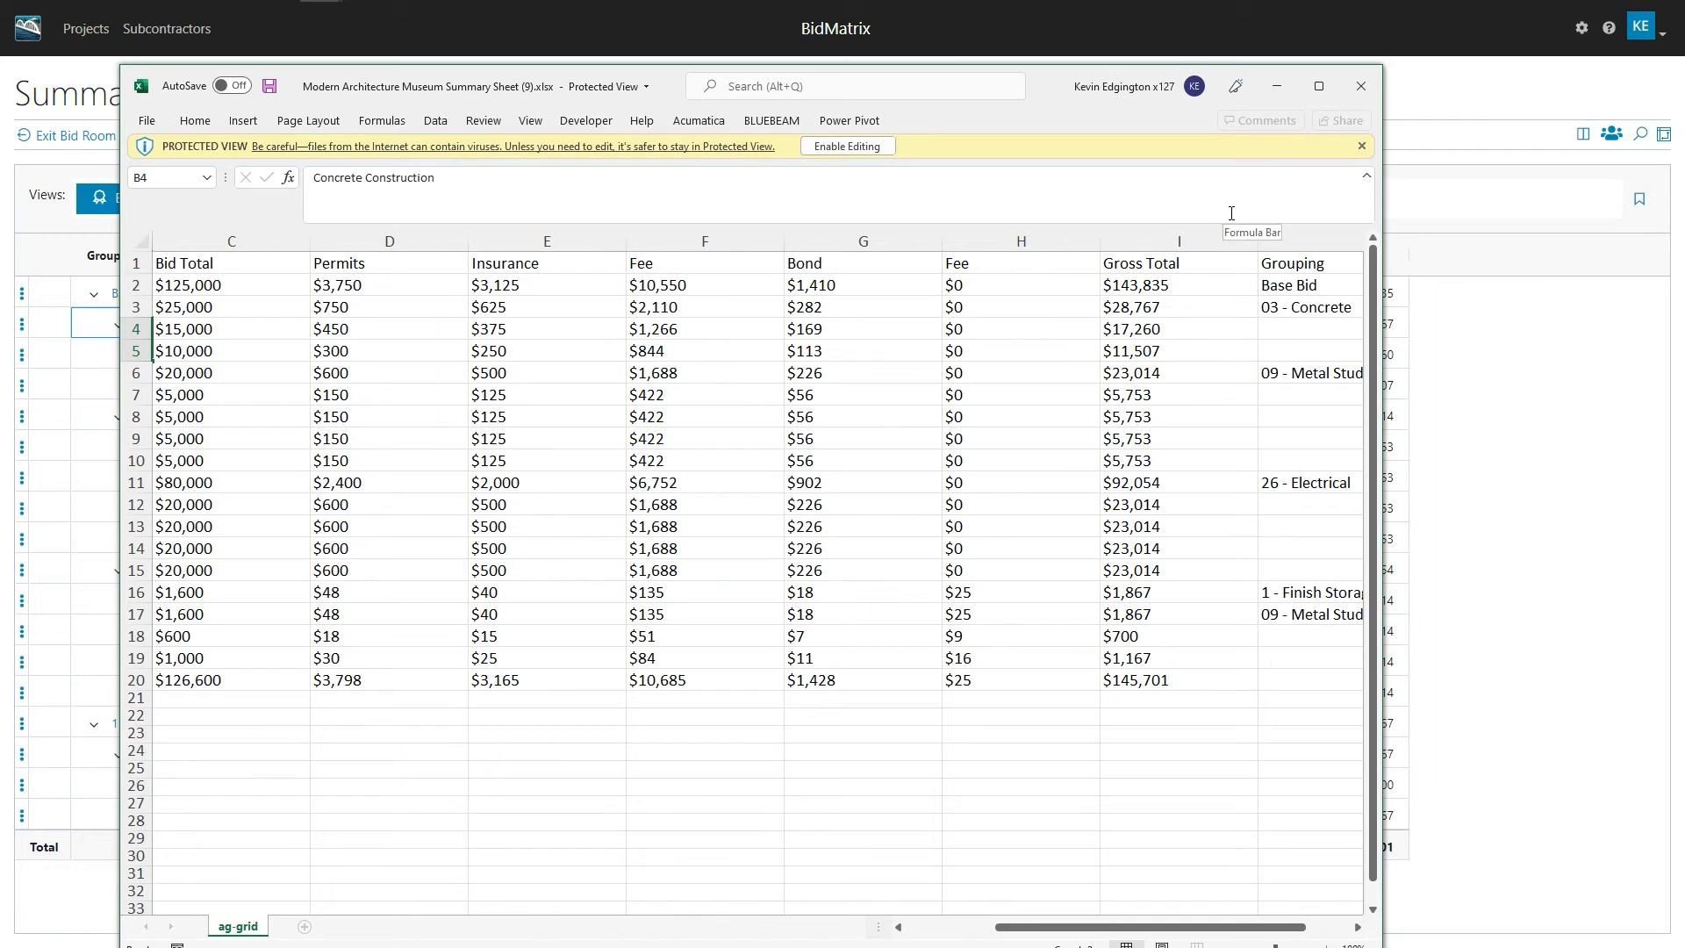
{"action": "mouse_move", "coordinate": [1011, 695]}
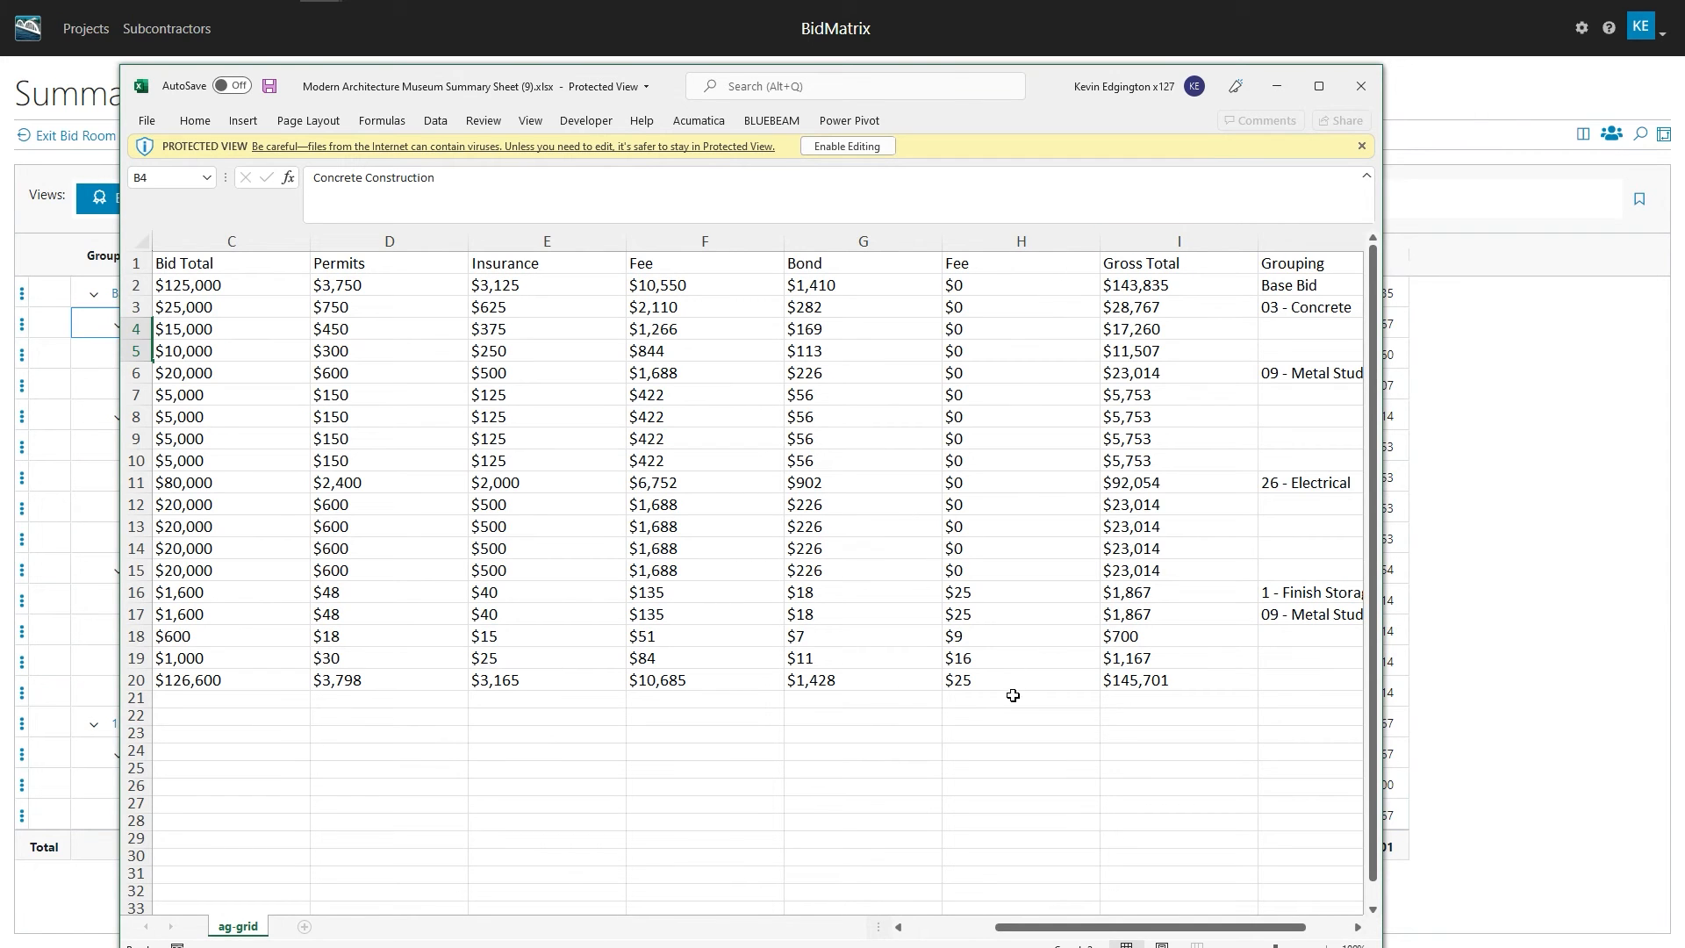
{"action": "mouse_move", "coordinate": [1253, 350]}
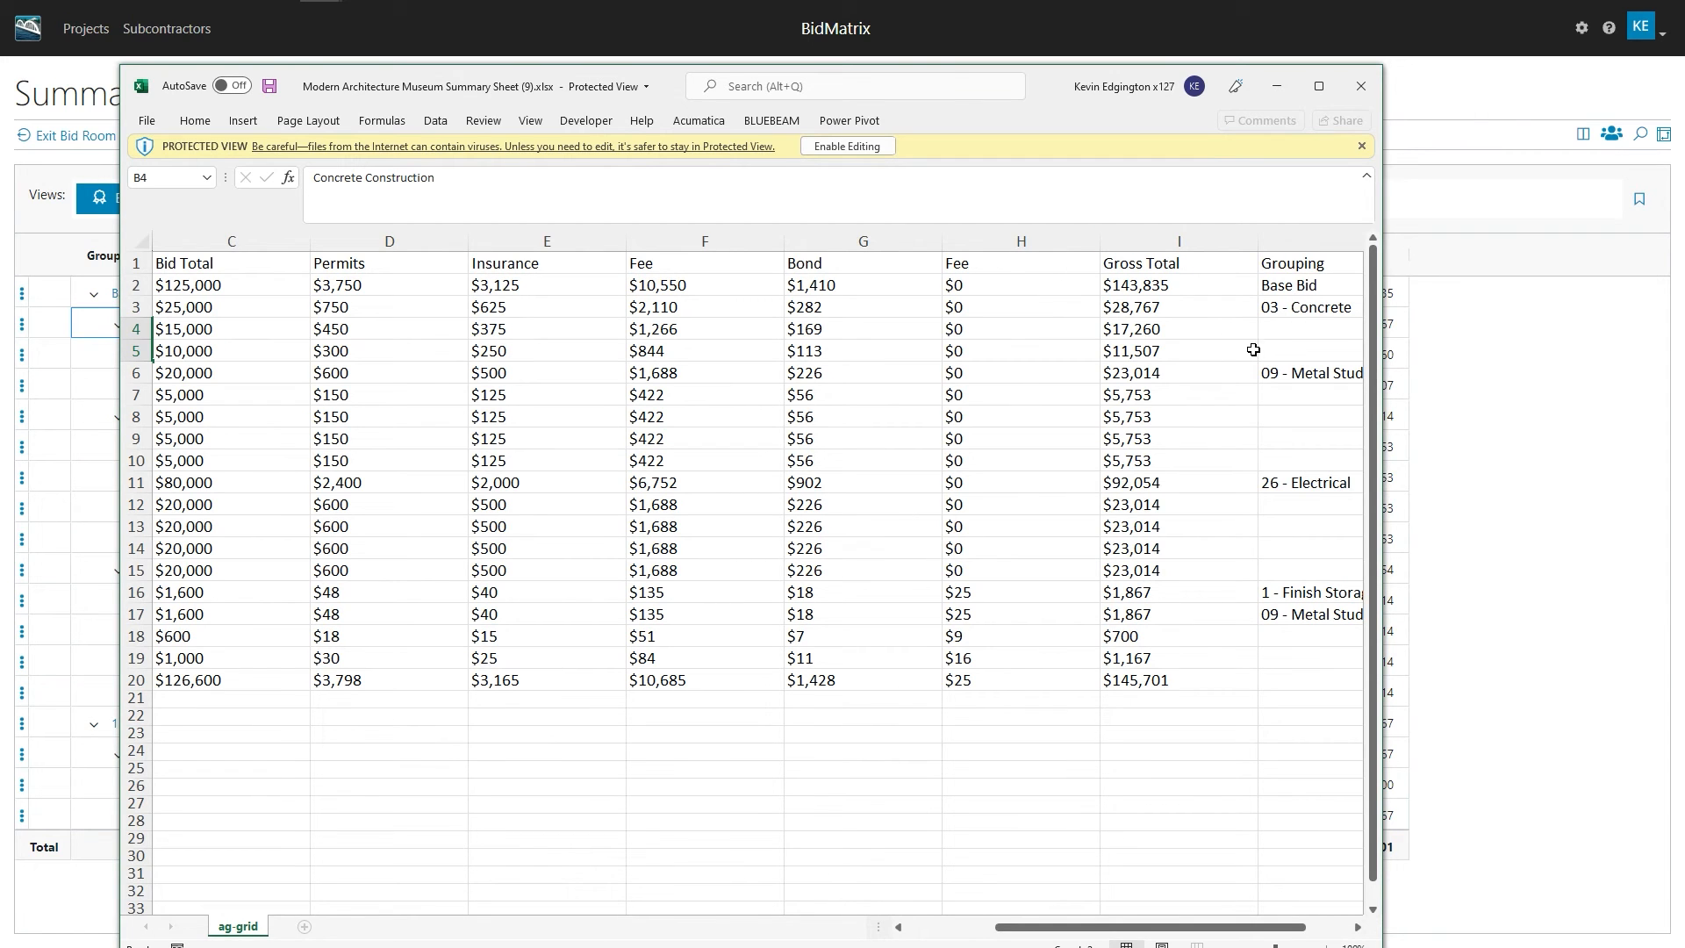
{"action": "left_click", "coordinate": [1310, 351]}
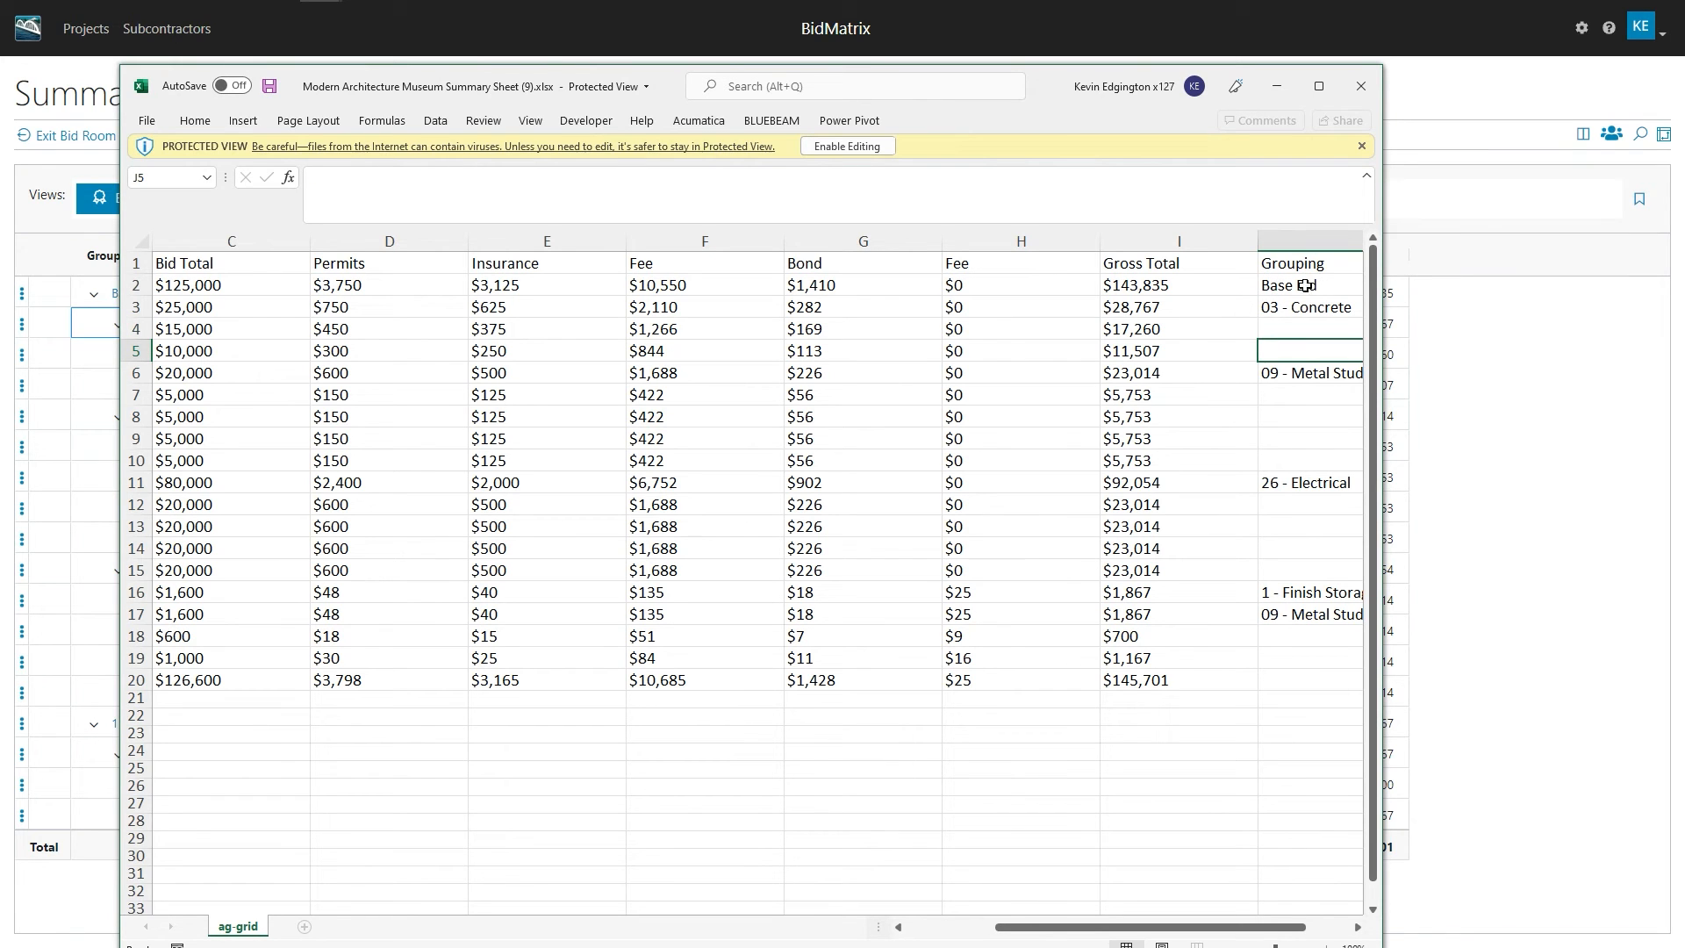
{"action": "mouse_move", "coordinate": [1299, 319]}
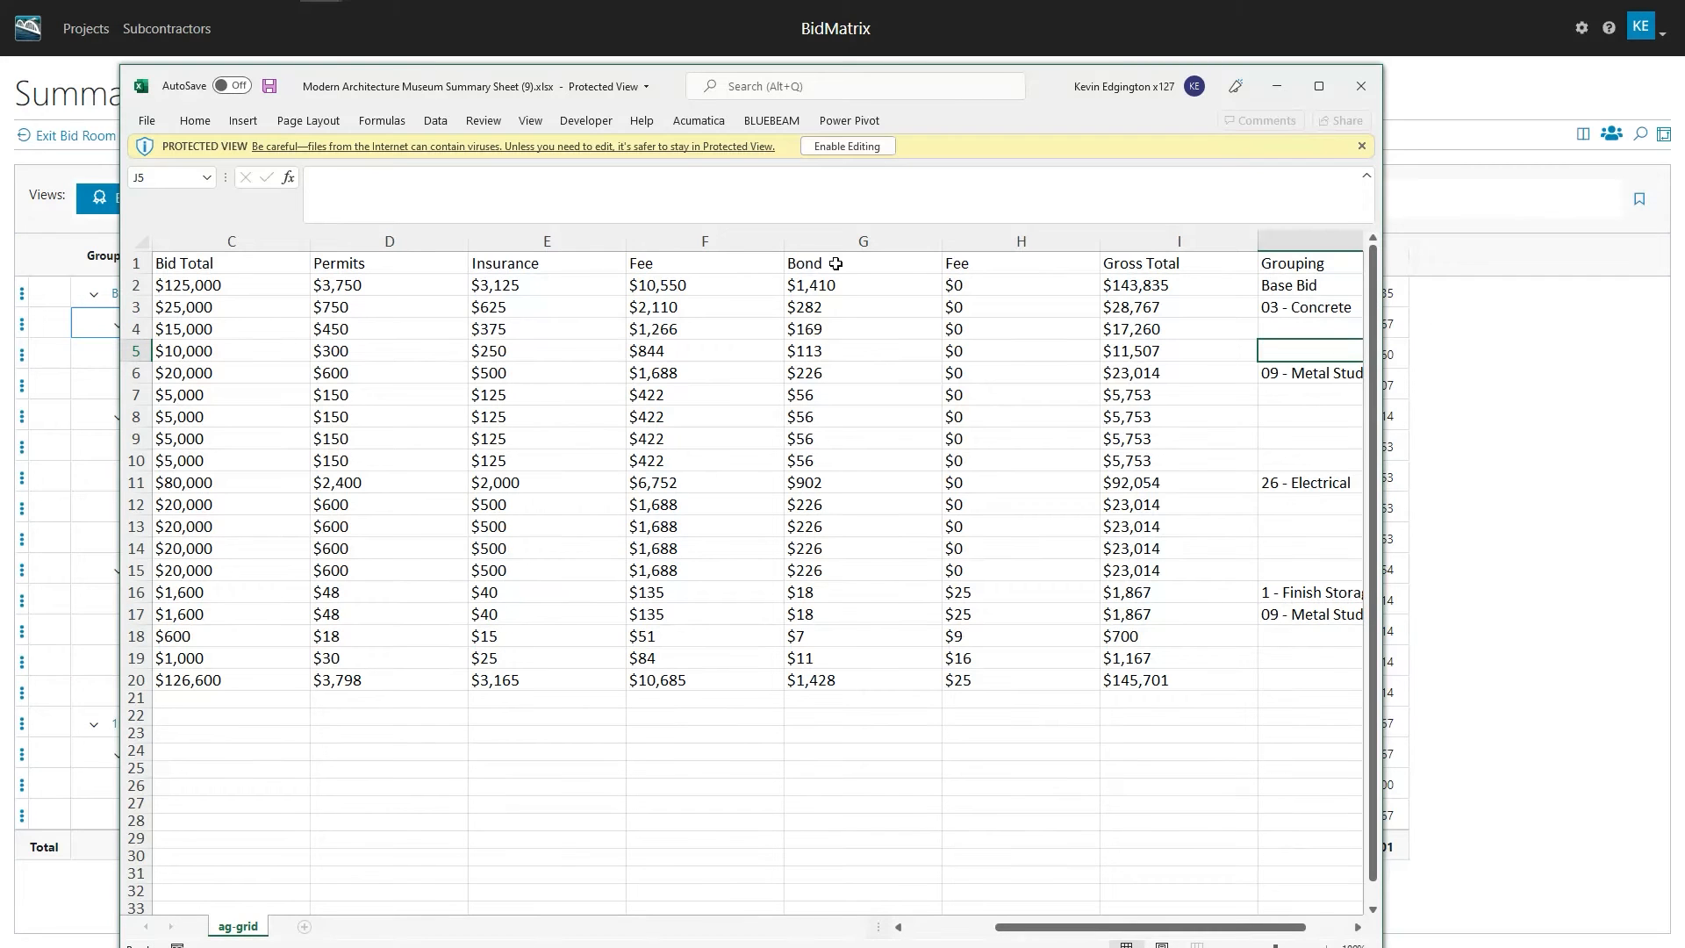
{"action": "left_click", "coordinate": [862, 241]}
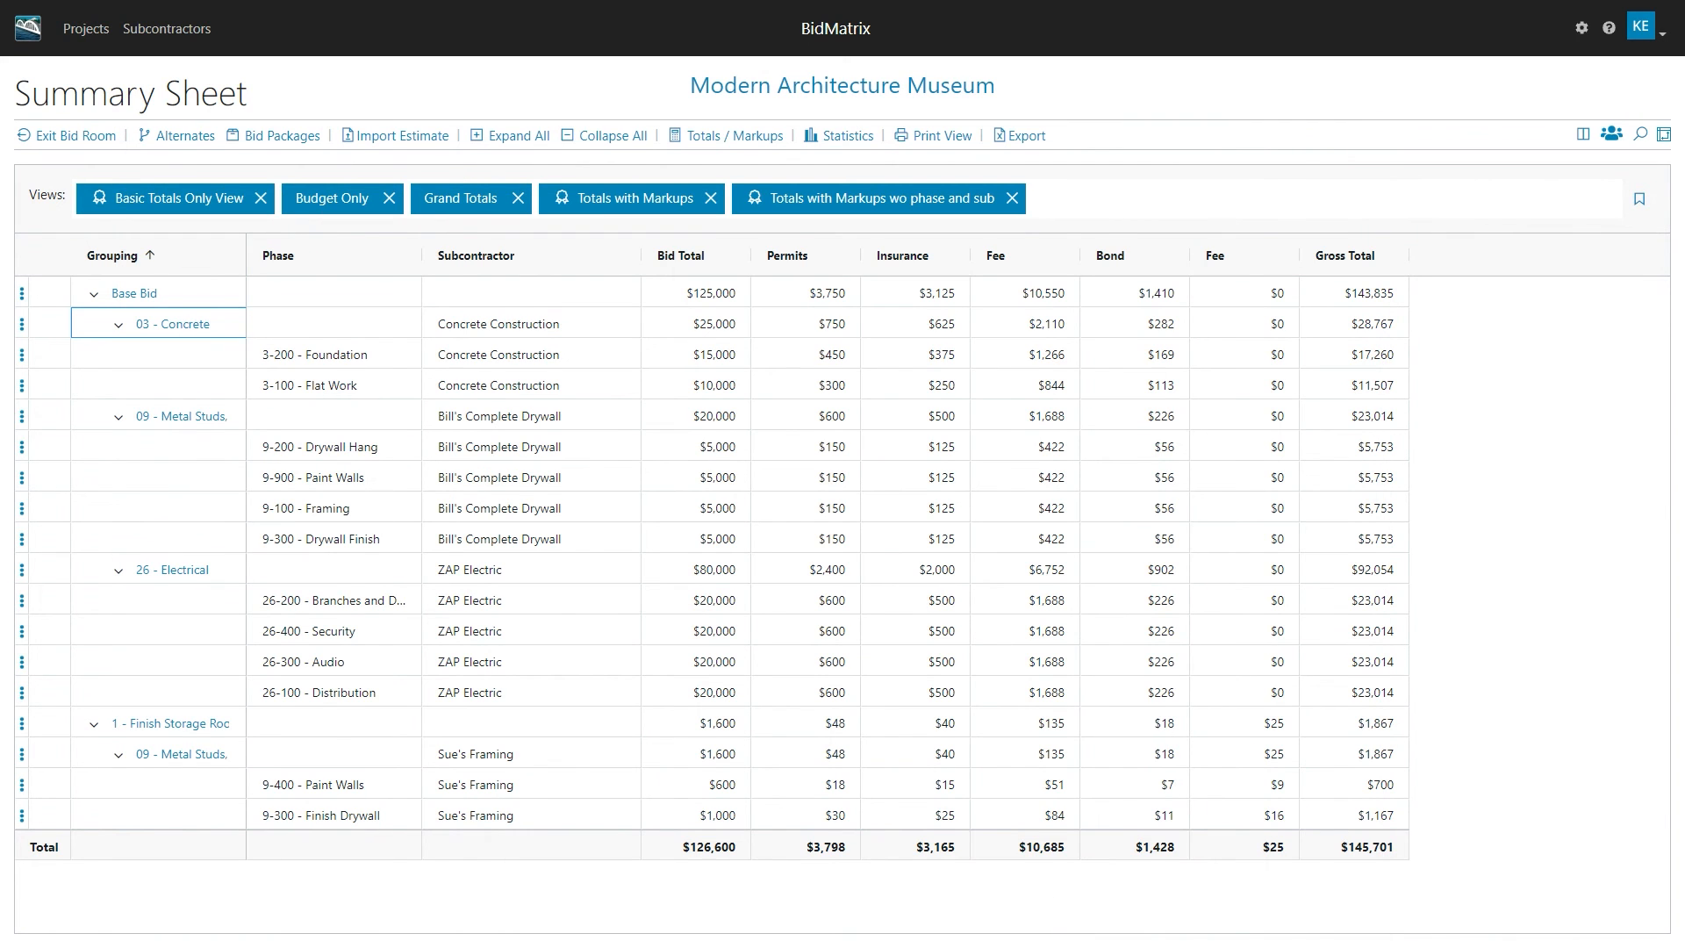
{"action": "left_click", "coordinate": [1016, 135]}
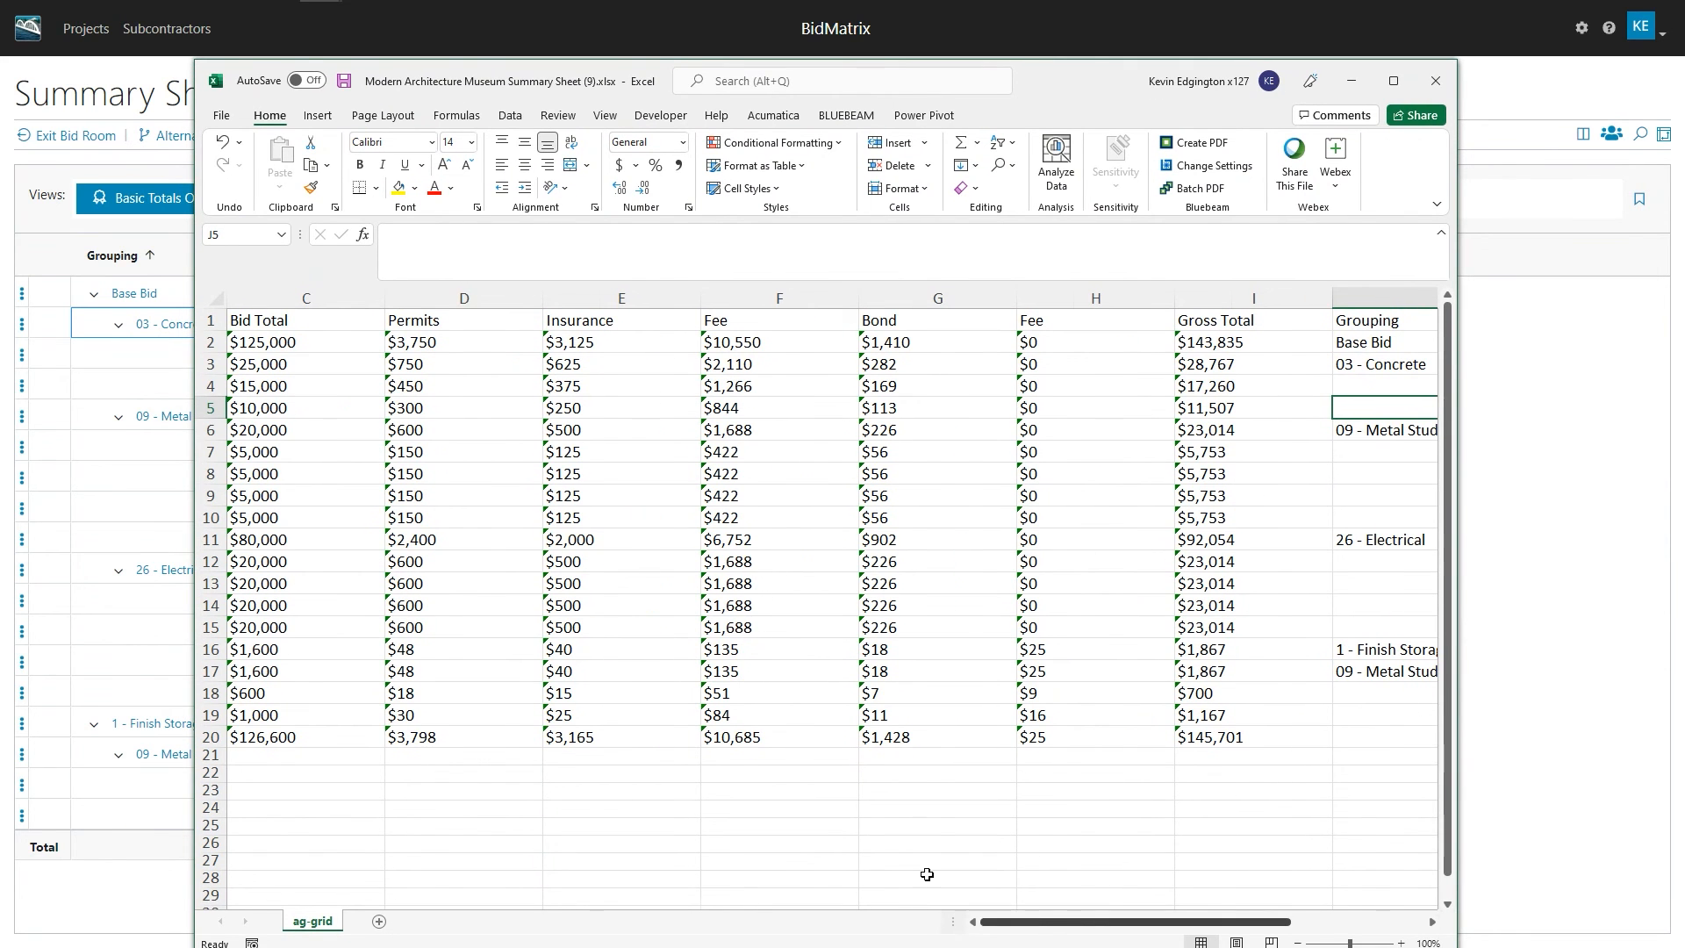
Insert a blank column A, move the Grouping column into it ahead of Phase, then close Excel
{"action": "right_click", "coordinate": [347, 298]}
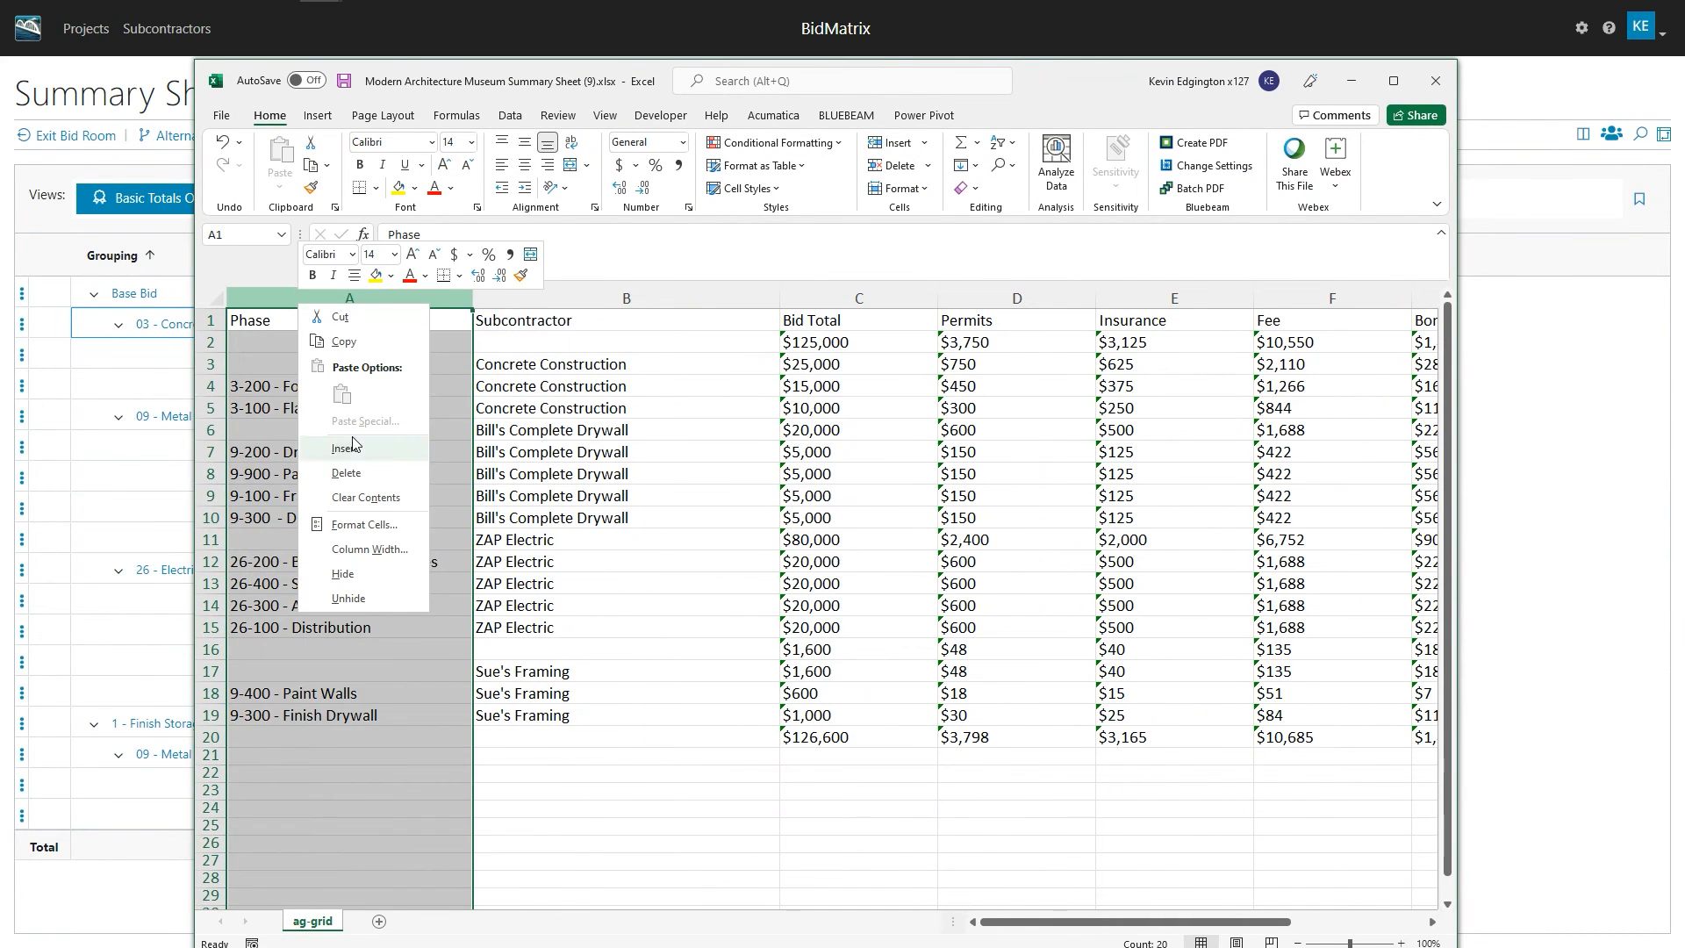
{"action": "left_click", "coordinate": [346, 447]}
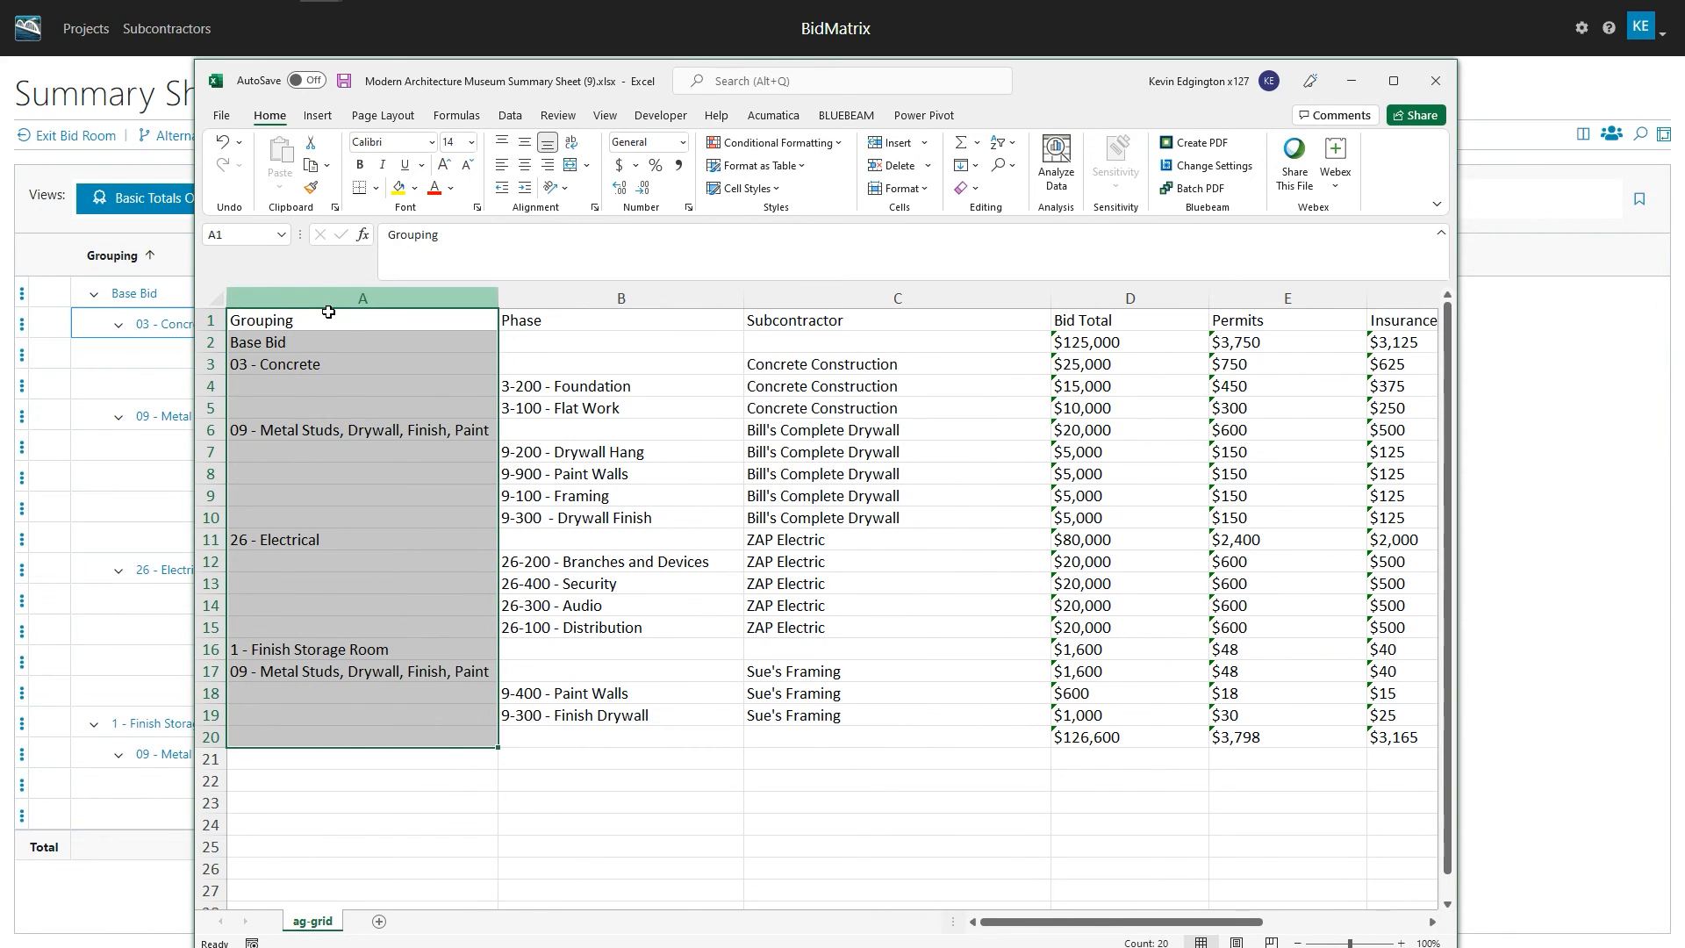
{"action": "left_click", "coordinate": [362, 363]}
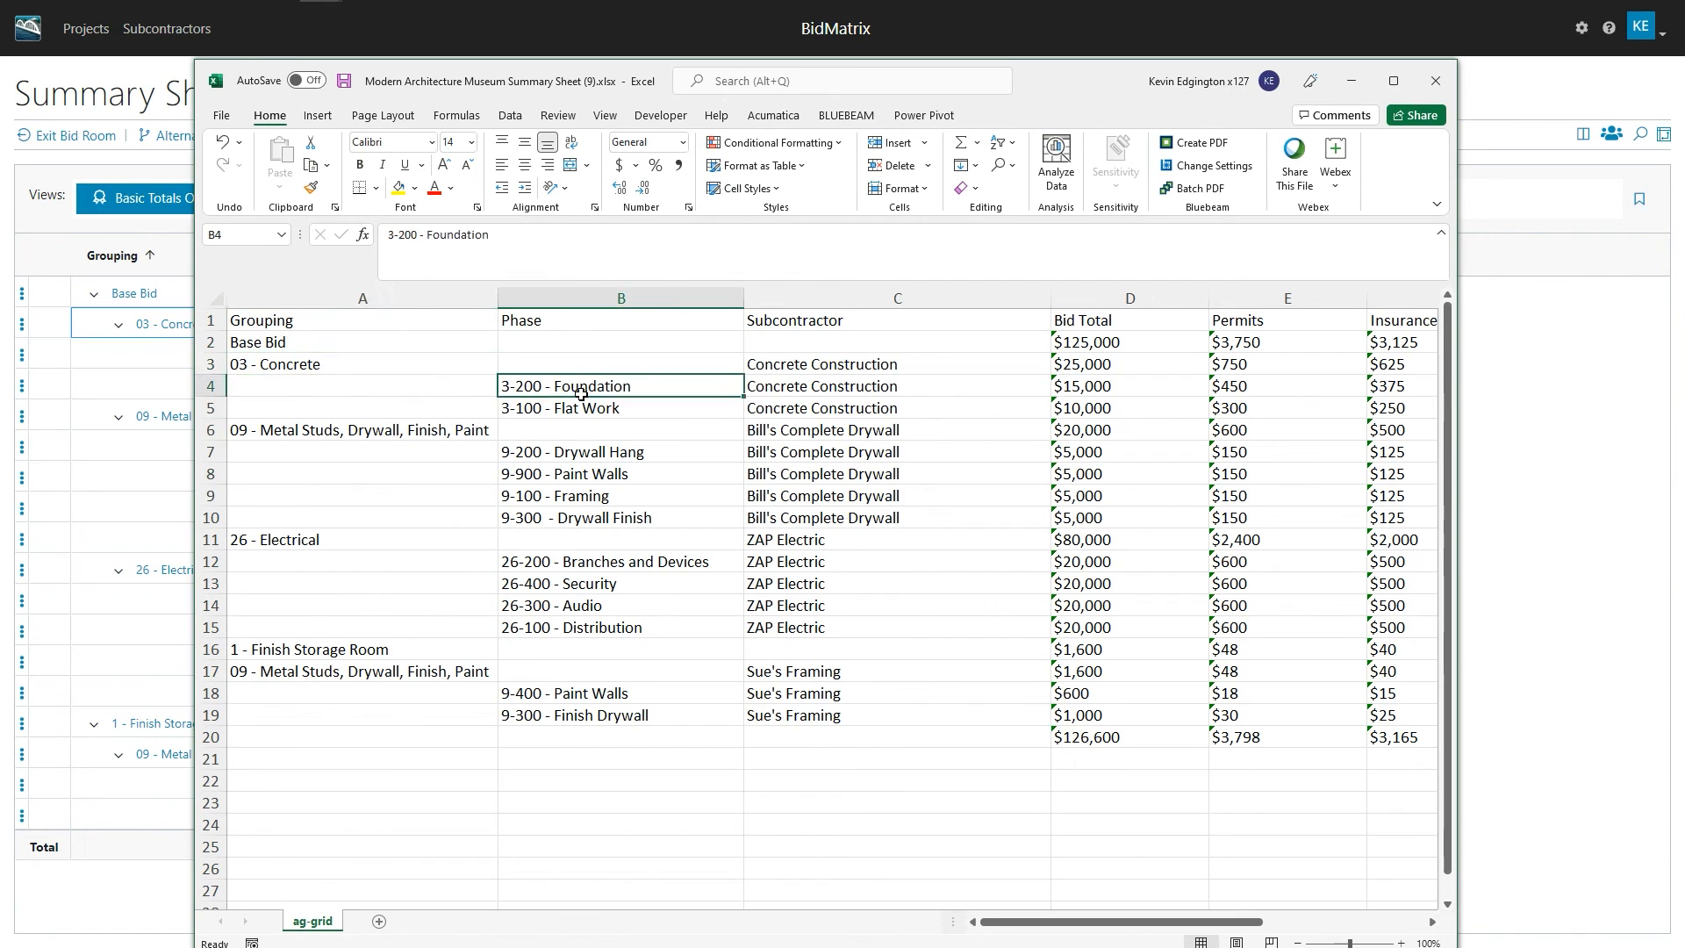
{"action": "left_click", "coordinate": [895, 386]}
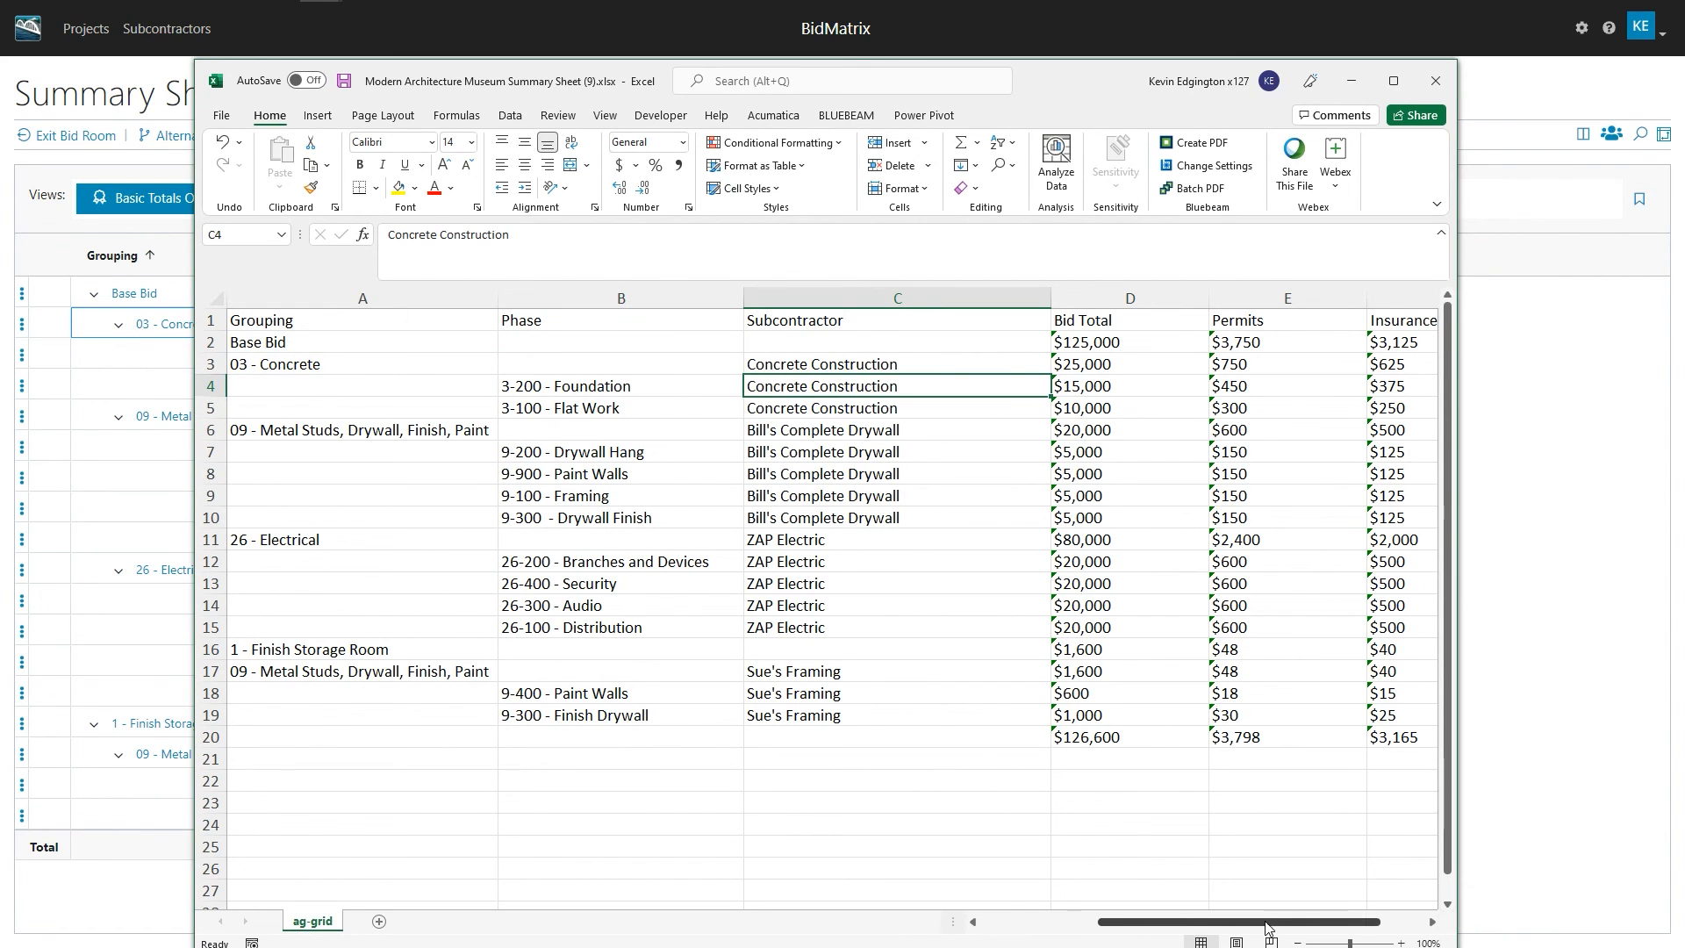
{"action": "left_click_drag", "start_coordinate": [1236, 921], "coordinate": [1343, 921]}
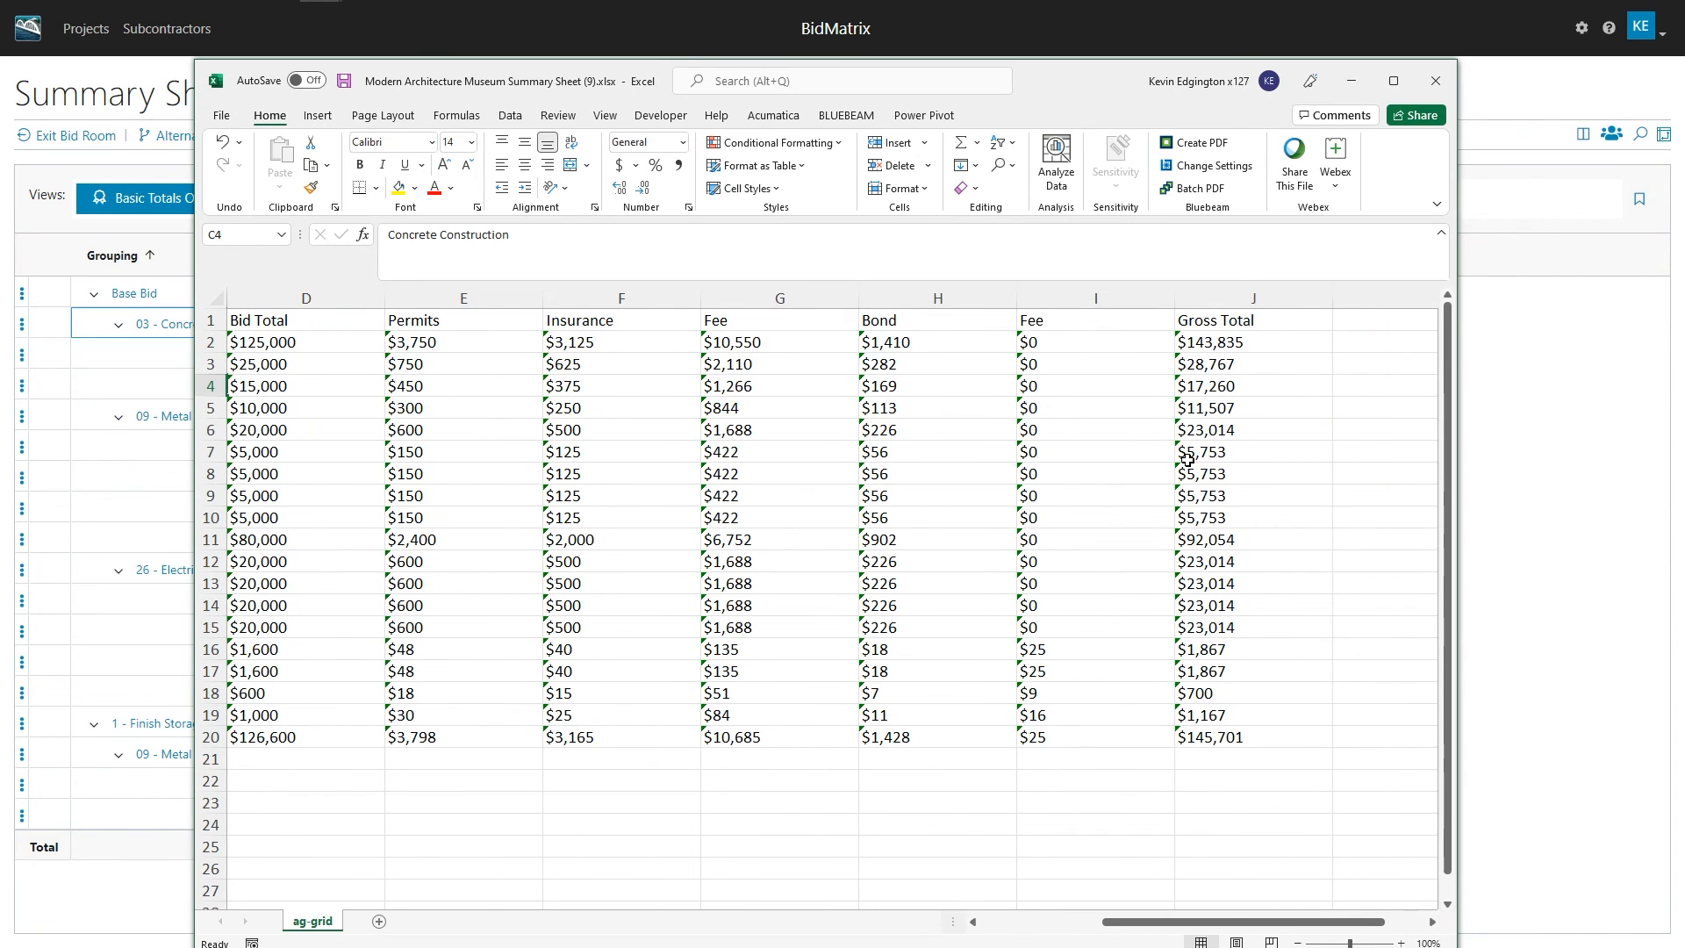
{"action": "mouse_move", "coordinate": [281, 420]}
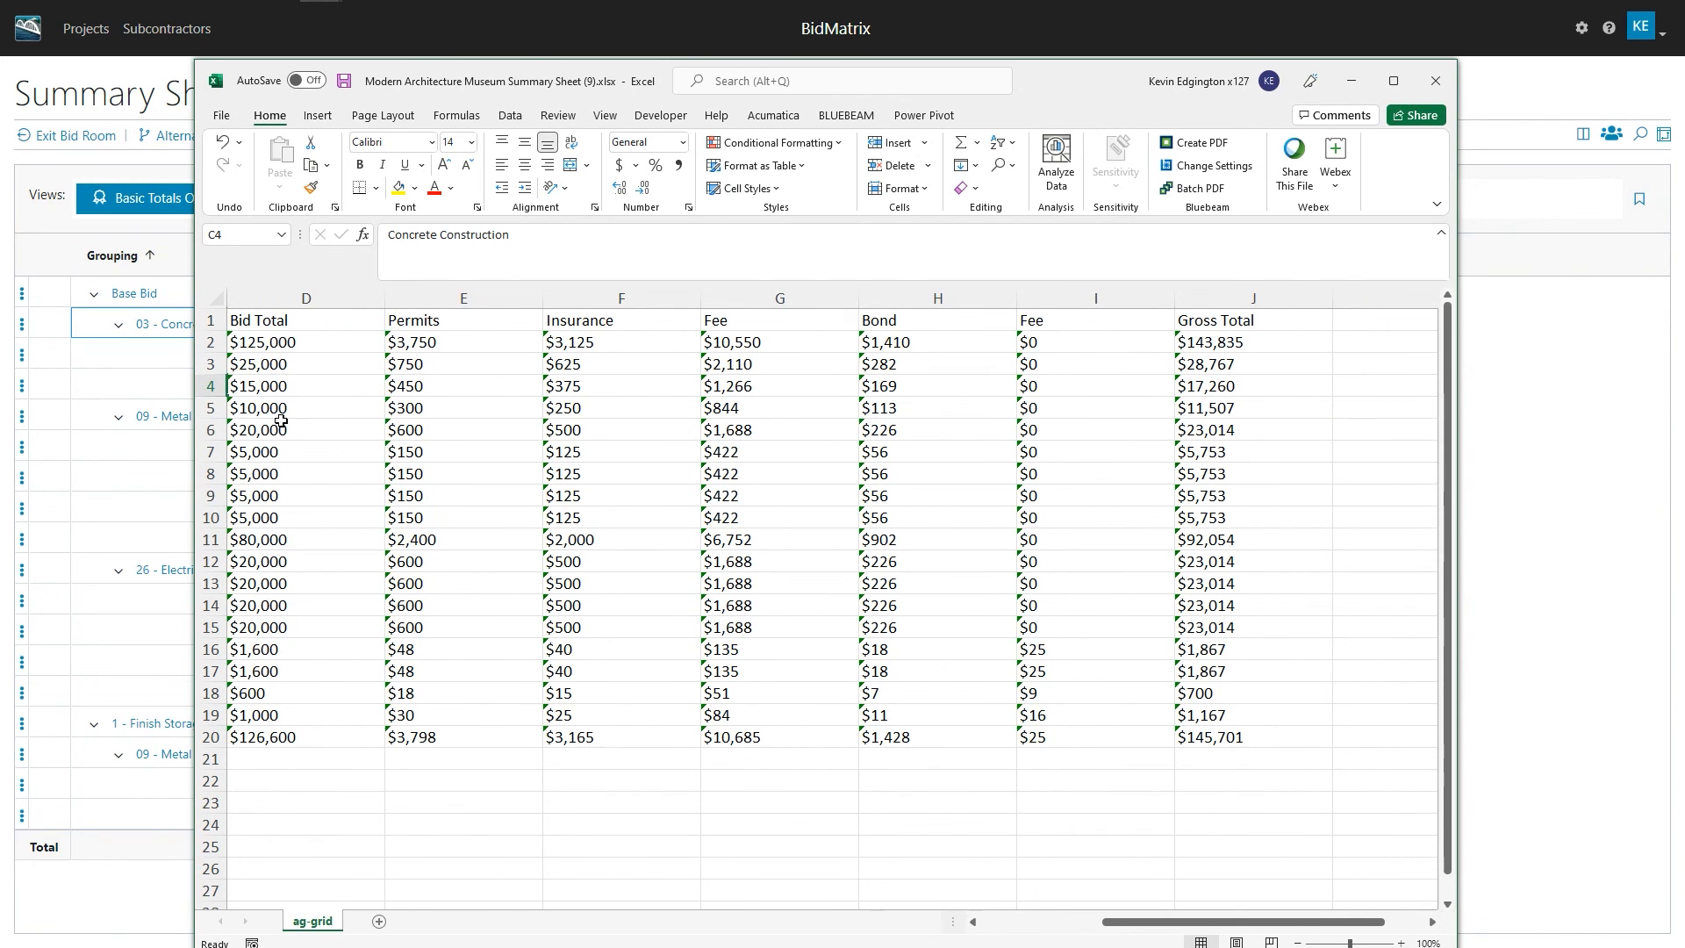
{"action": "mouse_move", "coordinate": [594, 442]}
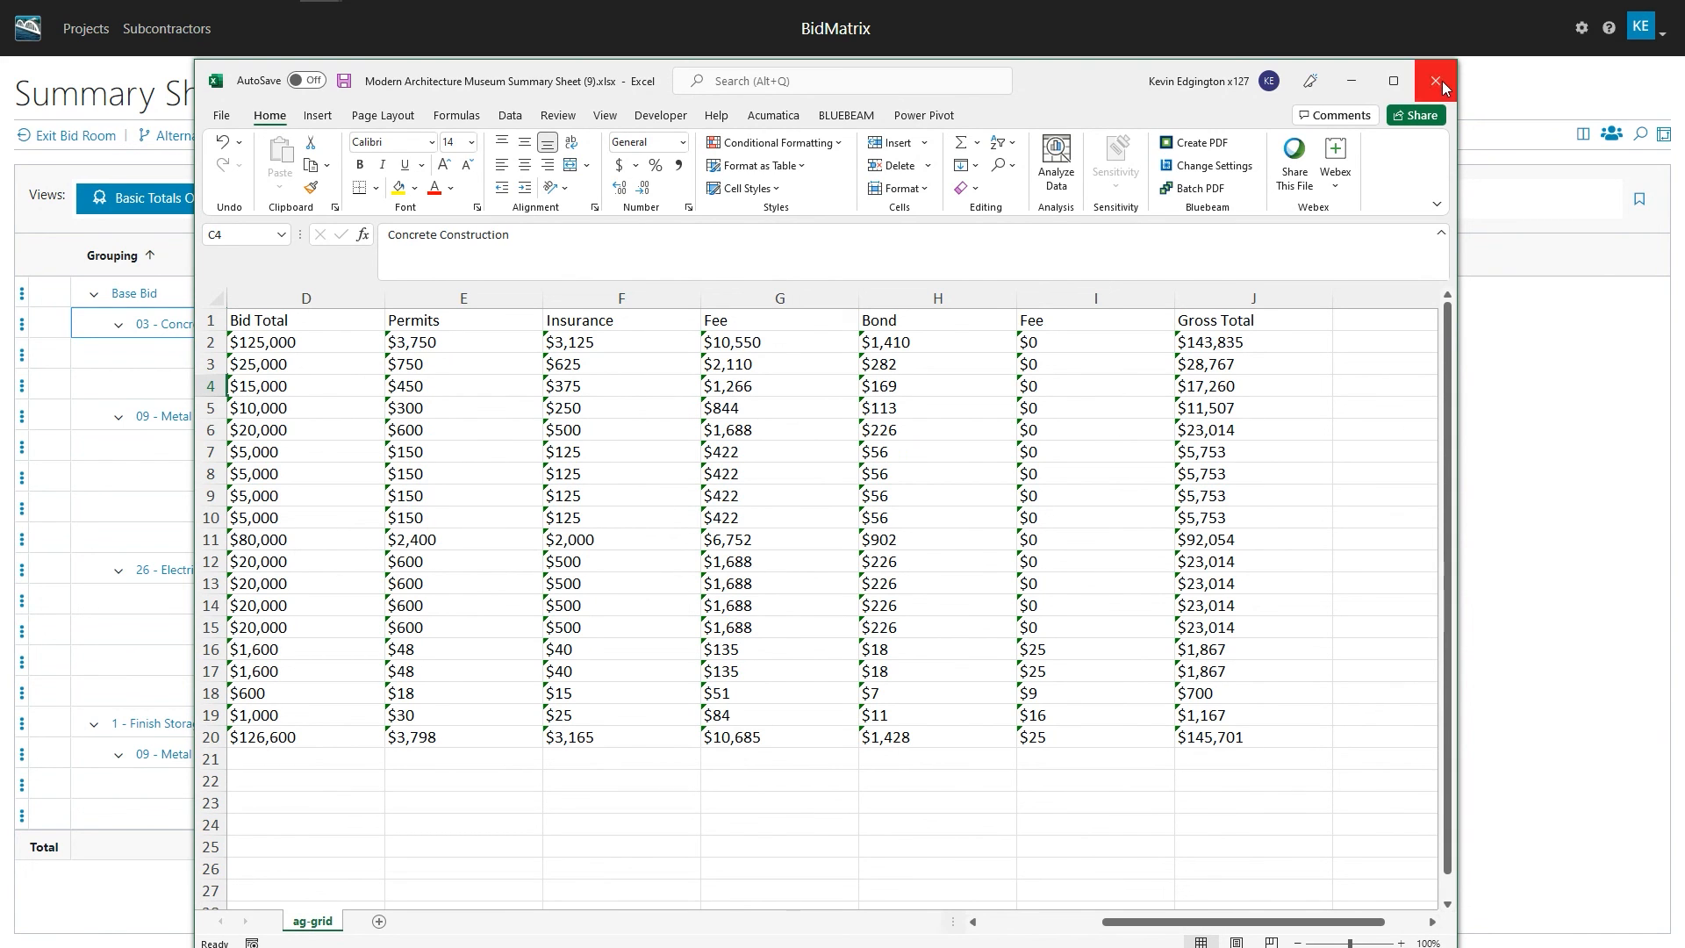
{"action": "left_click", "coordinate": [1434, 81]}
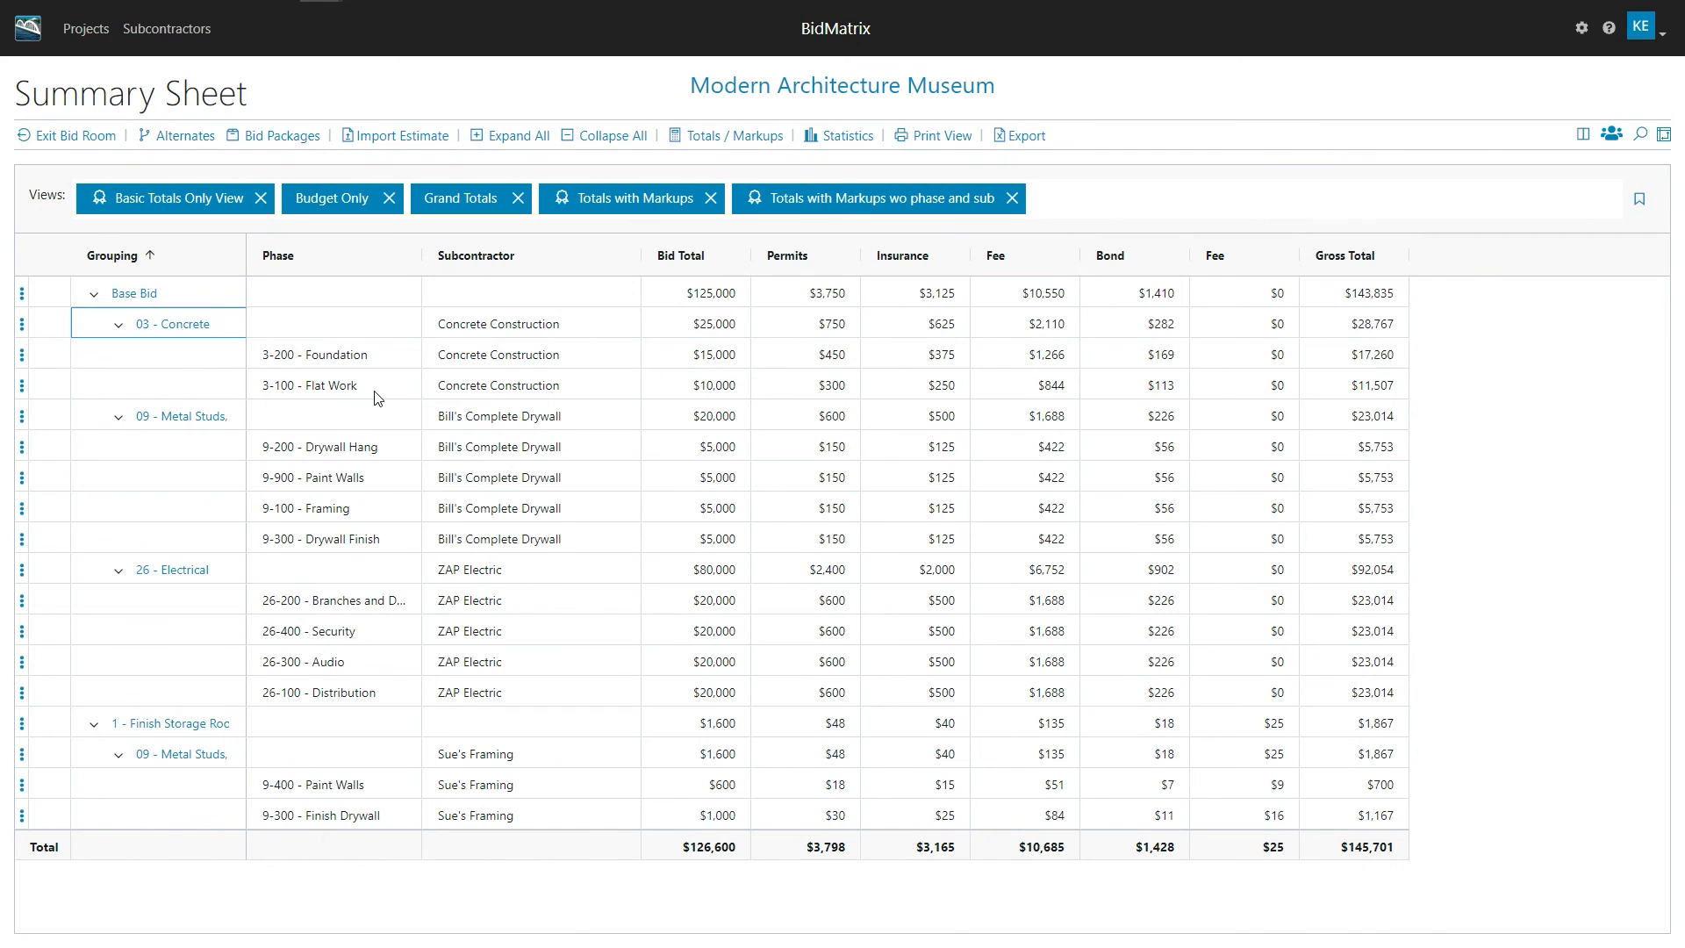
{"action": "mouse_move", "coordinate": [686, 527]}
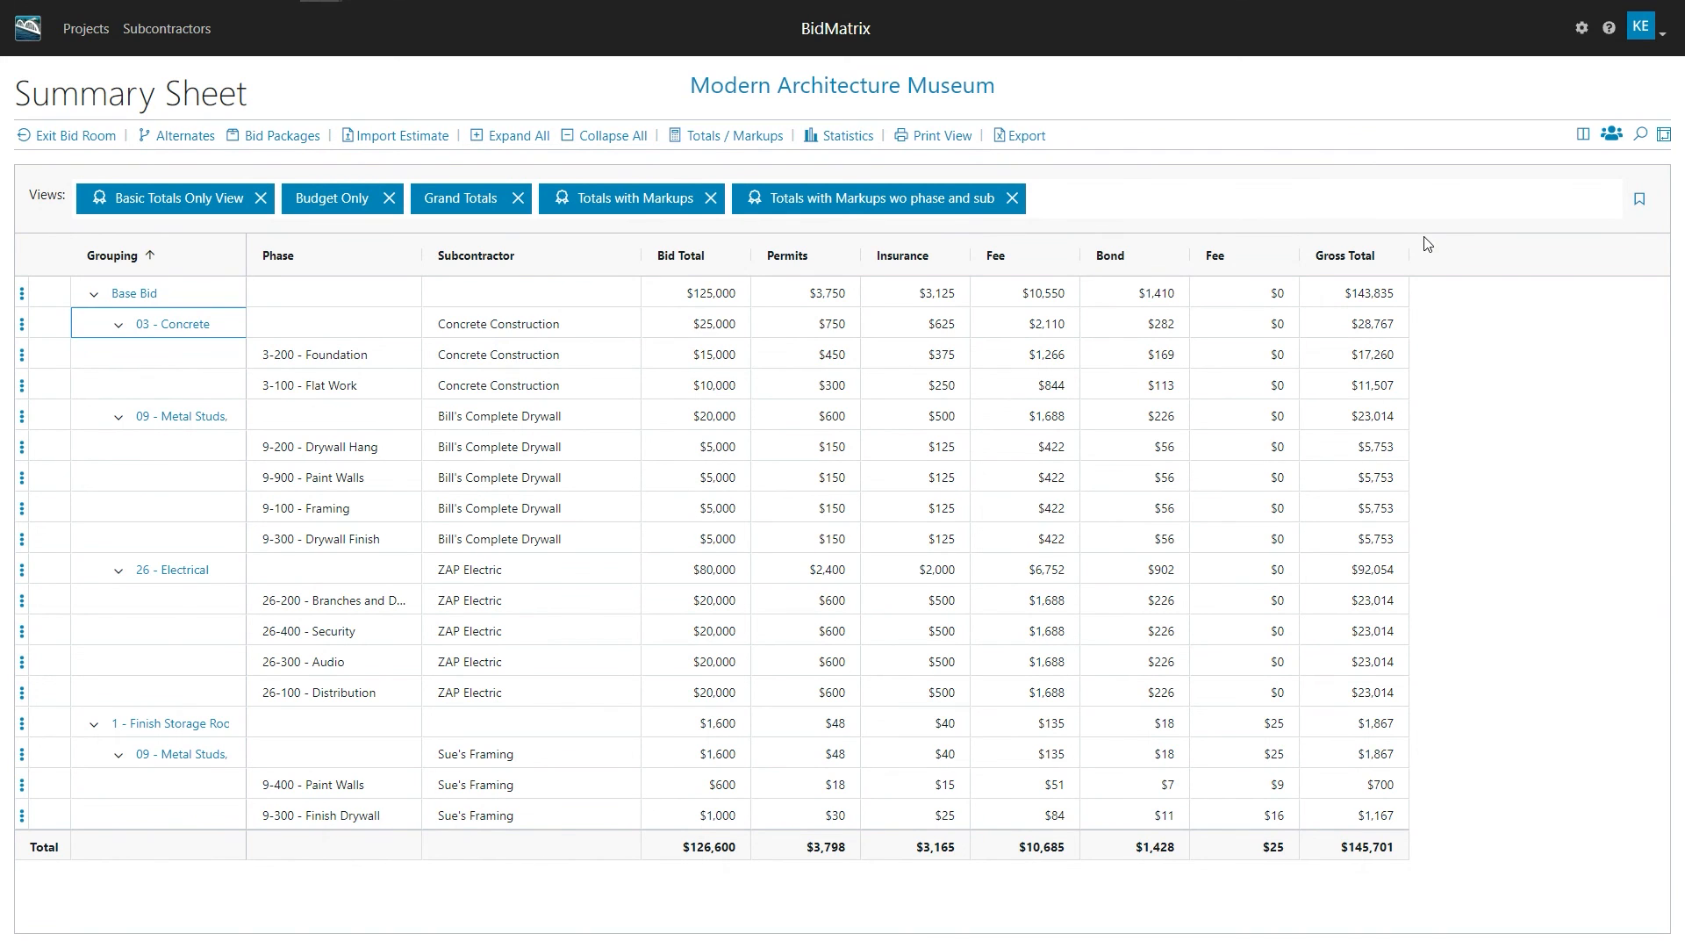
{"action": "mouse_move", "coordinate": [305, 434]}
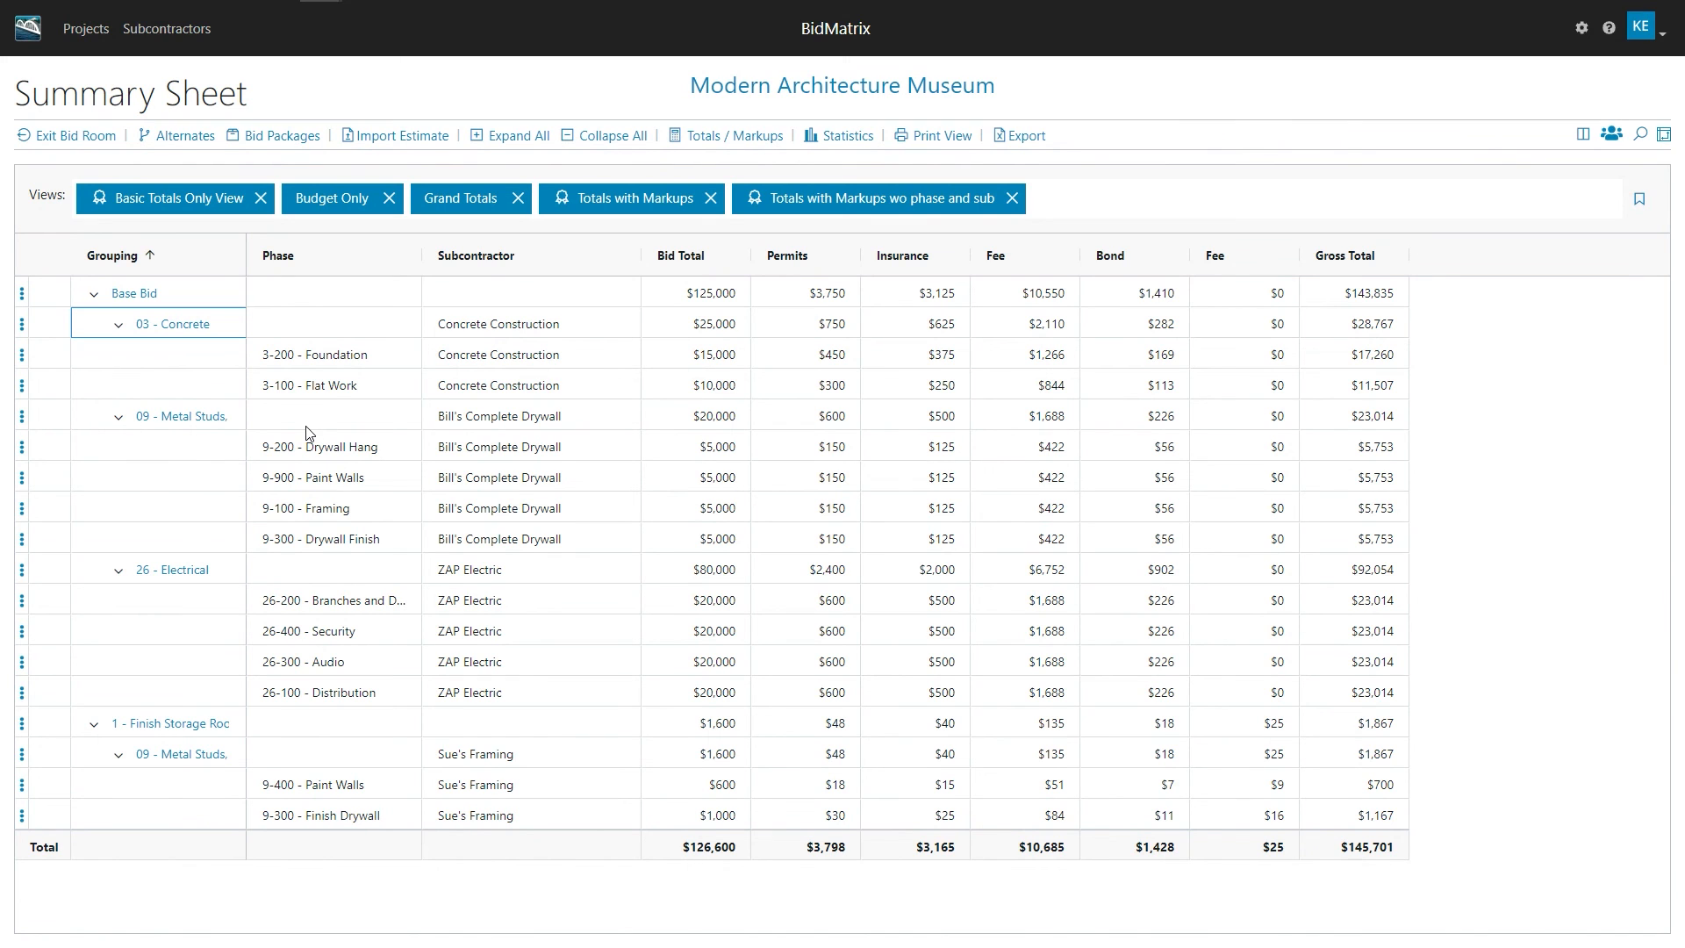
{"action": "mouse_move", "coordinate": [339, 213]}
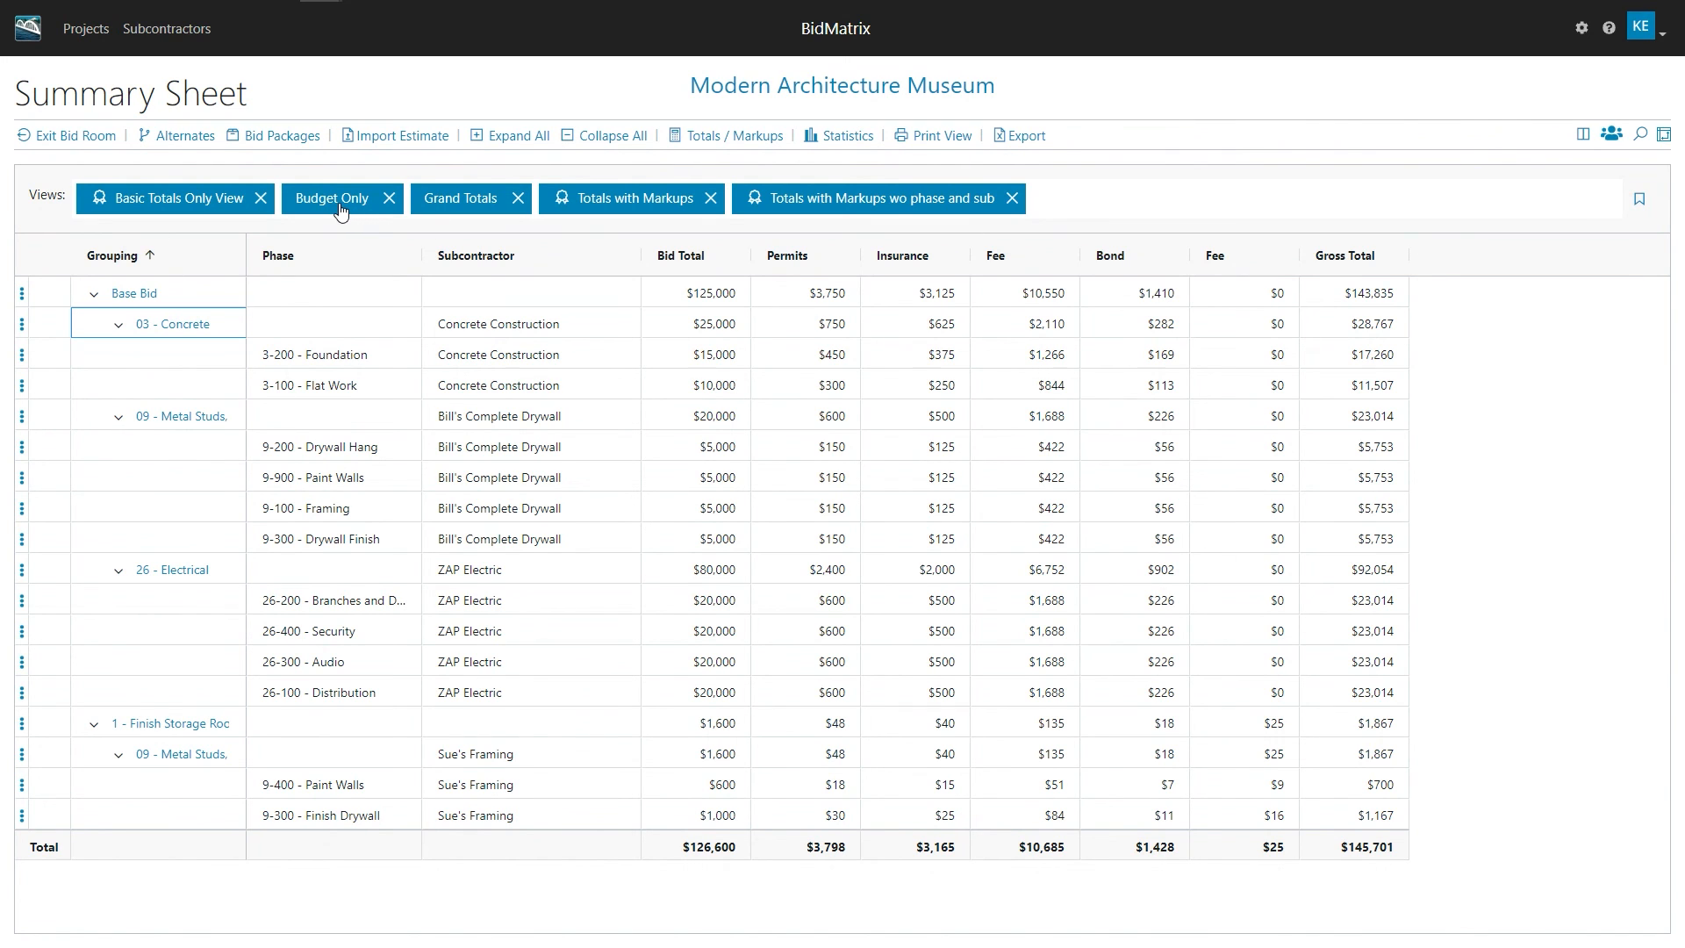
Switch the summary sheet to the Budget Only view showing Budget and % Budget columns
{"action": "left_click", "coordinate": [332, 198]}
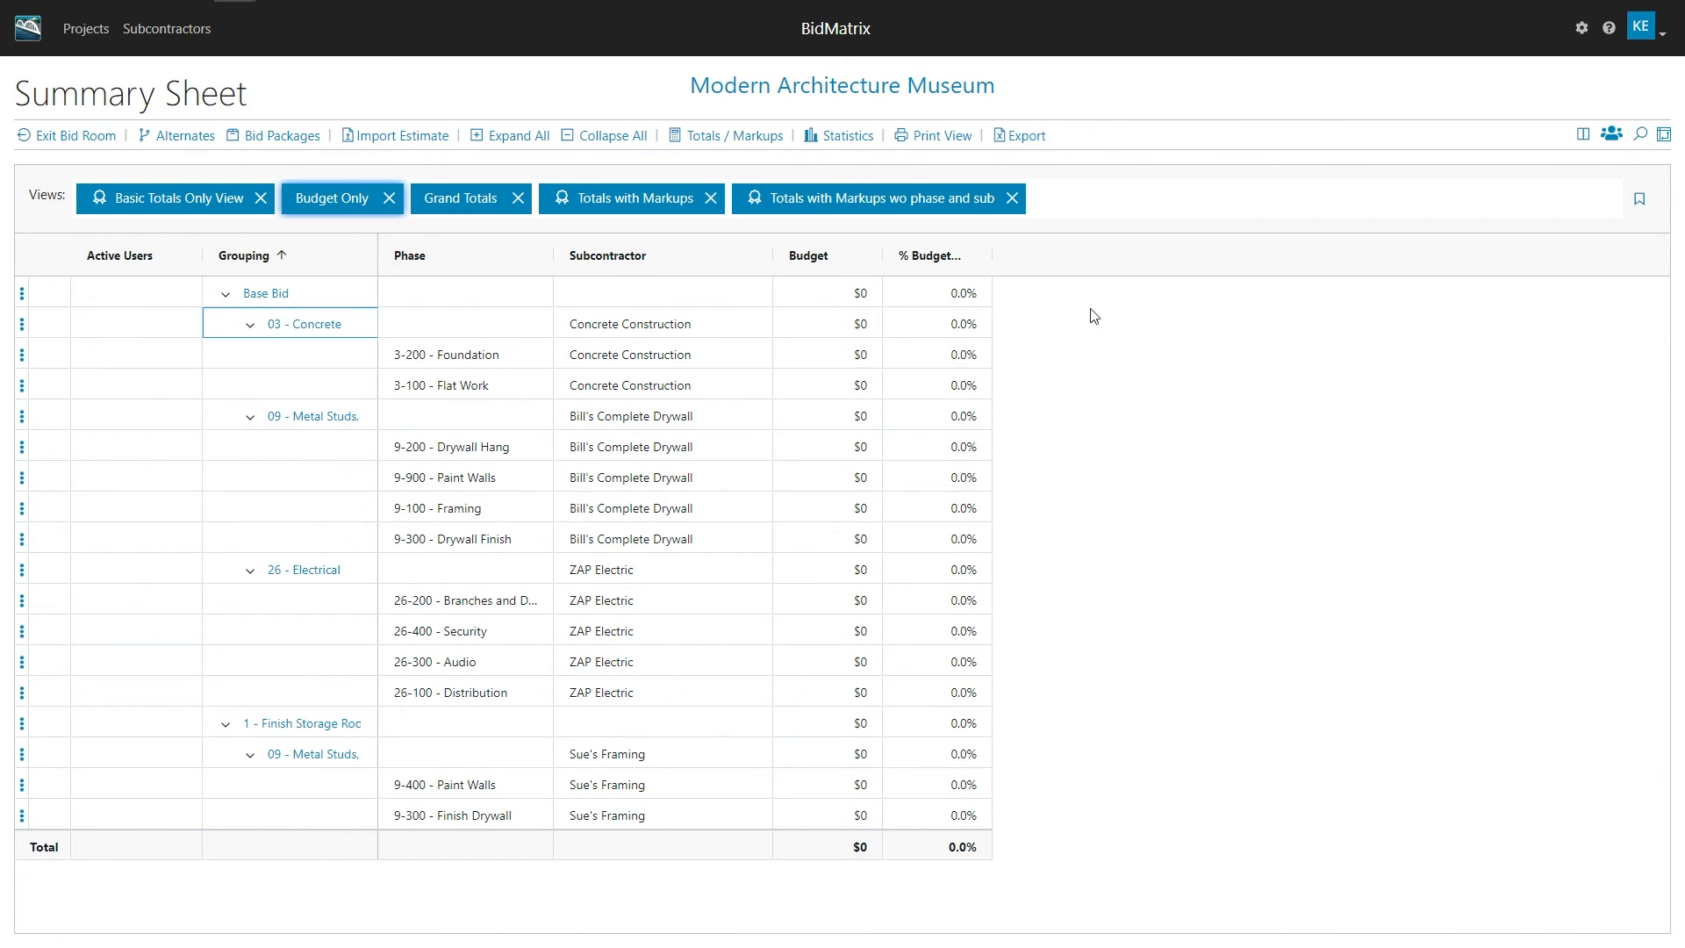